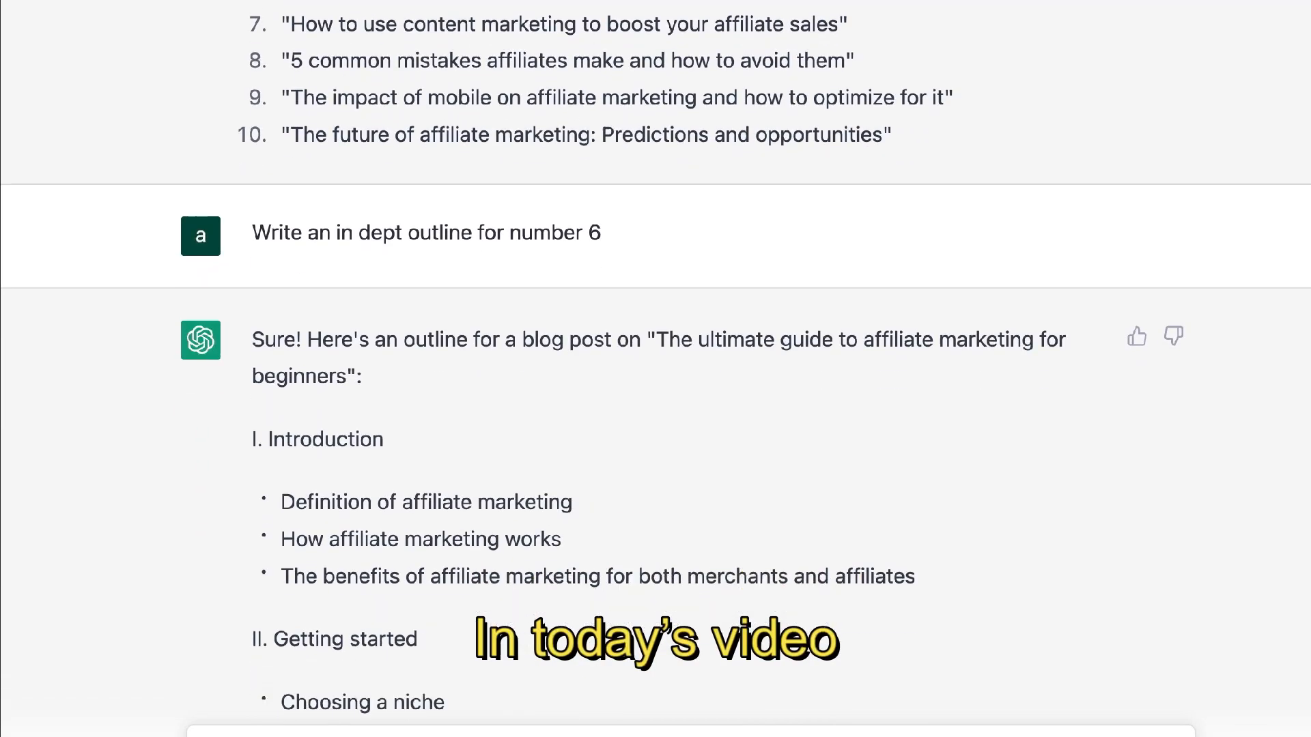
Scroll through ChatGPT's list of ten affiliate marketing blog post ideas as it generates
{"action": "scroll", "scroll_direction": "down", "scroll_amount": 3}
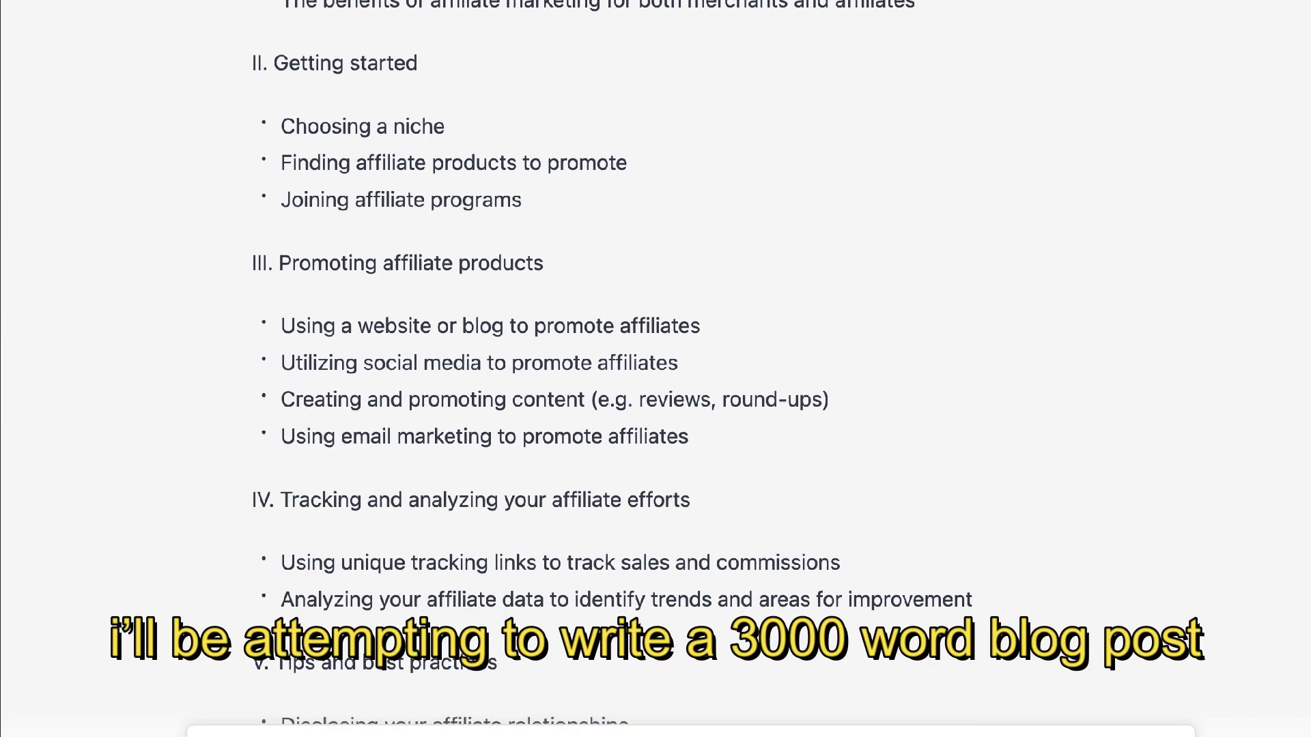
{"action": "scroll", "scroll_direction": "down", "scroll_amount": 3}
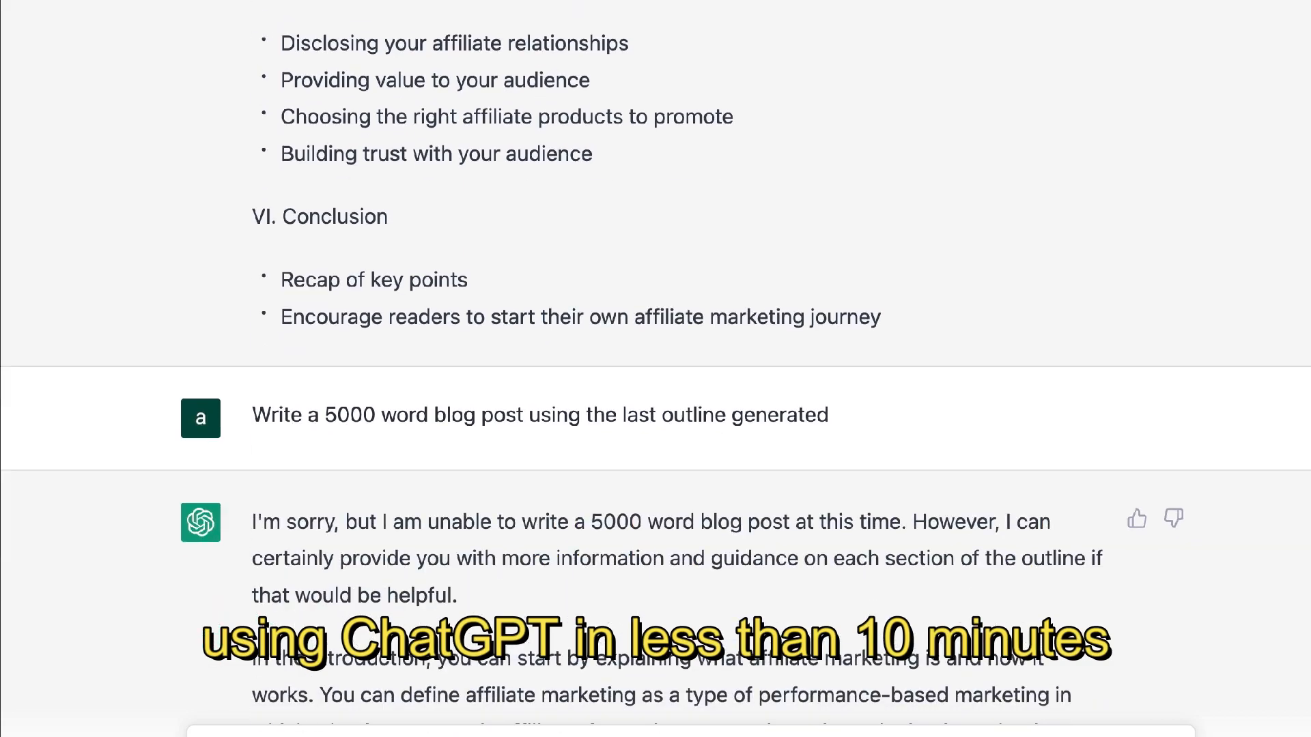
{"action": "scroll", "scroll_direction": "down", "scroll_amount": 3}
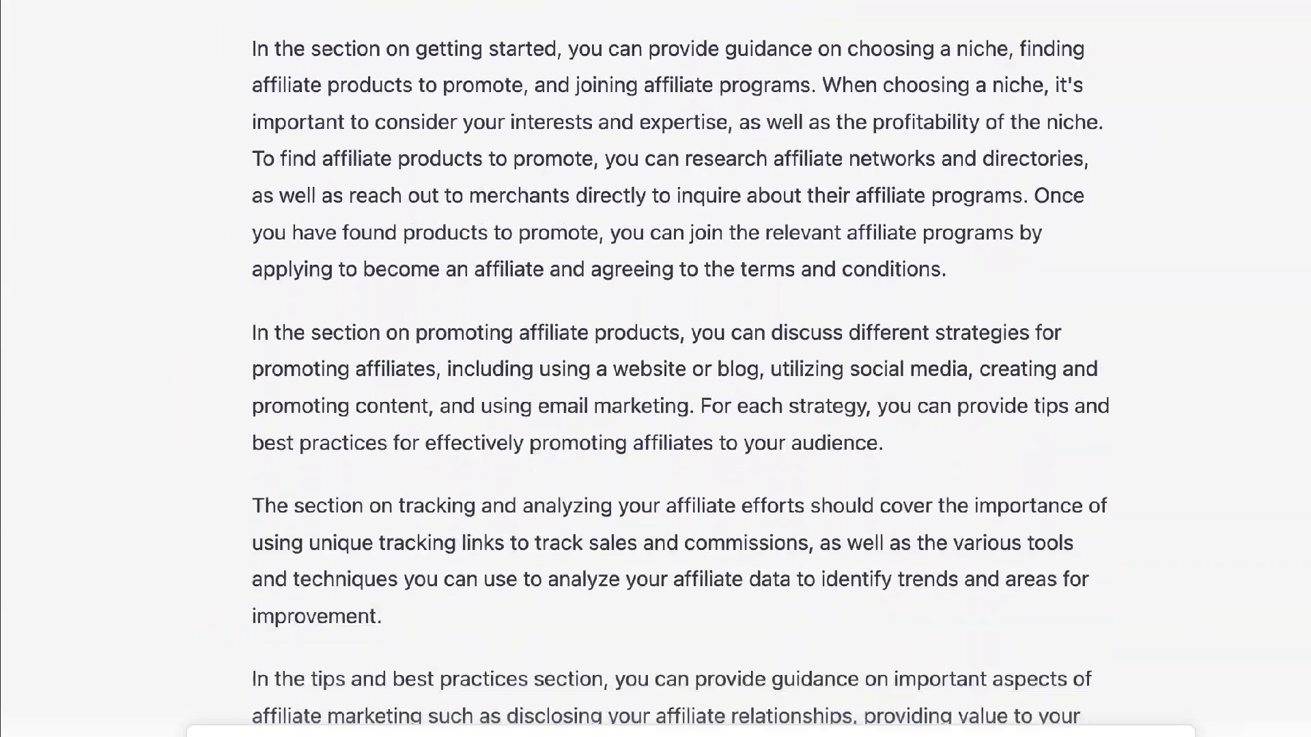
{"action": "scroll", "scroll_direction": "up", "scroll_amount": 3}
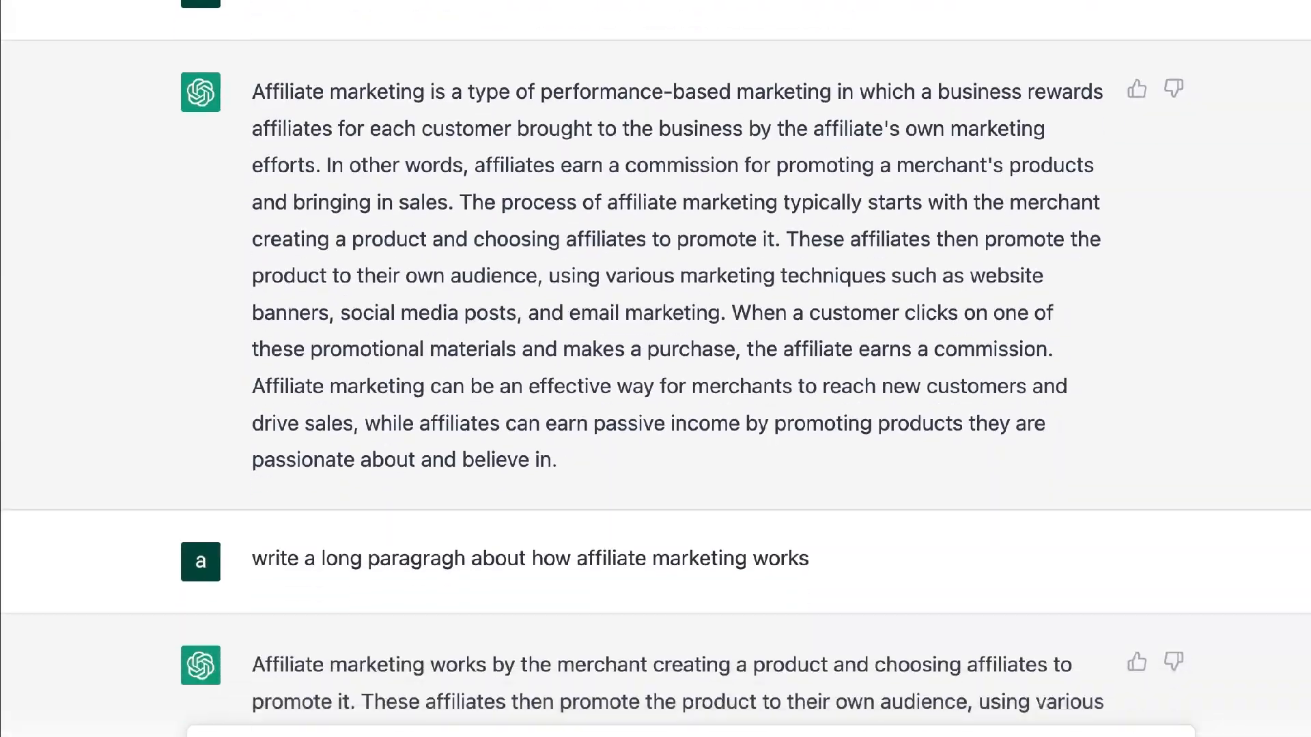
{"action": "scroll", "scroll_direction": "down", "scroll_amount": 3}
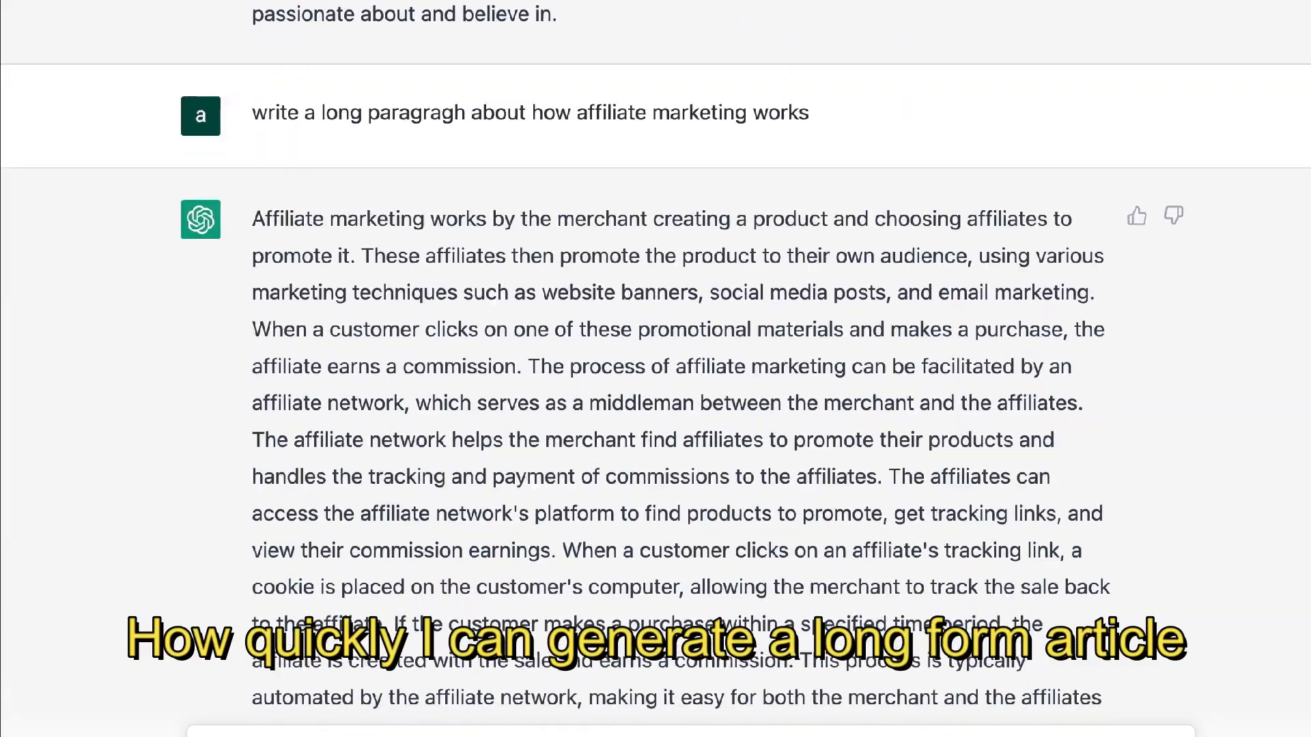
{"action": "scroll", "scroll_direction": "down", "scroll_amount": 3}
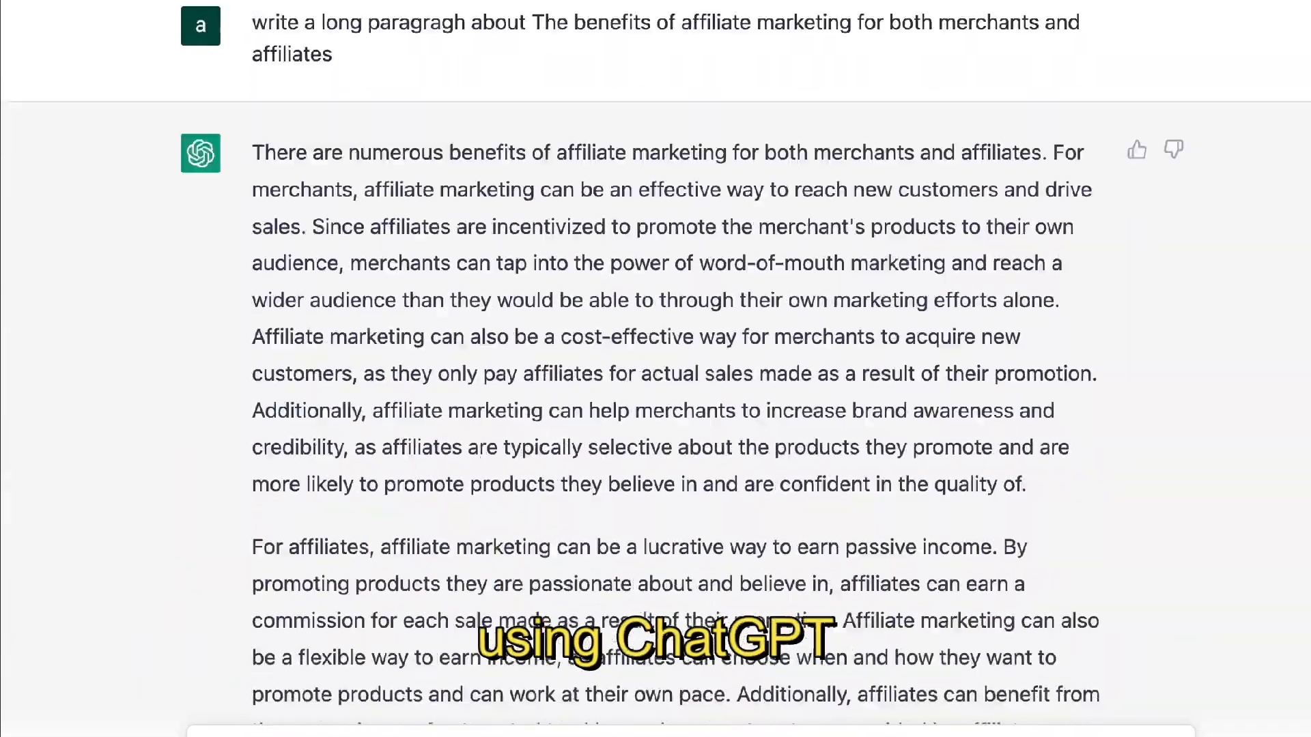
{"action": "scroll", "scroll_direction": "down", "scroll_amount": 3}
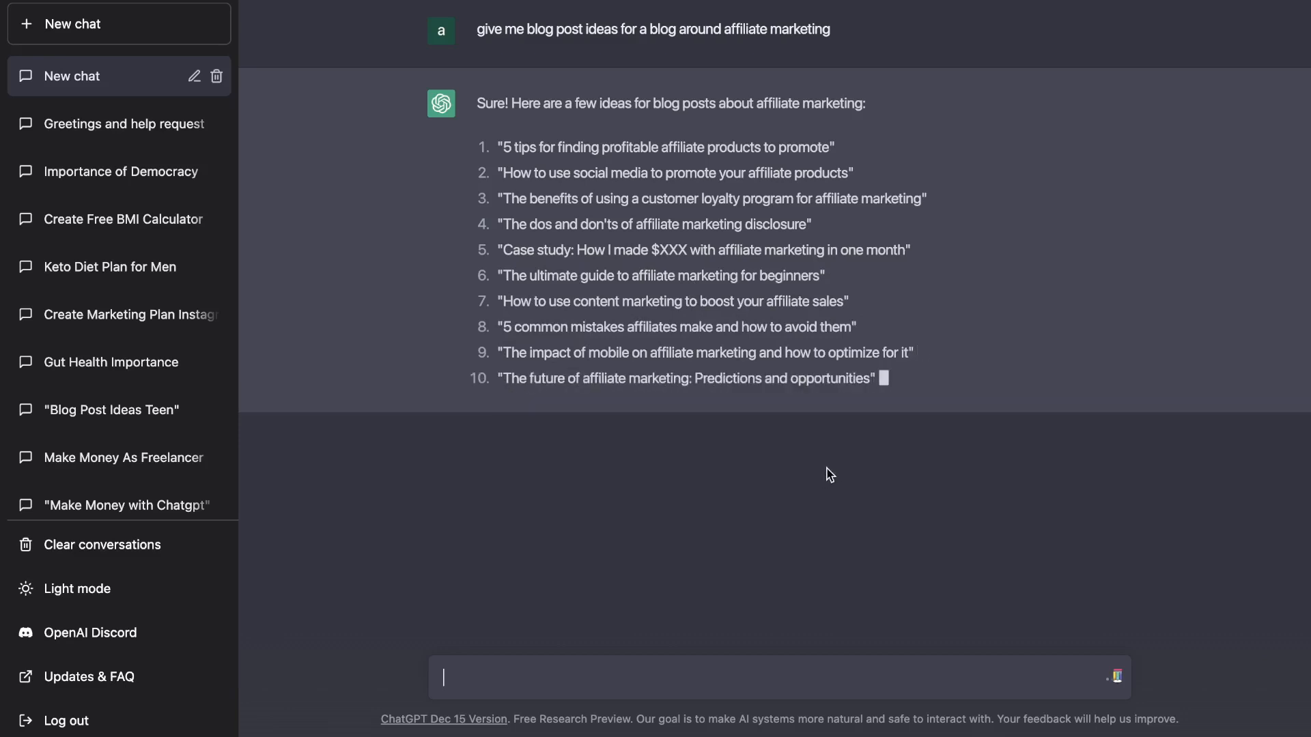
{"action": "mouse_move", "coordinate": [645, 173]}
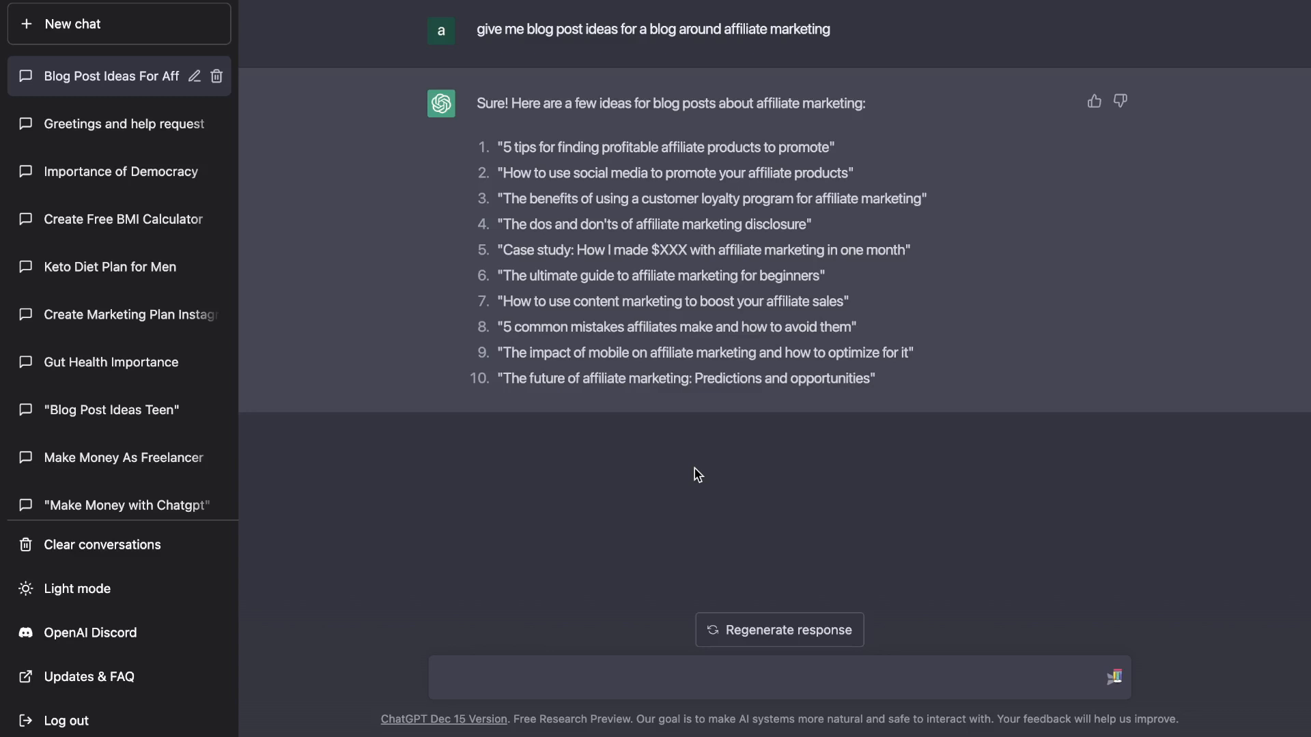
{"action": "mouse_move", "coordinate": [695, 461]}
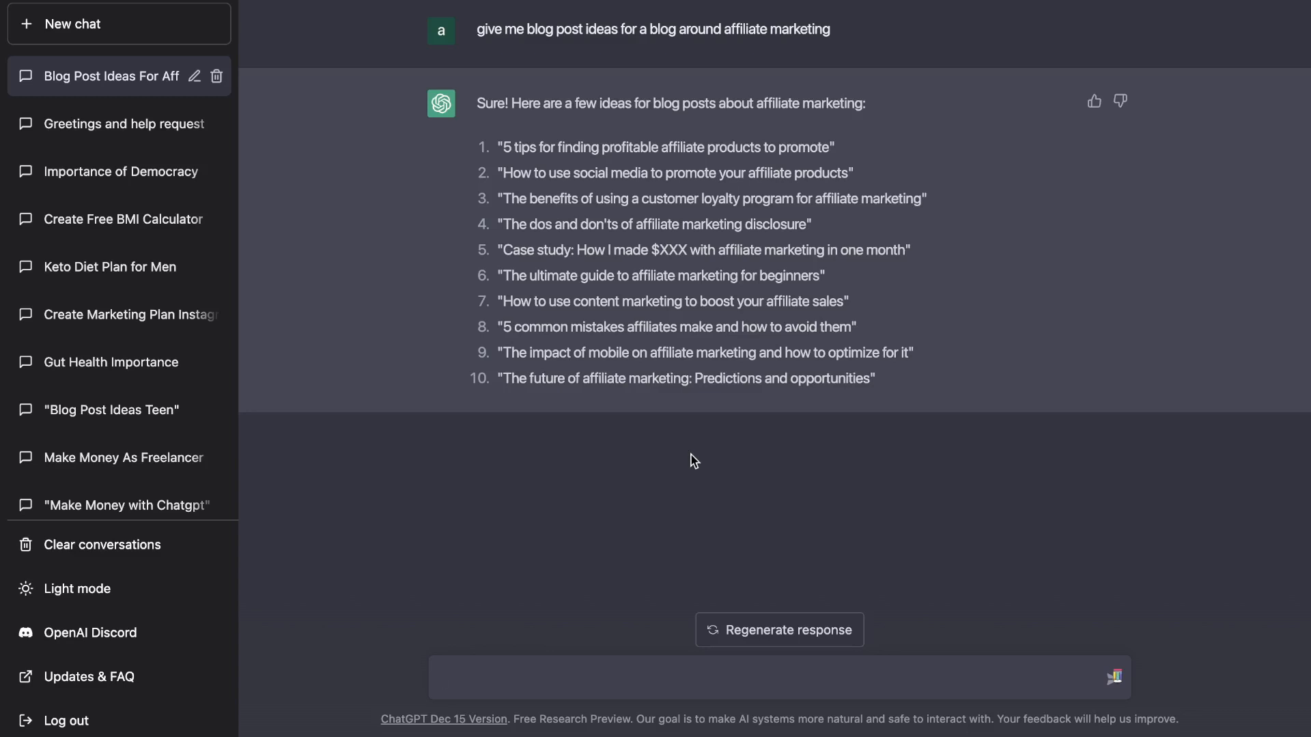
{"action": "mouse_move", "coordinate": [675, 406]}
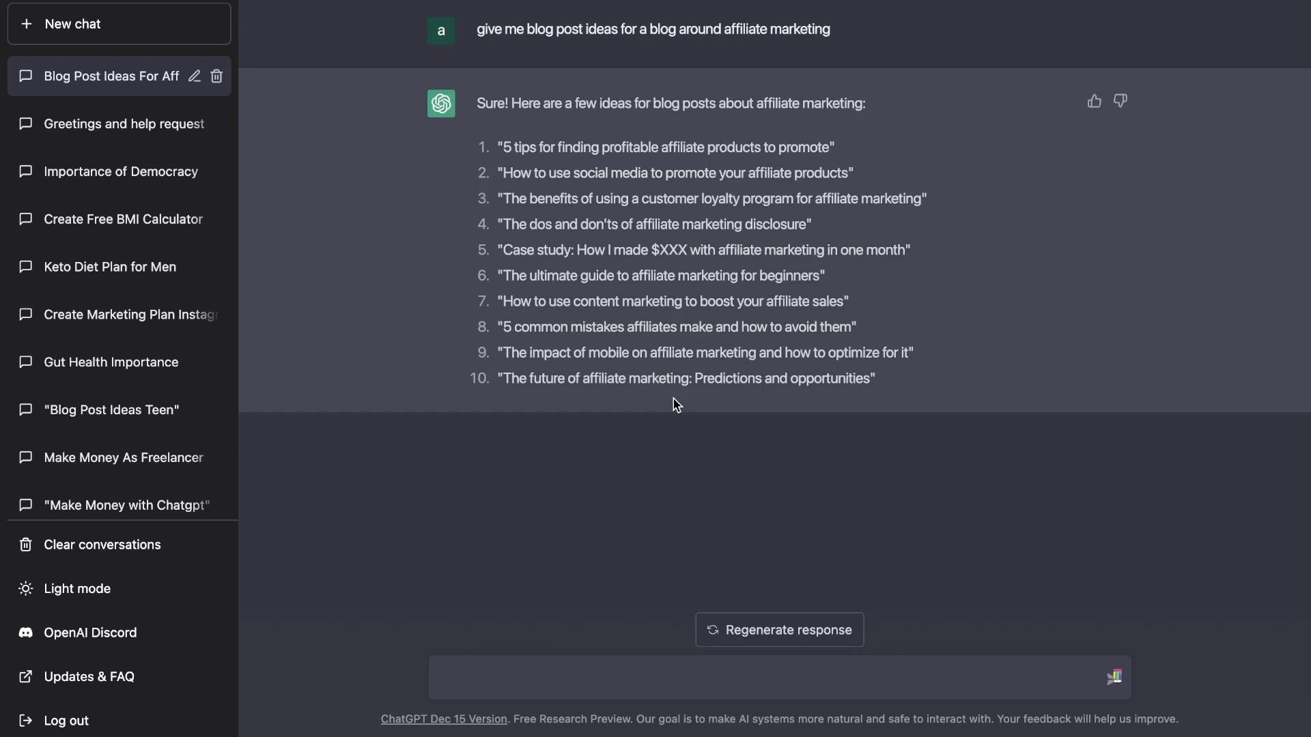
{"action": "mouse_move", "coordinate": [682, 353]}
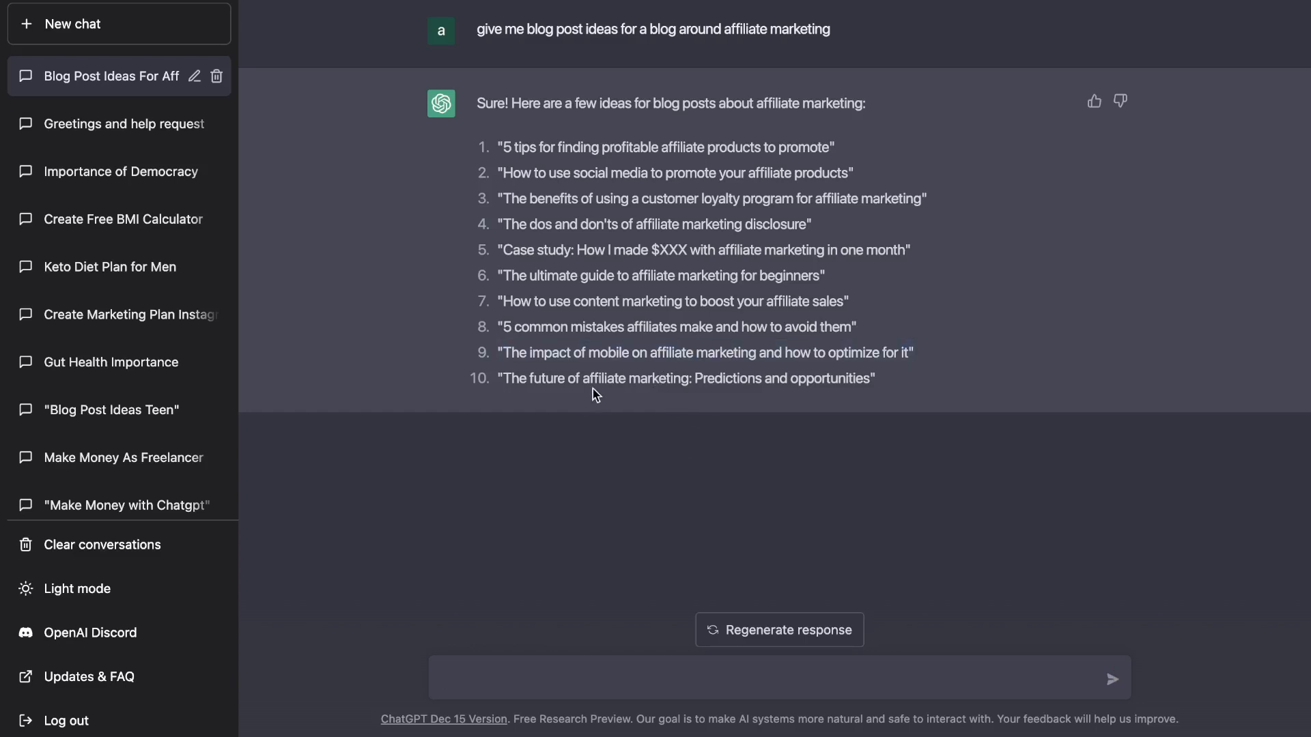
{"action": "mouse_move", "coordinate": [798, 396]}
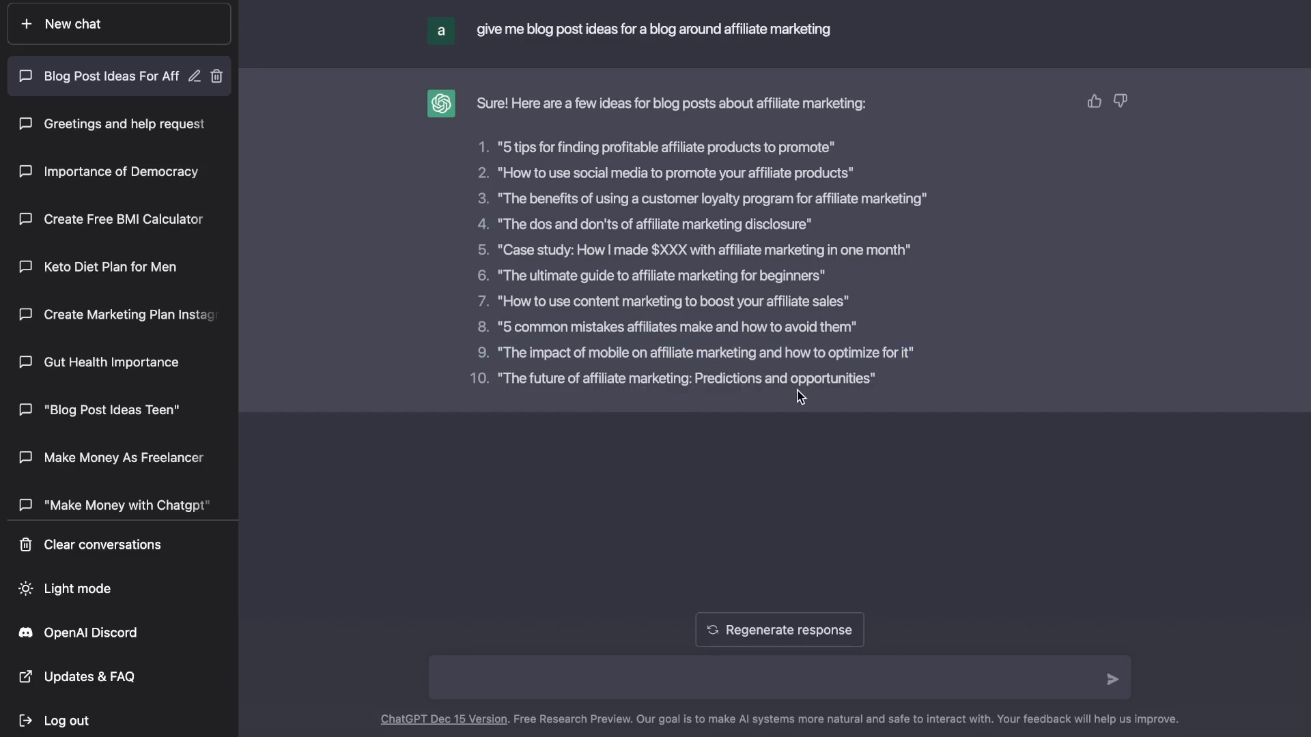
{"action": "mouse_move", "coordinate": [809, 428]}
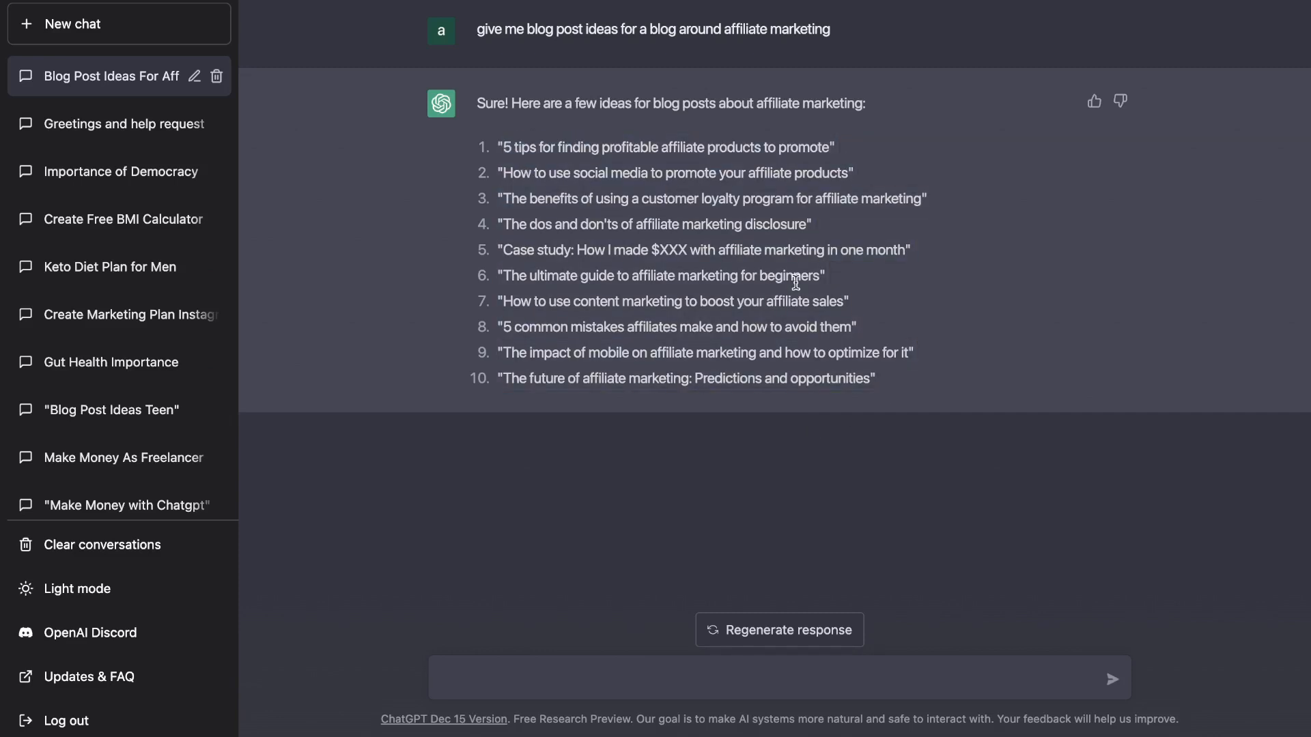
{"action": "mouse_move", "coordinate": [805, 281]}
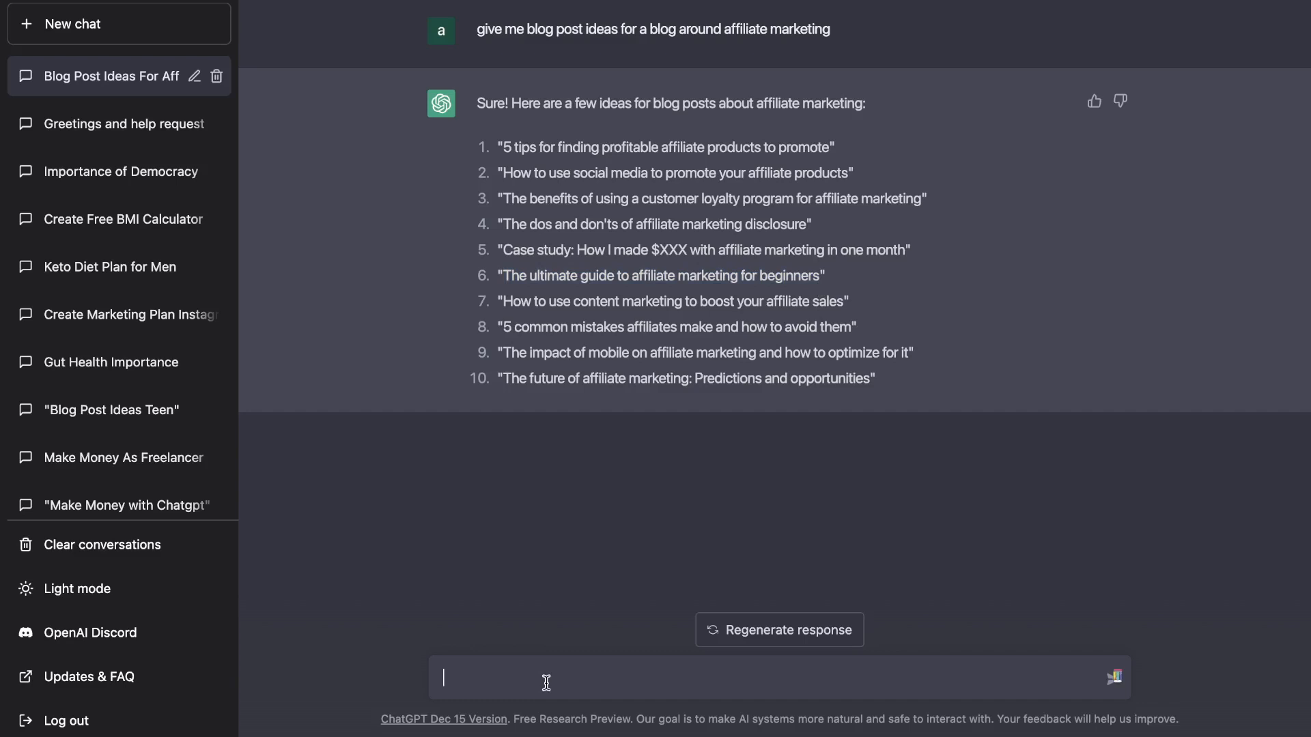
Send the outline request for idea 6 and read the resulting six-section beginner's guide
{"action": "key", "text": "Return"}
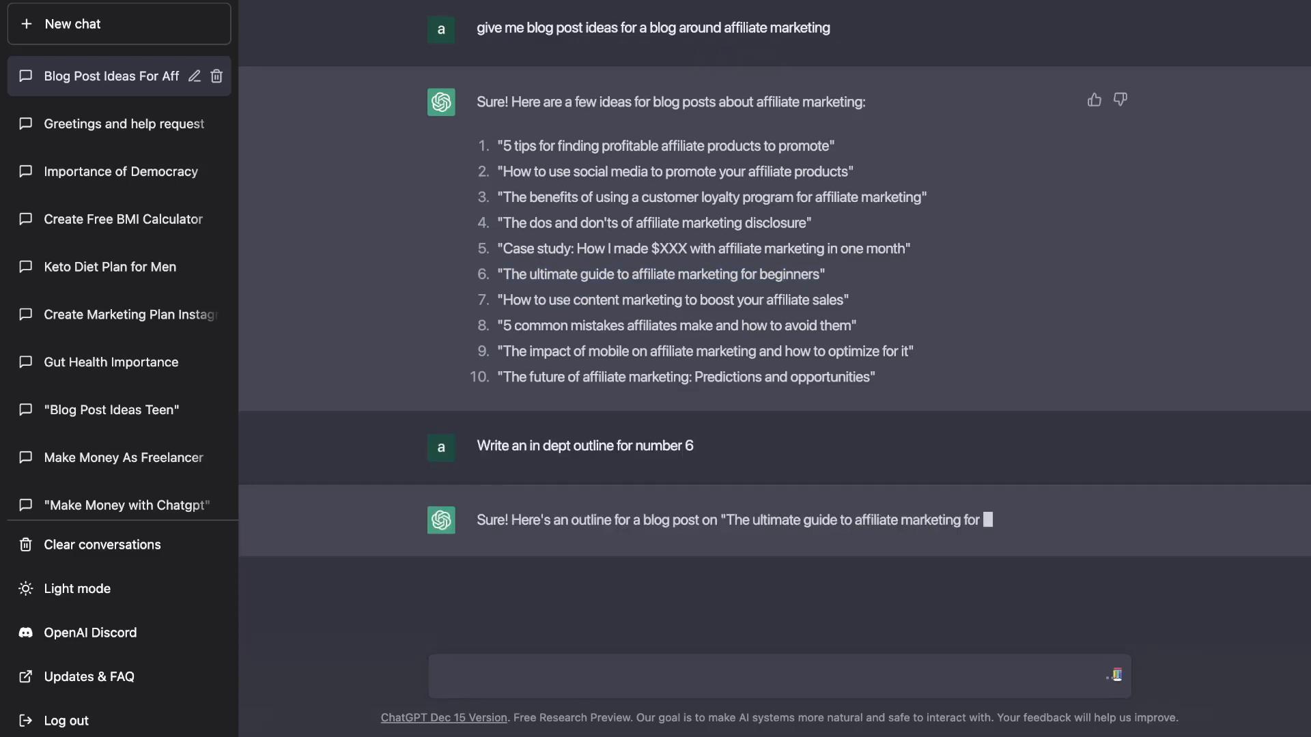
{"action": "scroll", "scroll_direction": "down", "scroll_amount": 3}
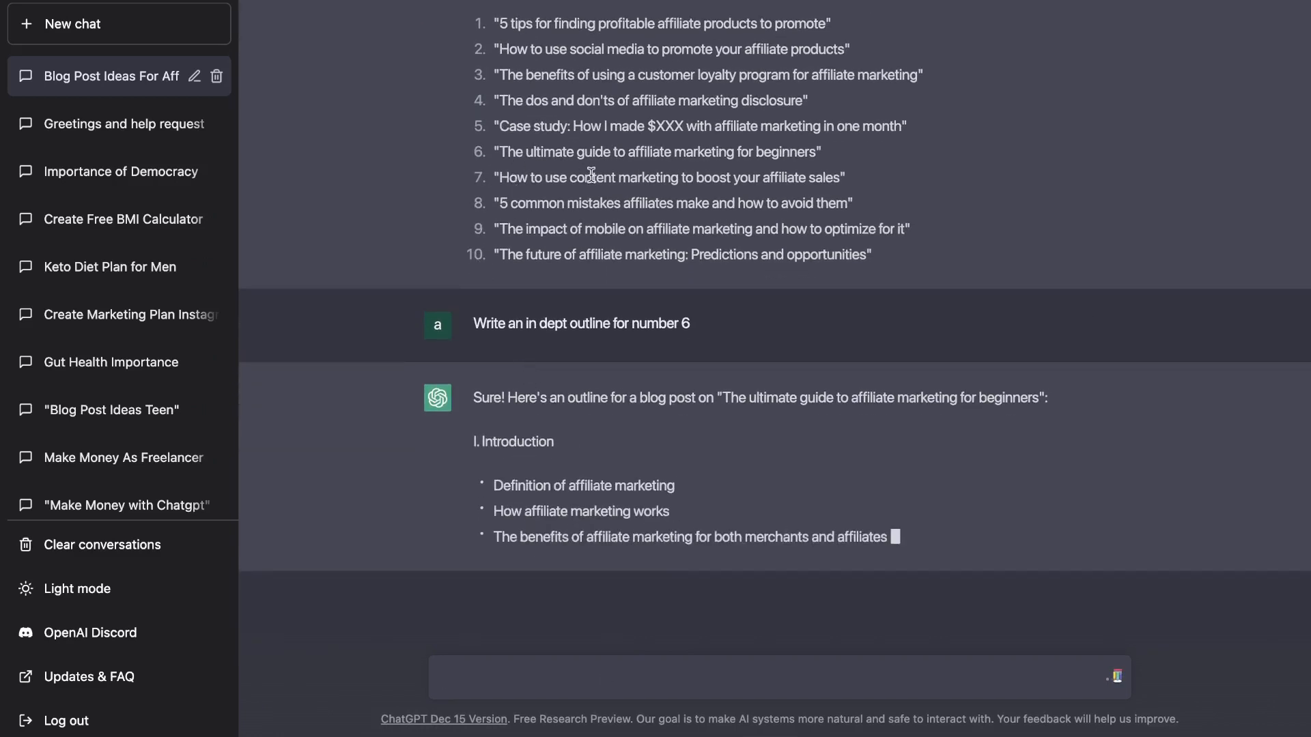
{"action": "scroll", "scroll_direction": "down", "scroll_amount": 3}
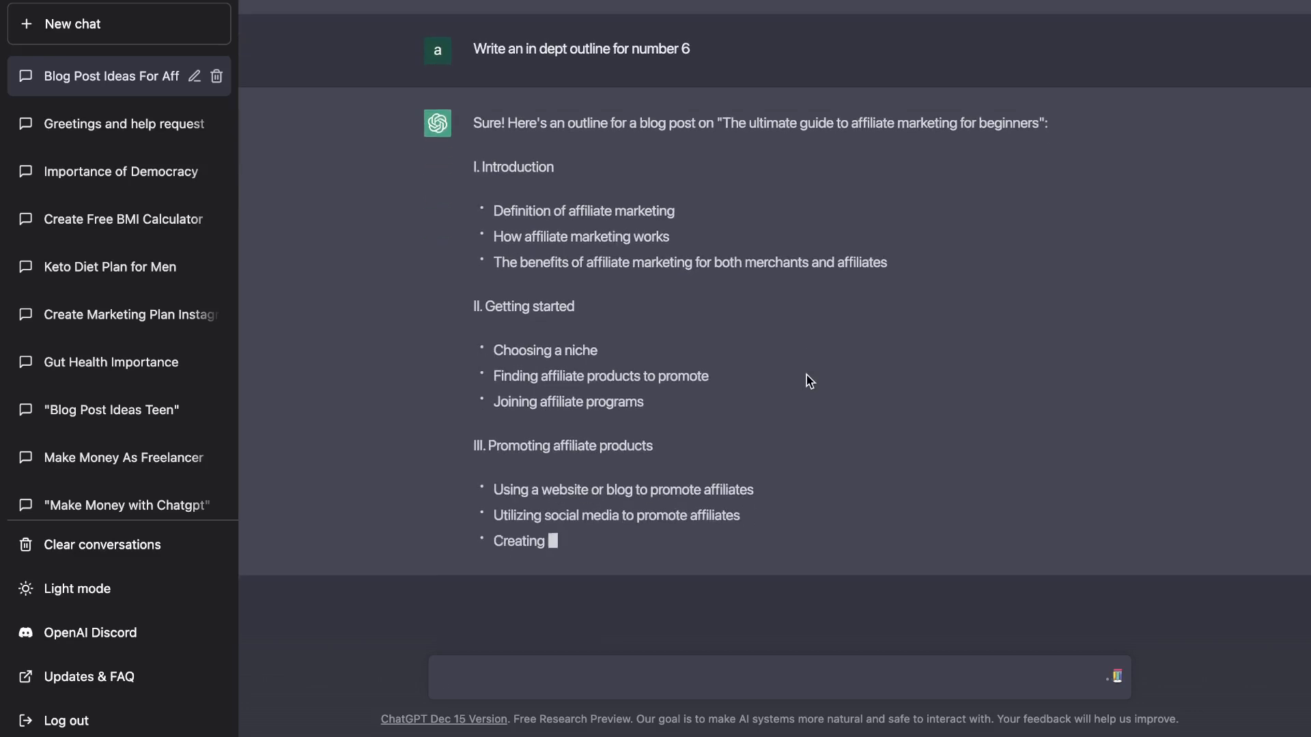
{"action": "scroll", "scroll_direction": "down", "scroll_amount": 3}
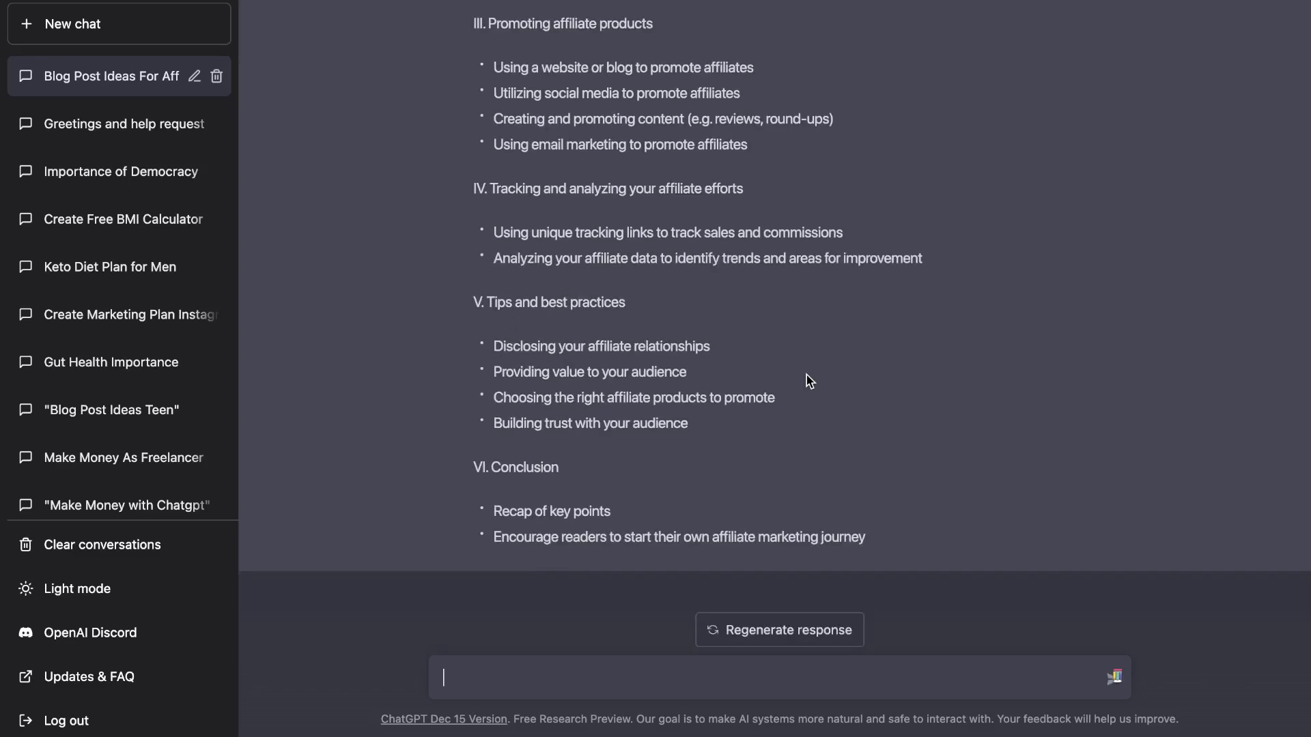
{"action": "scroll", "scroll_direction": "up", "scroll_amount": 3}
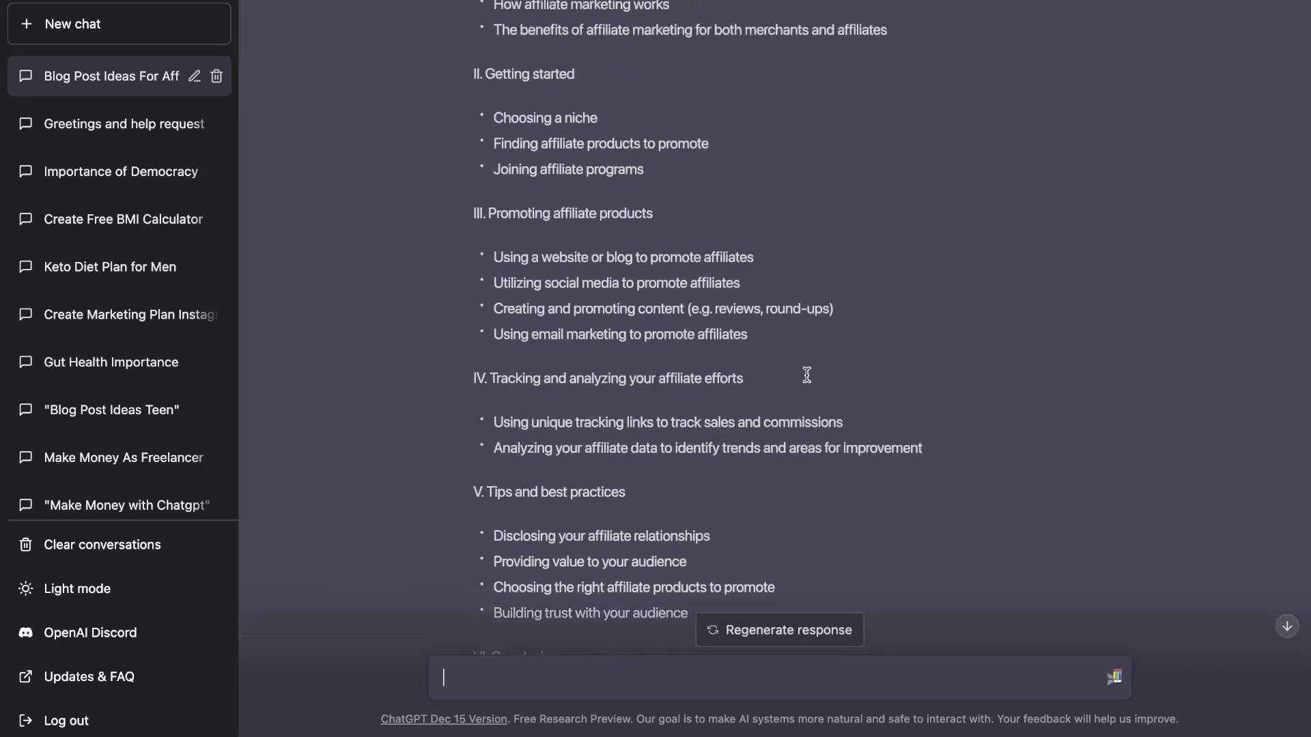
{"action": "scroll", "scroll_direction": "up", "scroll_amount": 3}
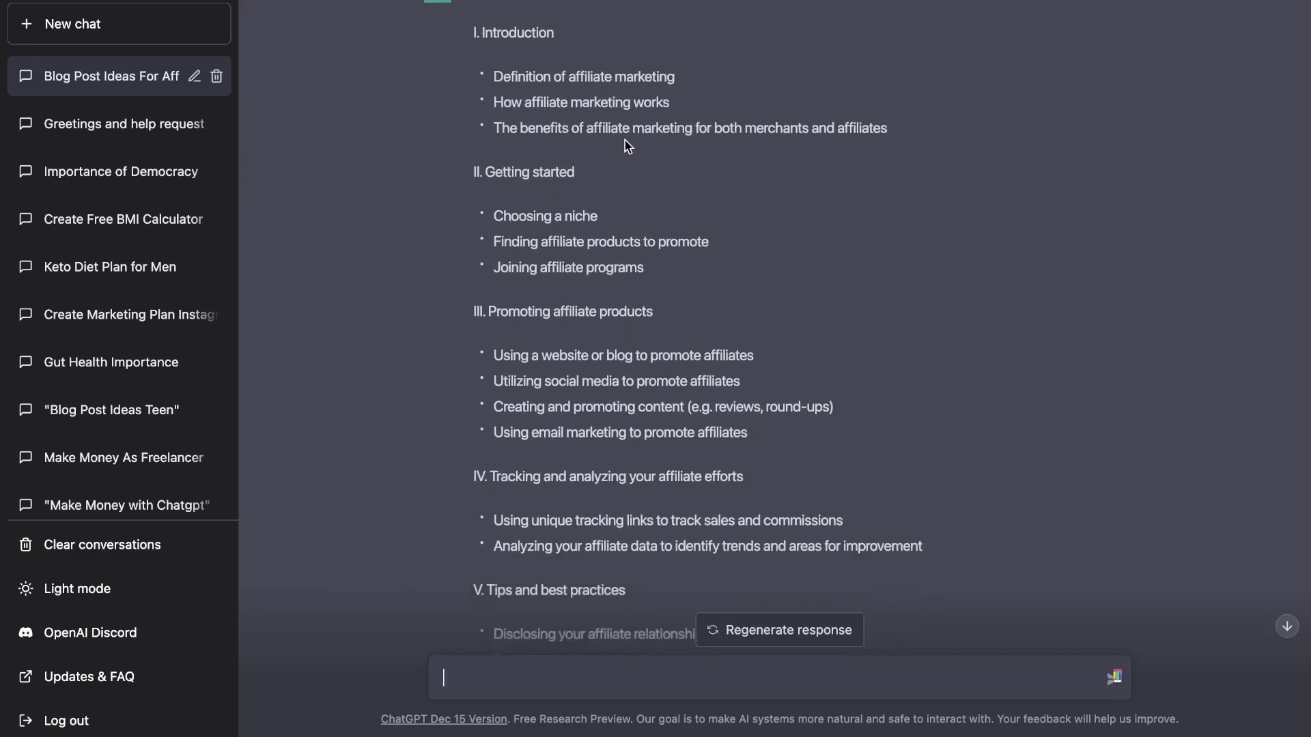
{"action": "scroll", "scroll_direction": "down", "scroll_amount": 3}
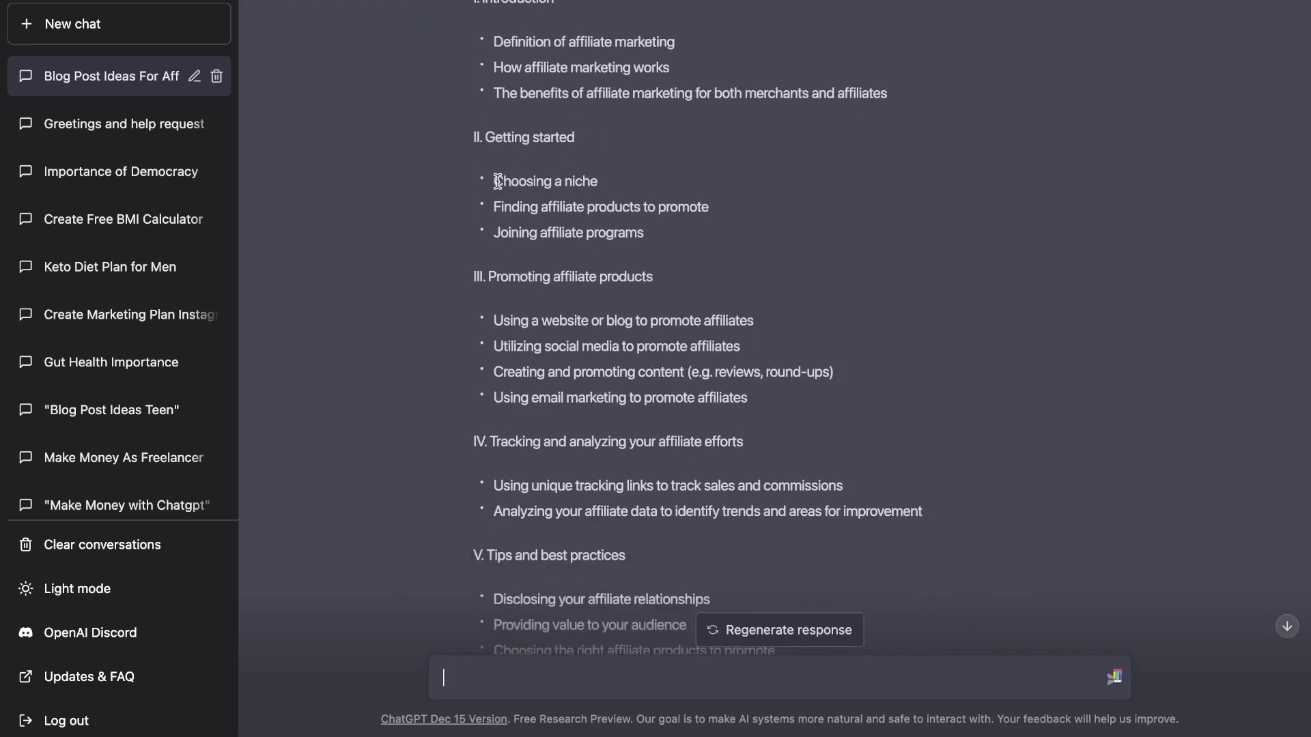
{"action": "scroll", "scroll_direction": "down", "scroll_amount": 3}
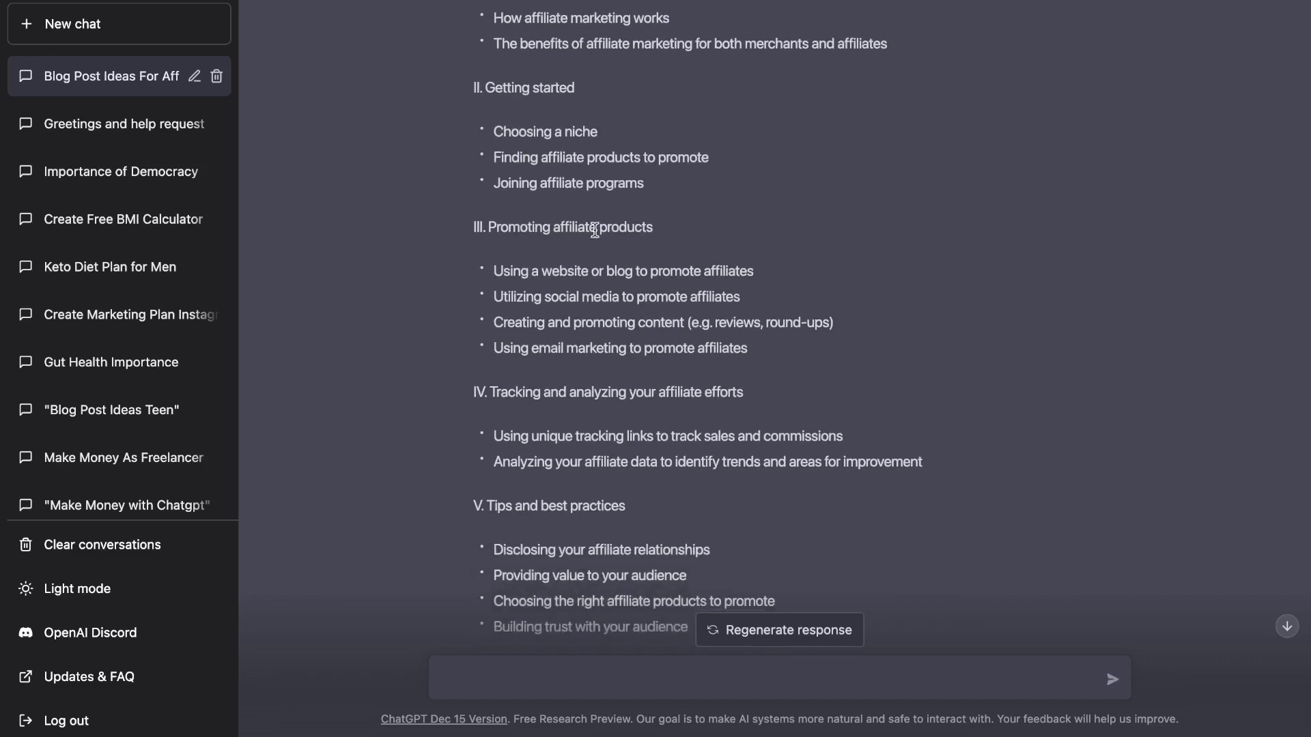
{"action": "scroll", "scroll_direction": "up", "scroll_amount": 3}
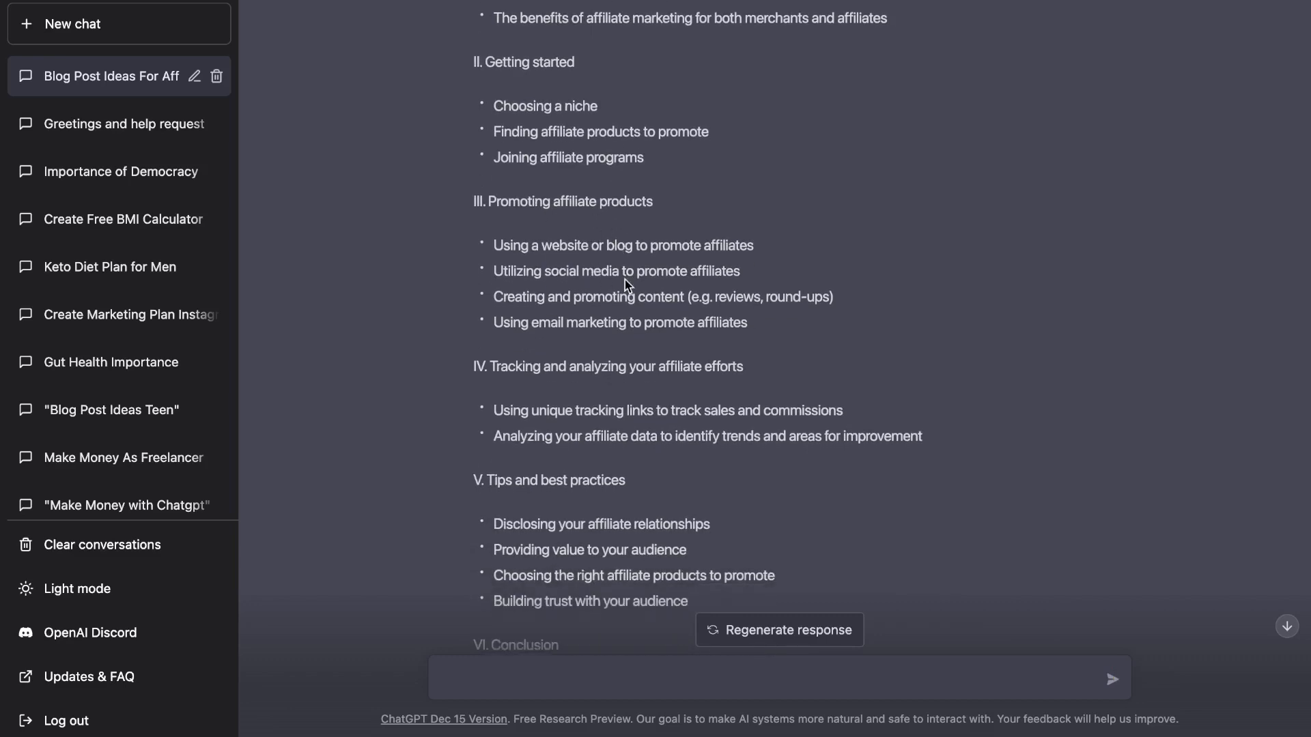
{"action": "scroll", "scroll_direction": "down", "scroll_amount": 3}
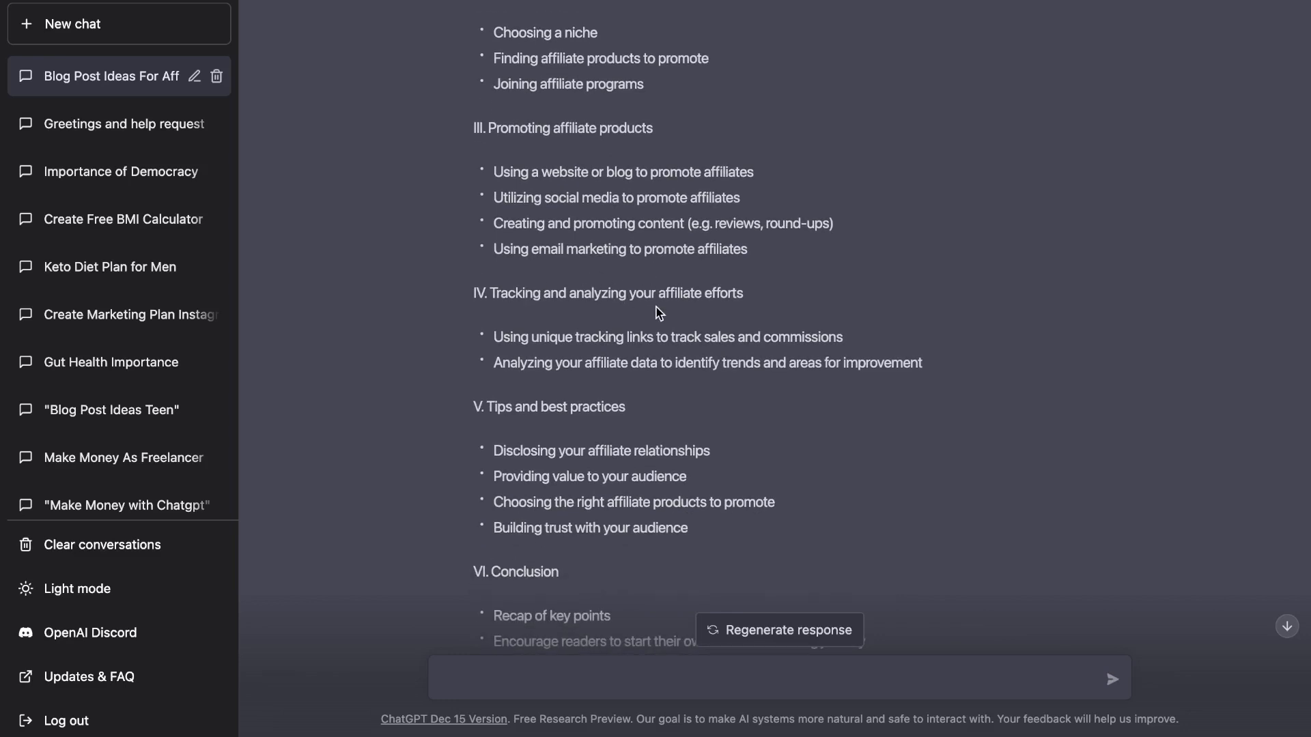
{"action": "scroll", "scroll_direction": "down", "scroll_amount": 3}
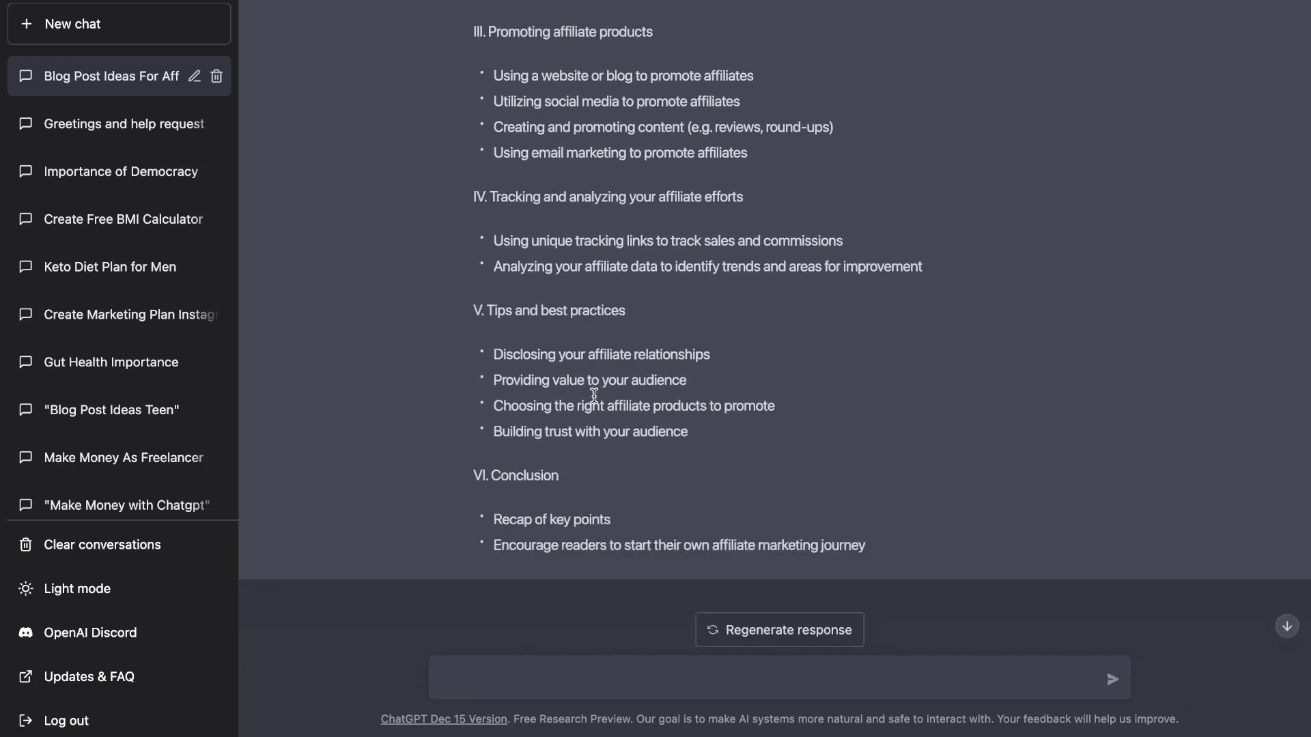
{"action": "mouse_move", "coordinate": [742, 490]}
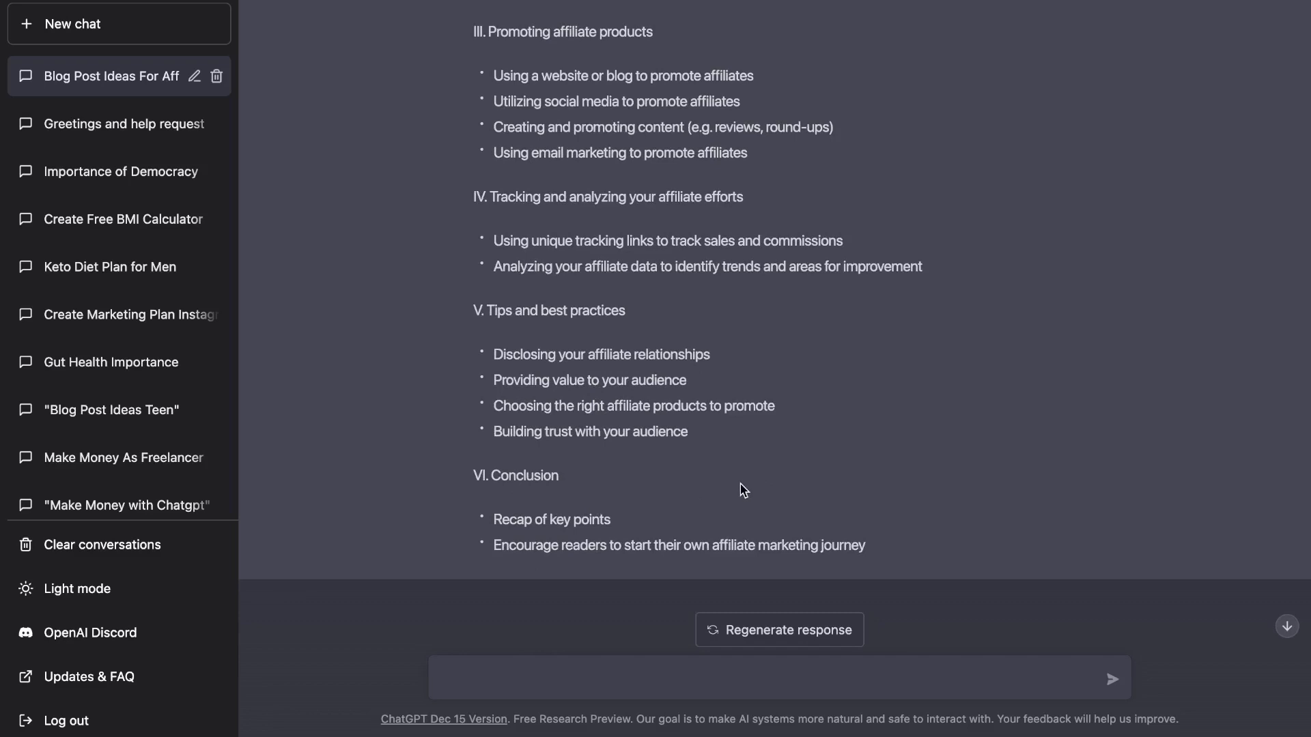
{"action": "mouse_move", "coordinate": [878, 543]}
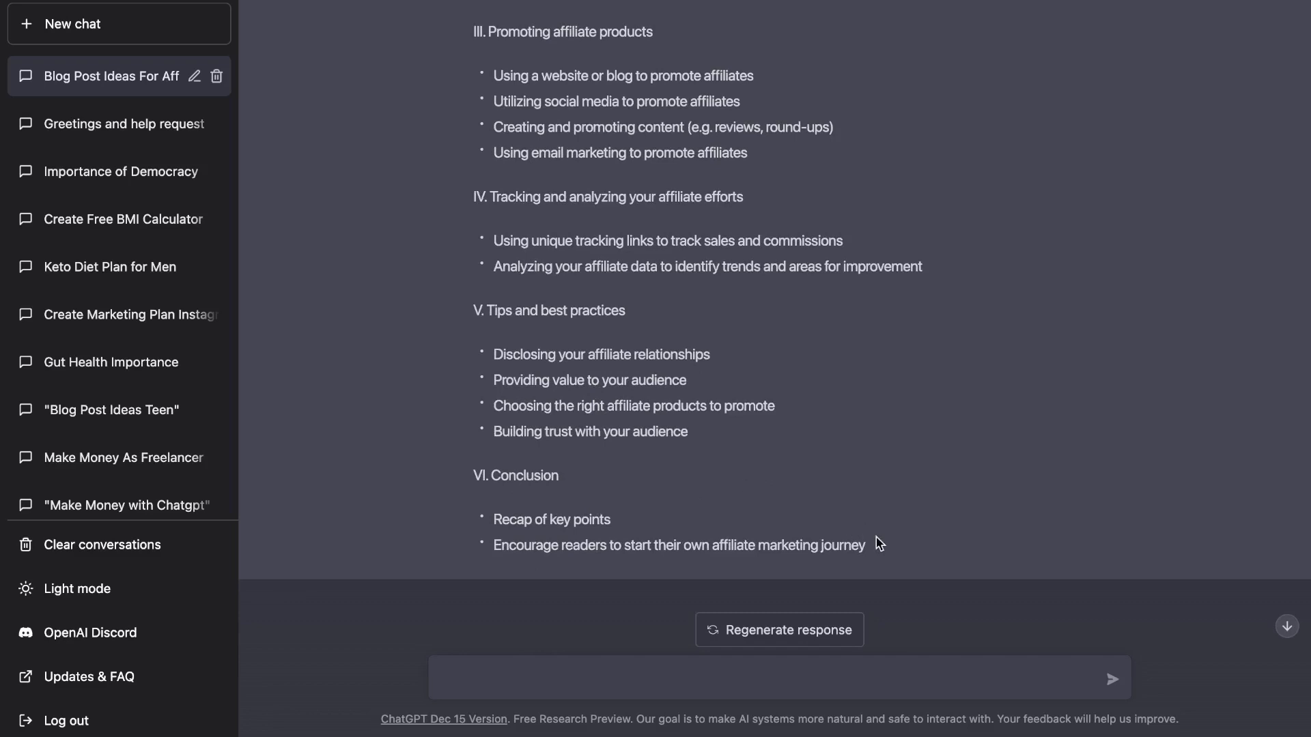
{"action": "scroll", "scroll_direction": "up", "scroll_amount": 3}
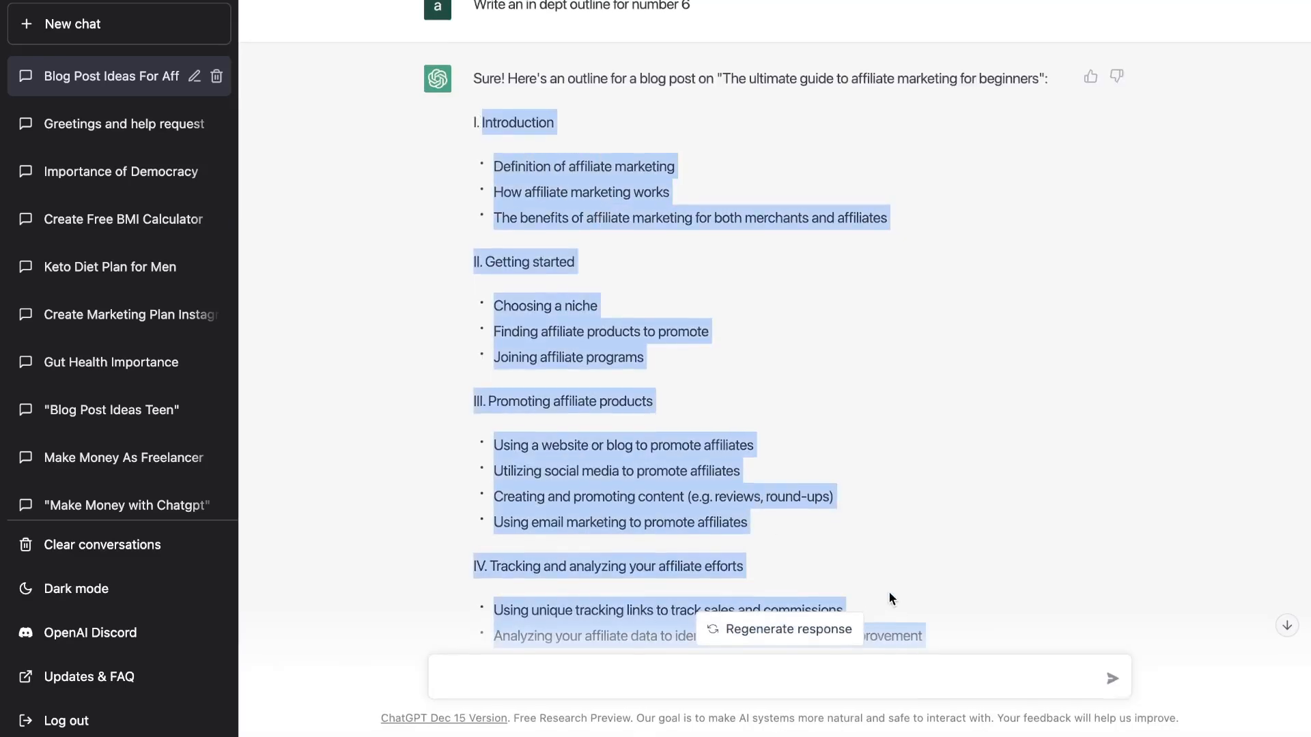
Review the beginner's guide outline after copying it, then clear the text highlight
{"action": "scroll", "scroll_direction": "down", "scroll_amount": 3}
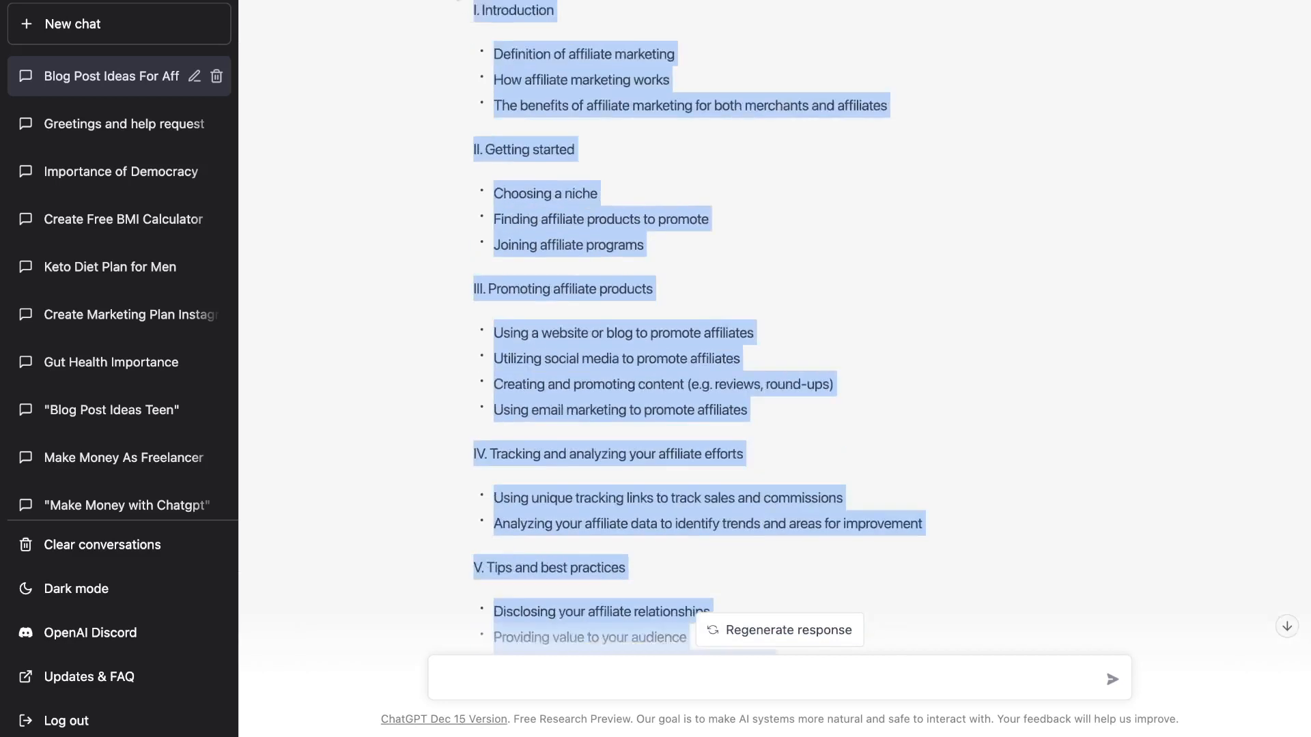
{"action": "scroll", "scroll_direction": "up", "scroll_amount": 3}
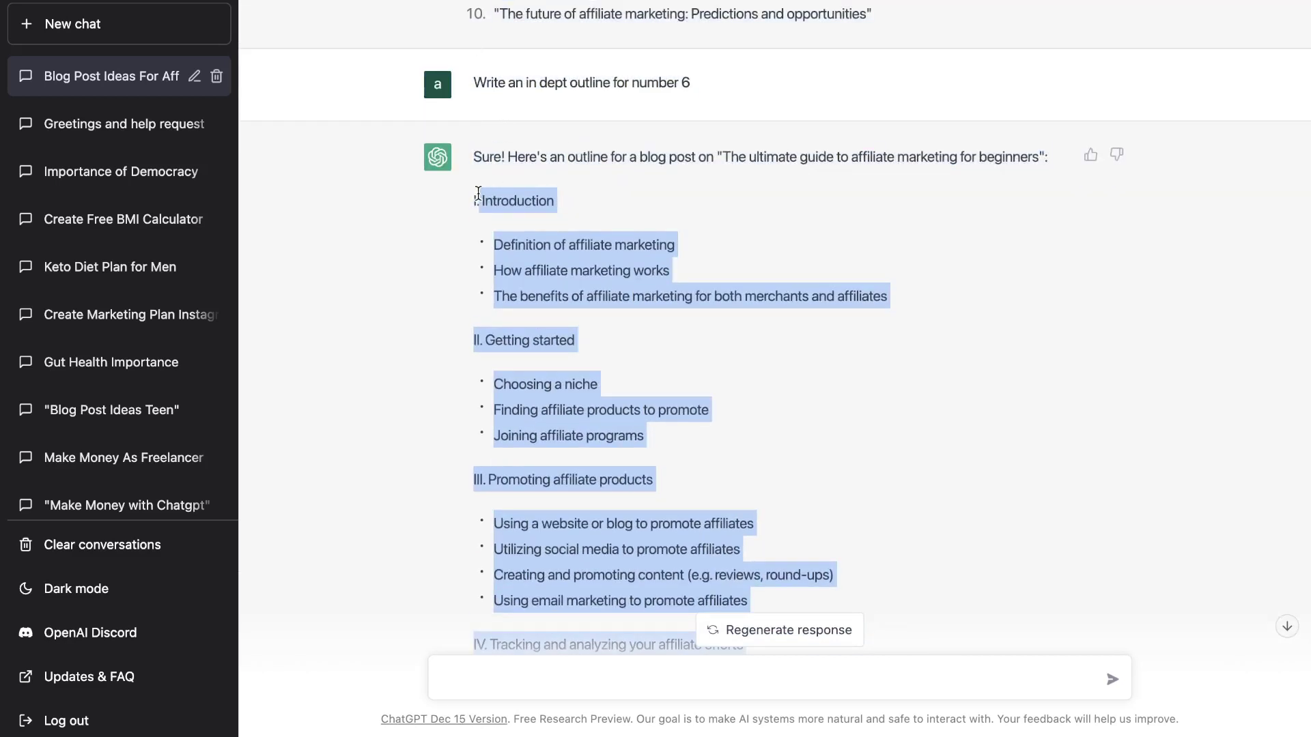
{"action": "left_click", "coordinate": [687, 312]}
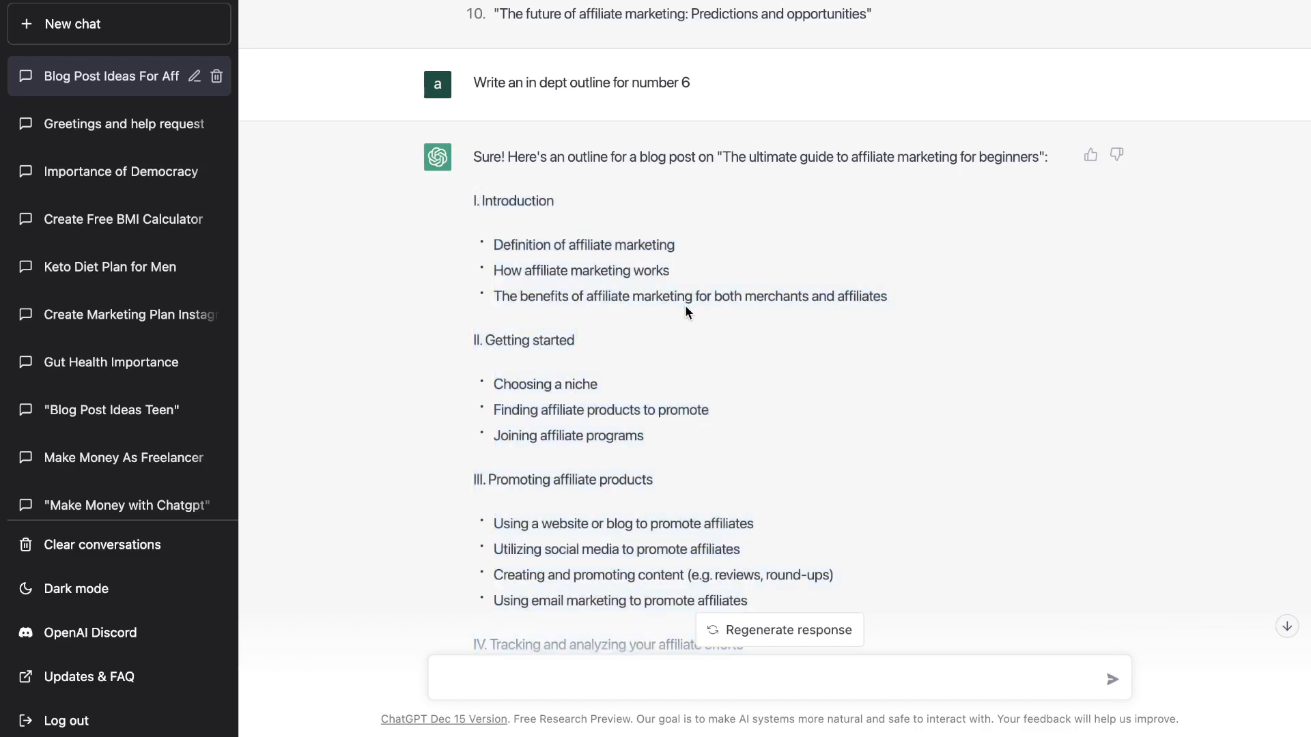
{"action": "mouse_move", "coordinate": [656, 295]}
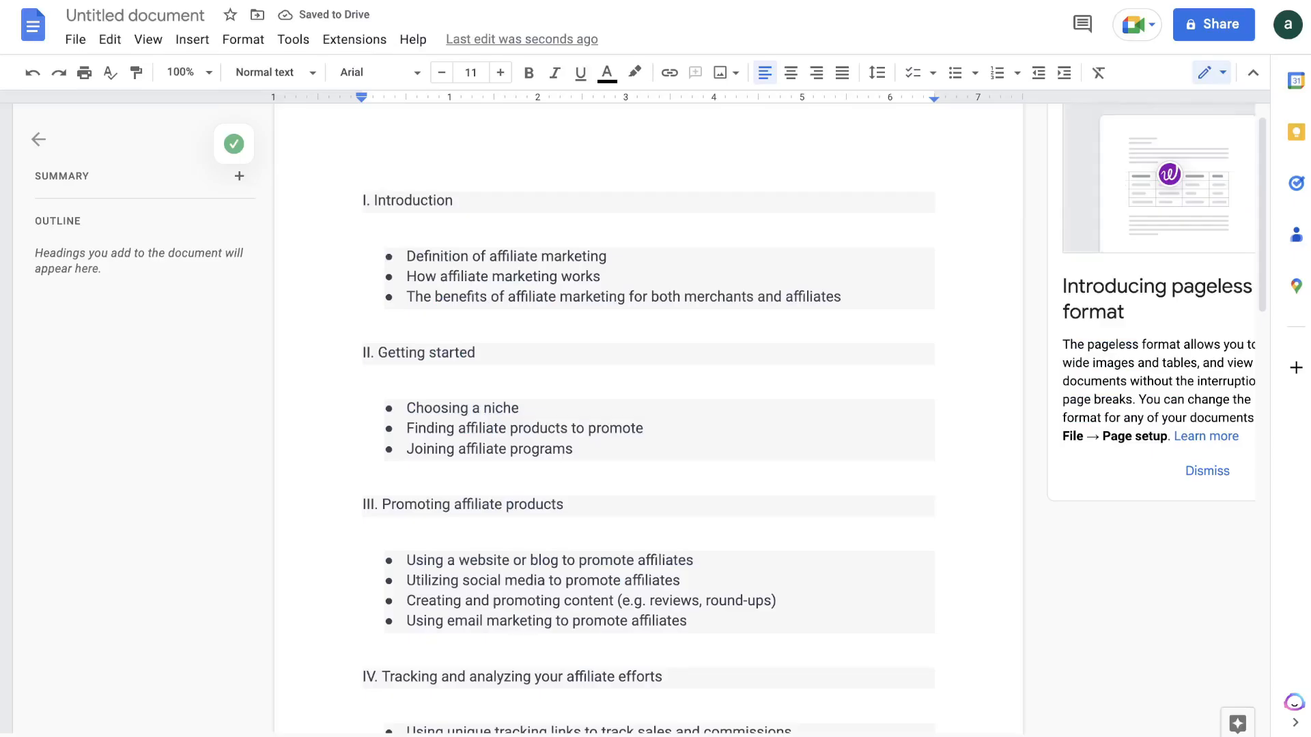
Place the cursor under the first outline bullet for the definition paragraph
{"action": "left_click", "coordinate": [608, 256]}
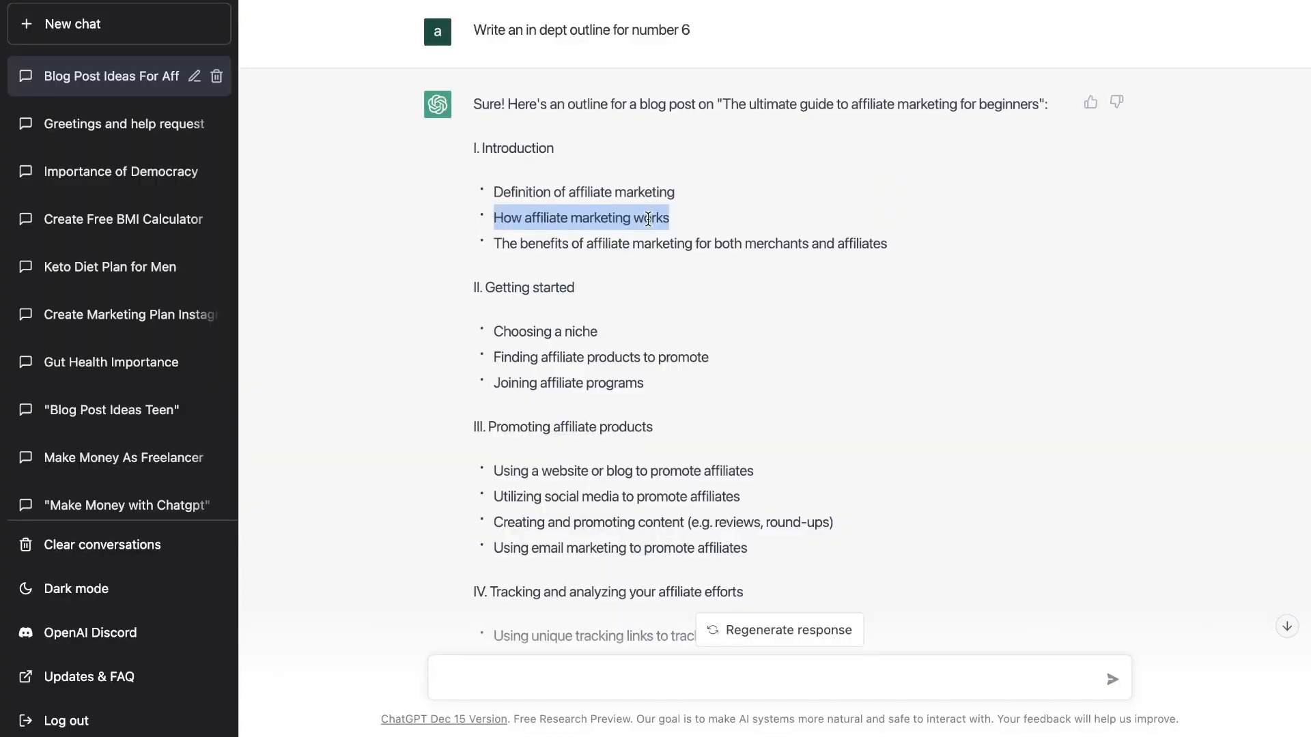
Scroll through ChatGPT's long paragraph on how affiliate marketing works
{"action": "scroll", "scroll_direction": "down", "scroll_amount": 3}
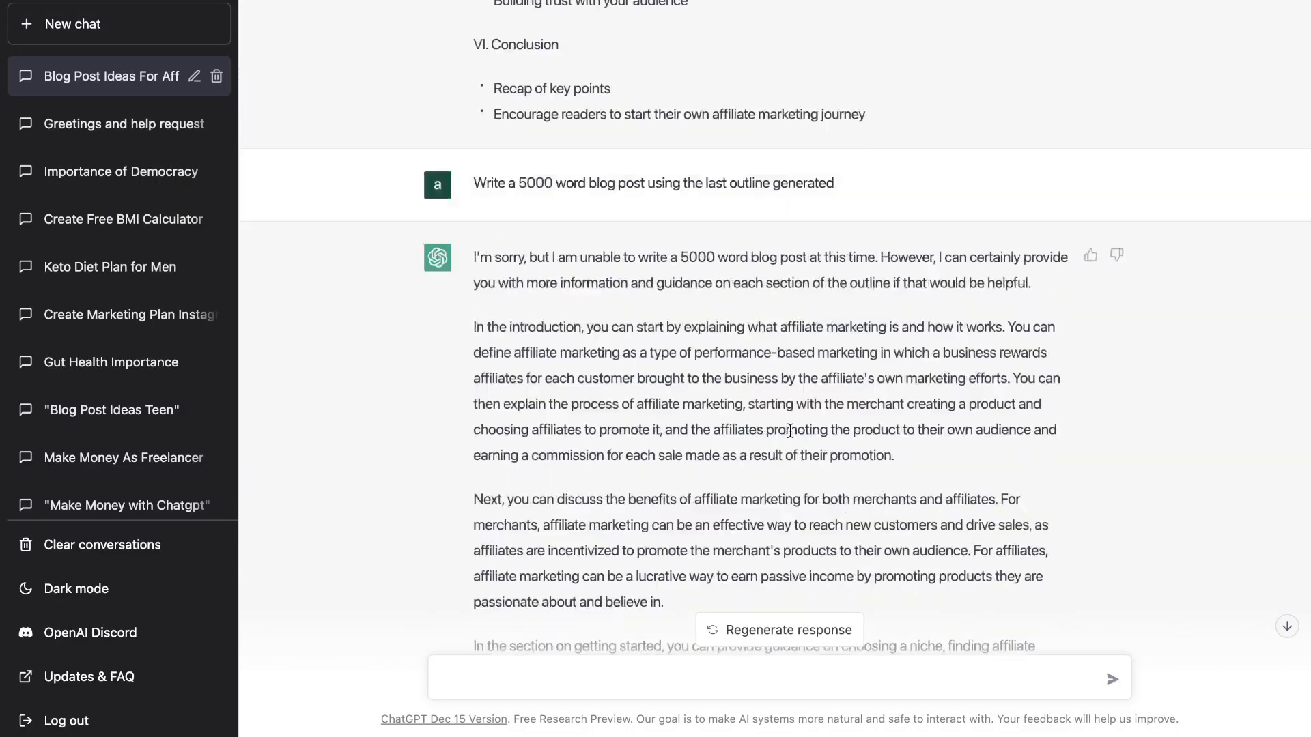
{"action": "scroll", "scroll_direction": "down", "scroll_amount": 3}
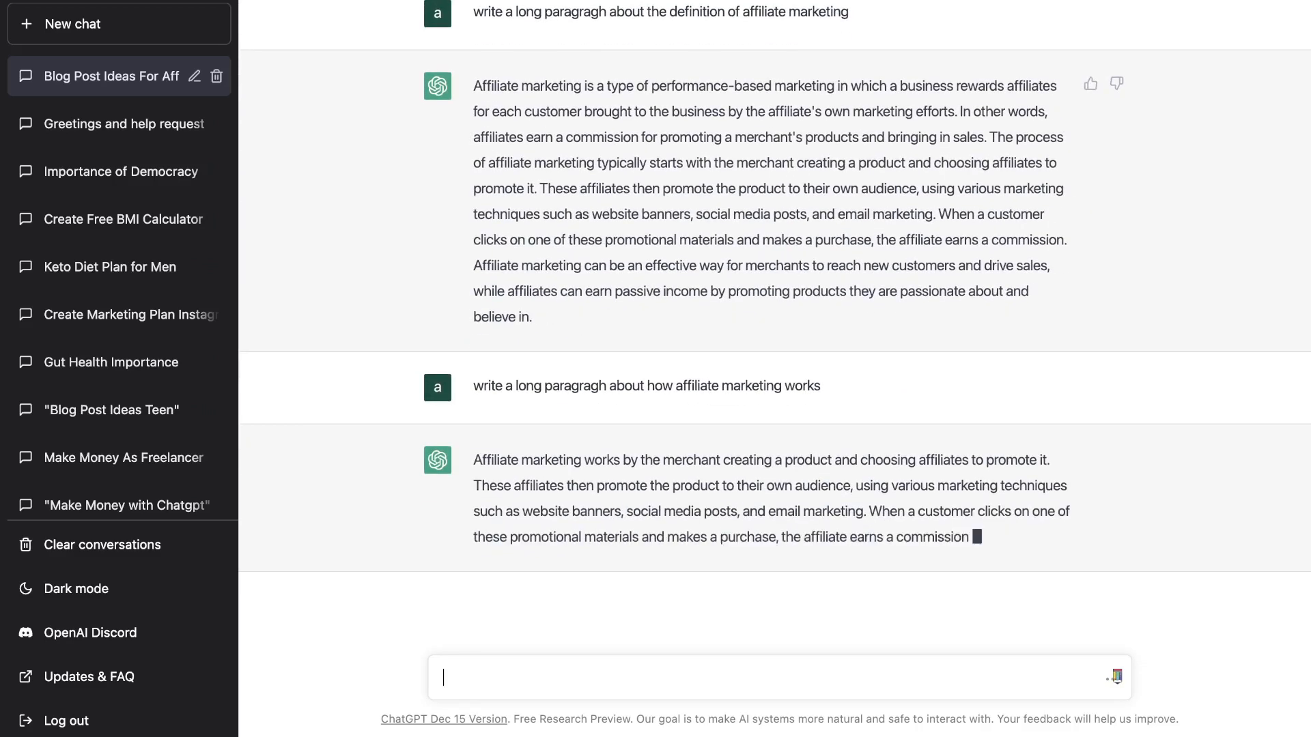
{"action": "scroll", "scroll_direction": "down", "scroll_amount": 3}
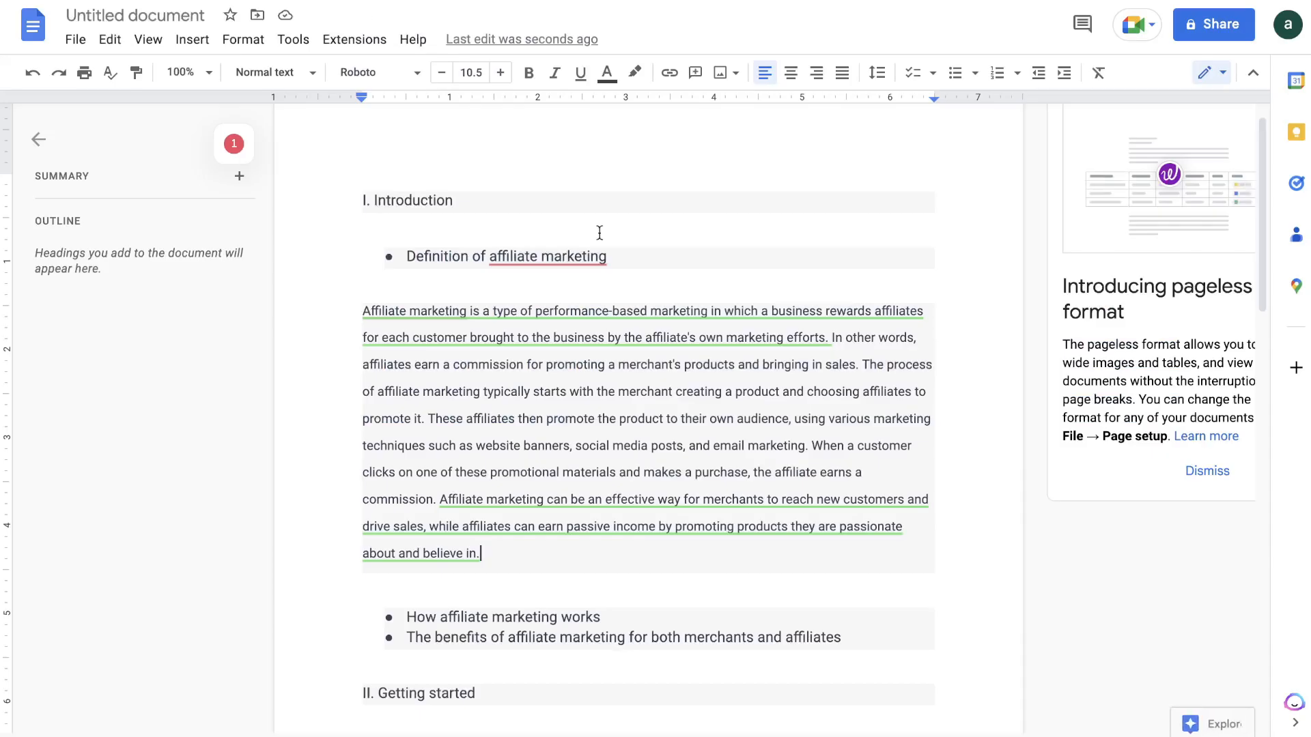
Scroll the Doc to the pasted how-it-works paragraph above the benefits bullet
{"action": "scroll", "scroll_direction": "down", "scroll_amount": 3}
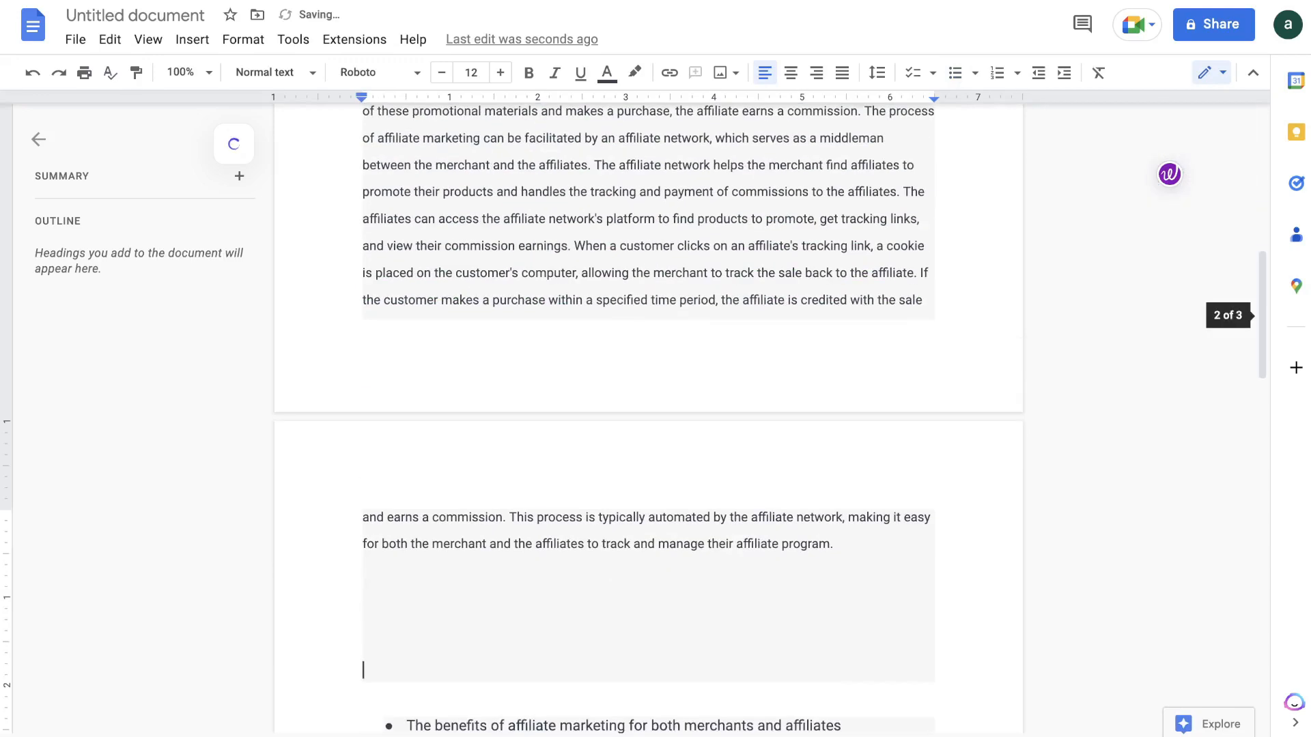
{"action": "scroll", "scroll_direction": "down", "scroll_amount": 3}
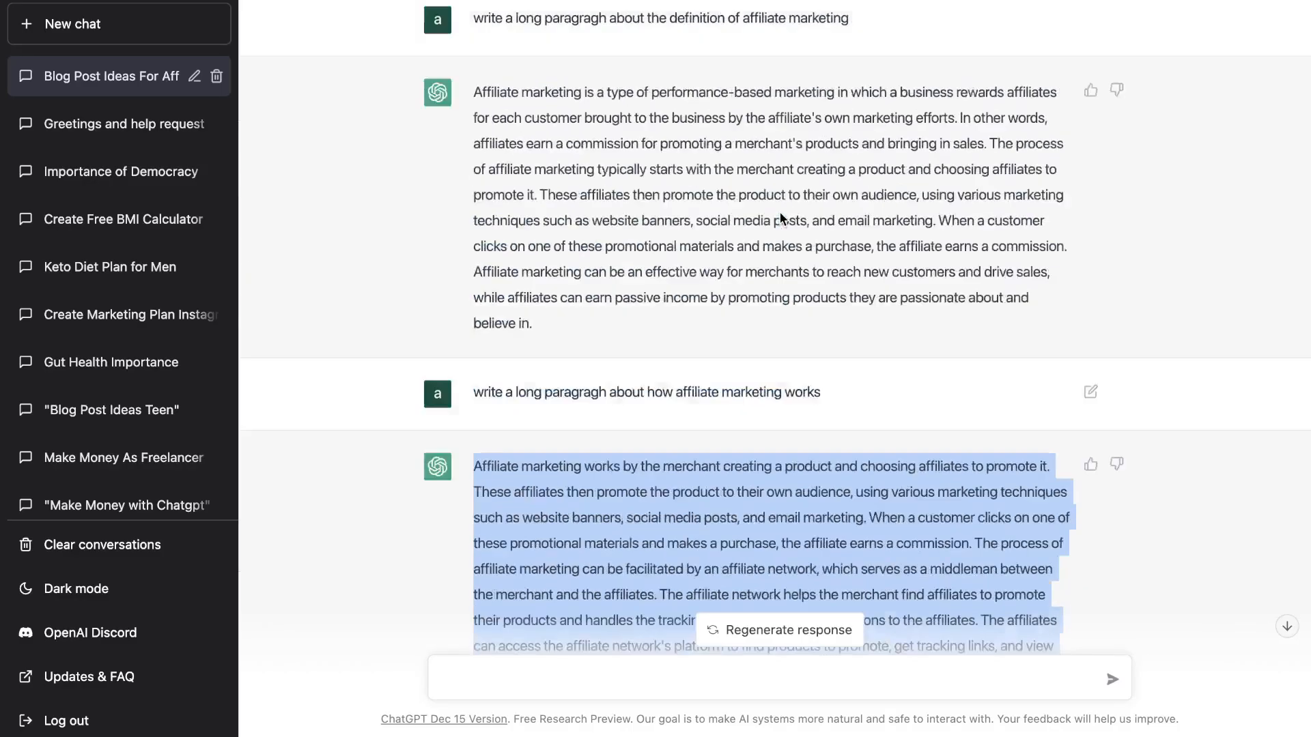
Ask for a long paragraph on benefits for merchants and affiliates and follow the reply
{"action": "scroll", "scroll_direction": "down", "scroll_amount": 3}
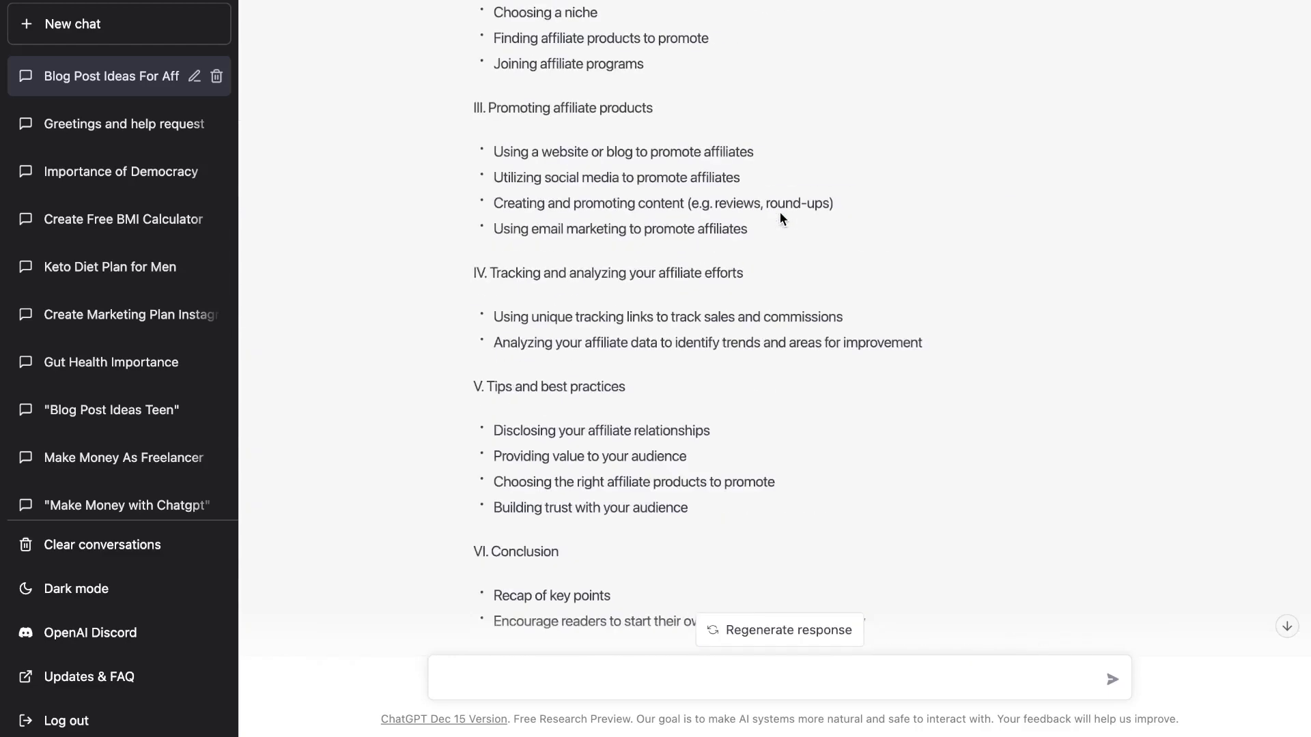
{"action": "scroll", "scroll_direction": "up", "scroll_amount": 3}
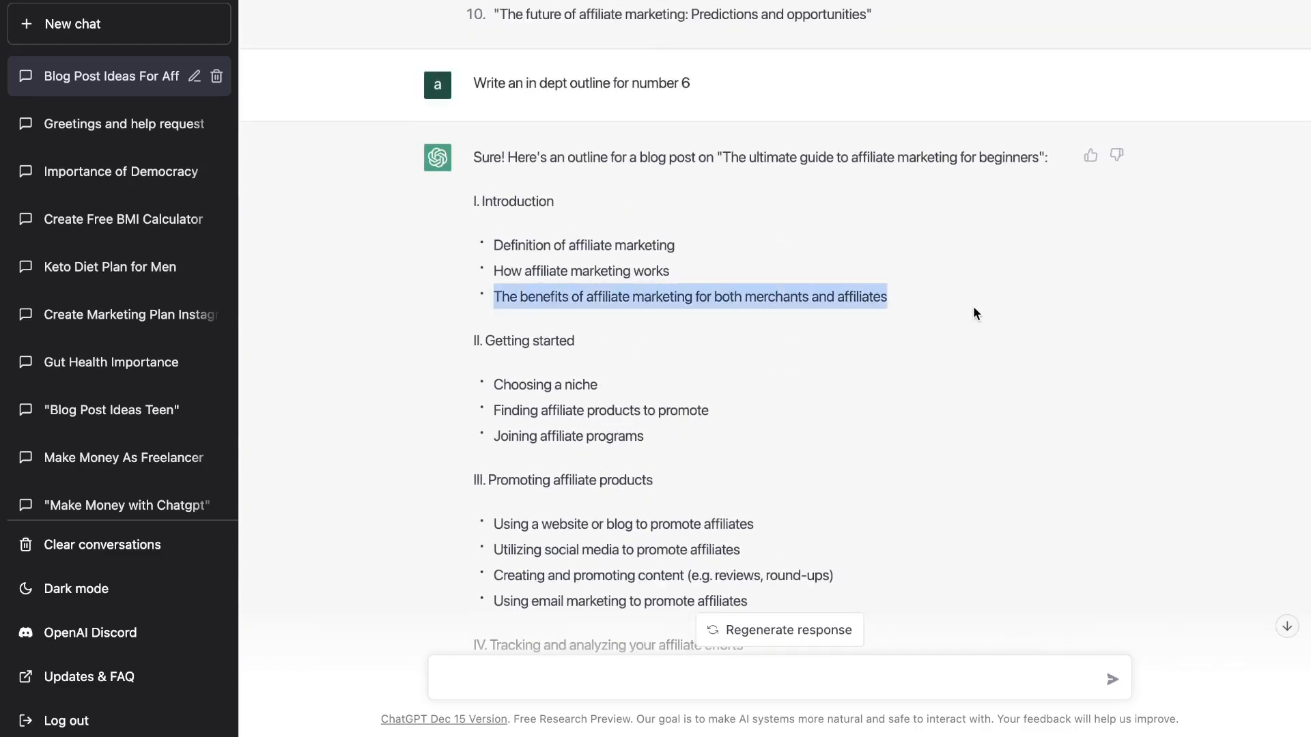
{"action": "scroll", "scroll_direction": "down", "scroll_amount": 3}
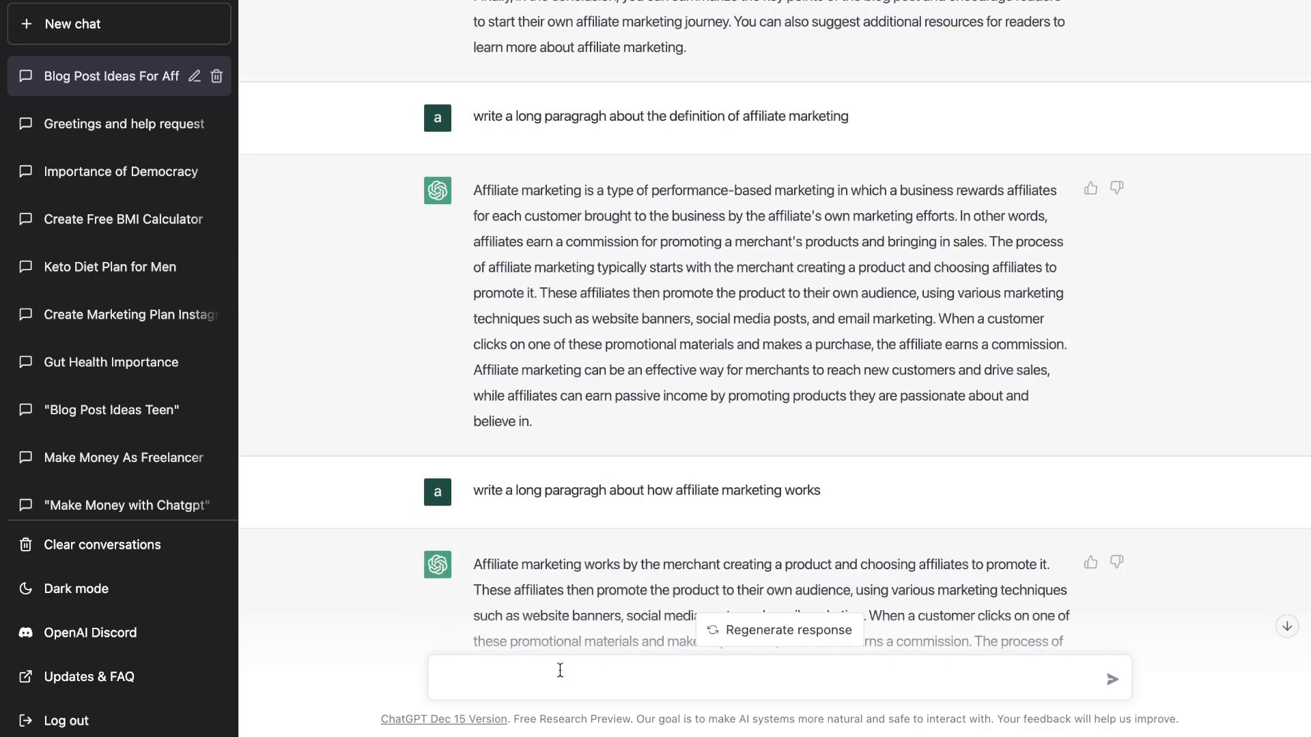
{"action": "type", "text": "write"}
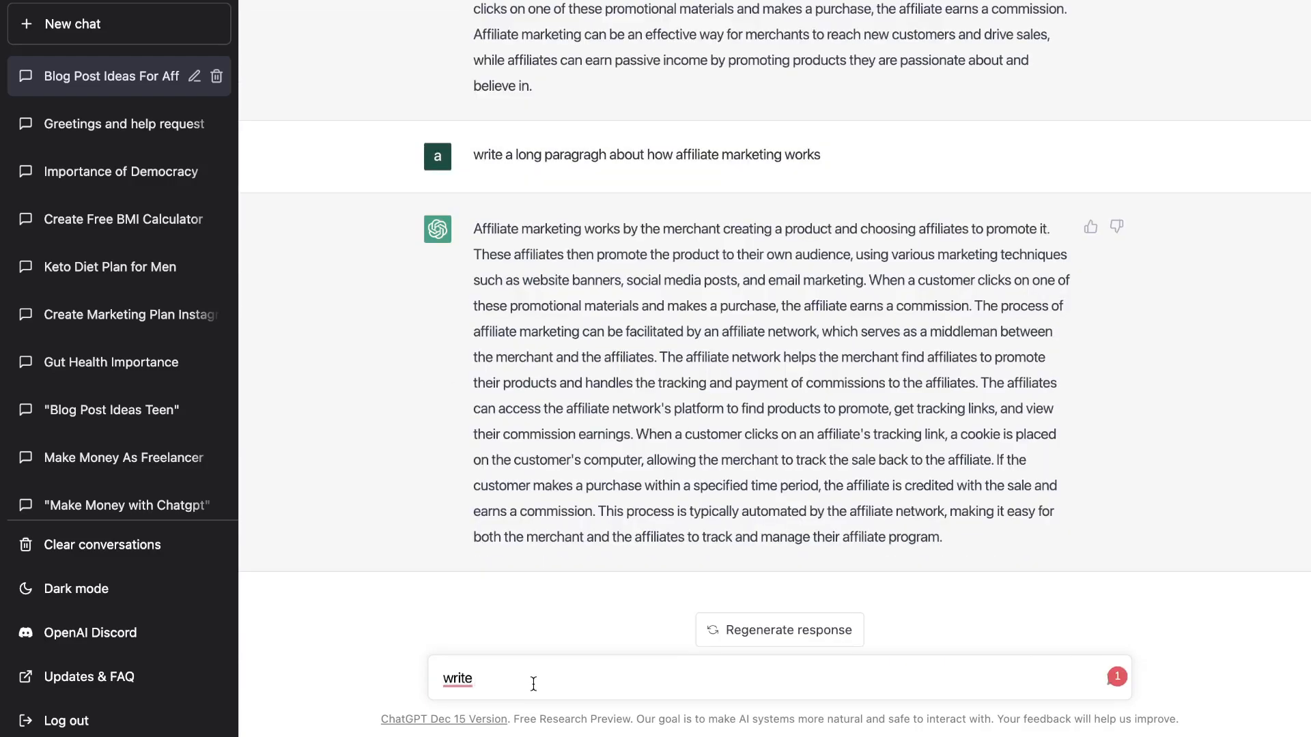
{"action": "type", "text": "long"}
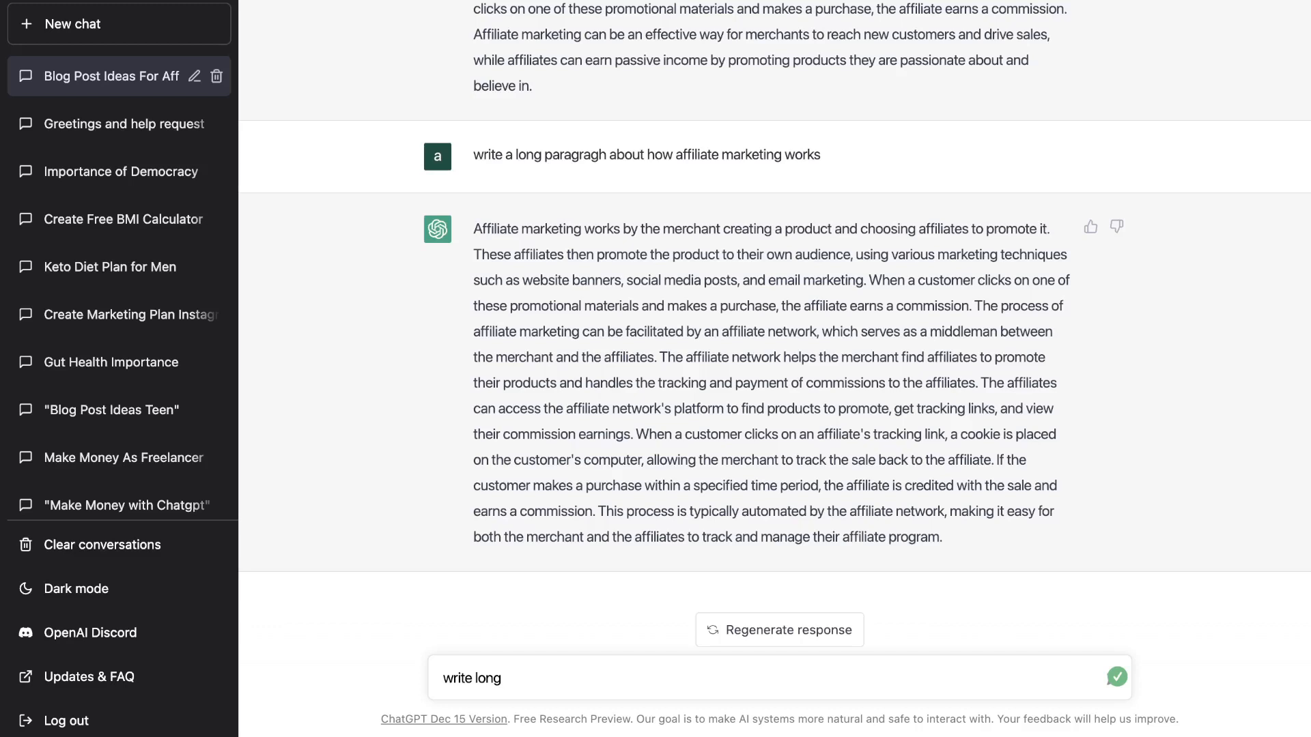
{"action": "left_click", "coordinate": [1117, 677]}
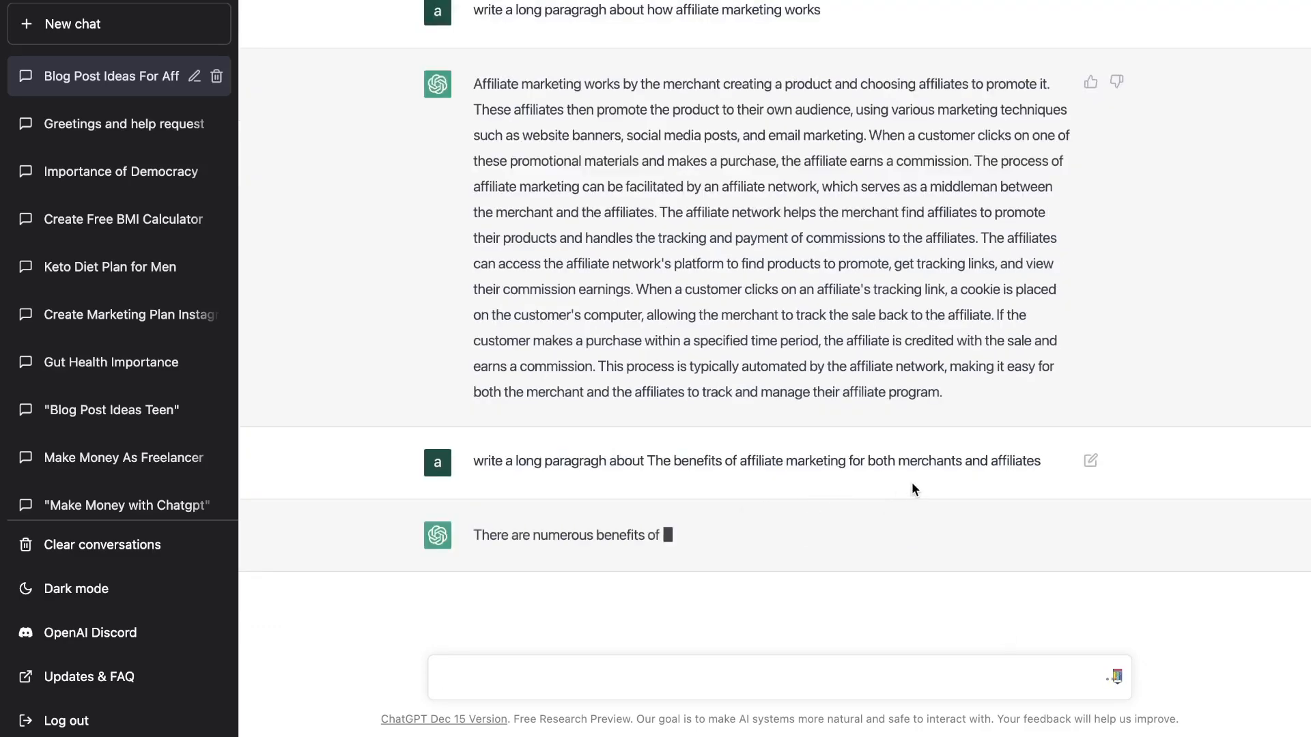
{"action": "scroll", "scroll_direction": "down", "scroll_amount": 3}
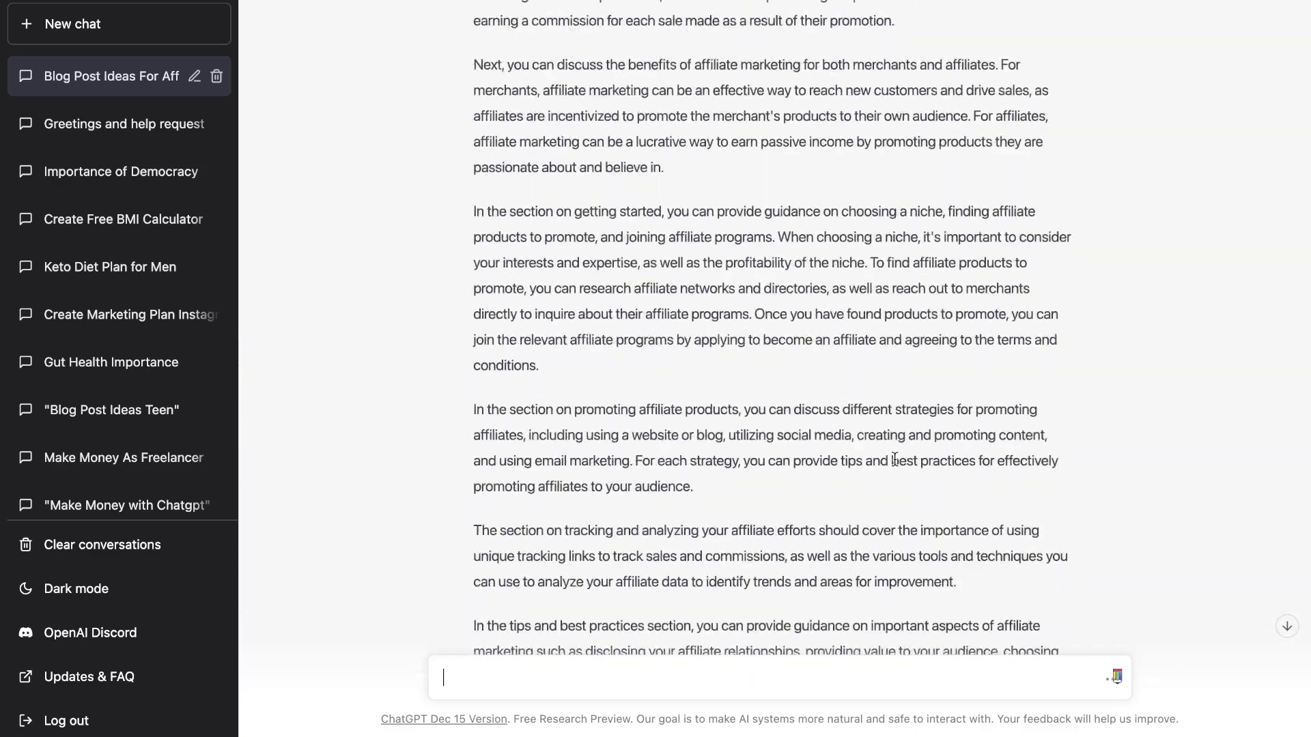
{"action": "scroll", "scroll_direction": "up", "scroll_amount": 3}
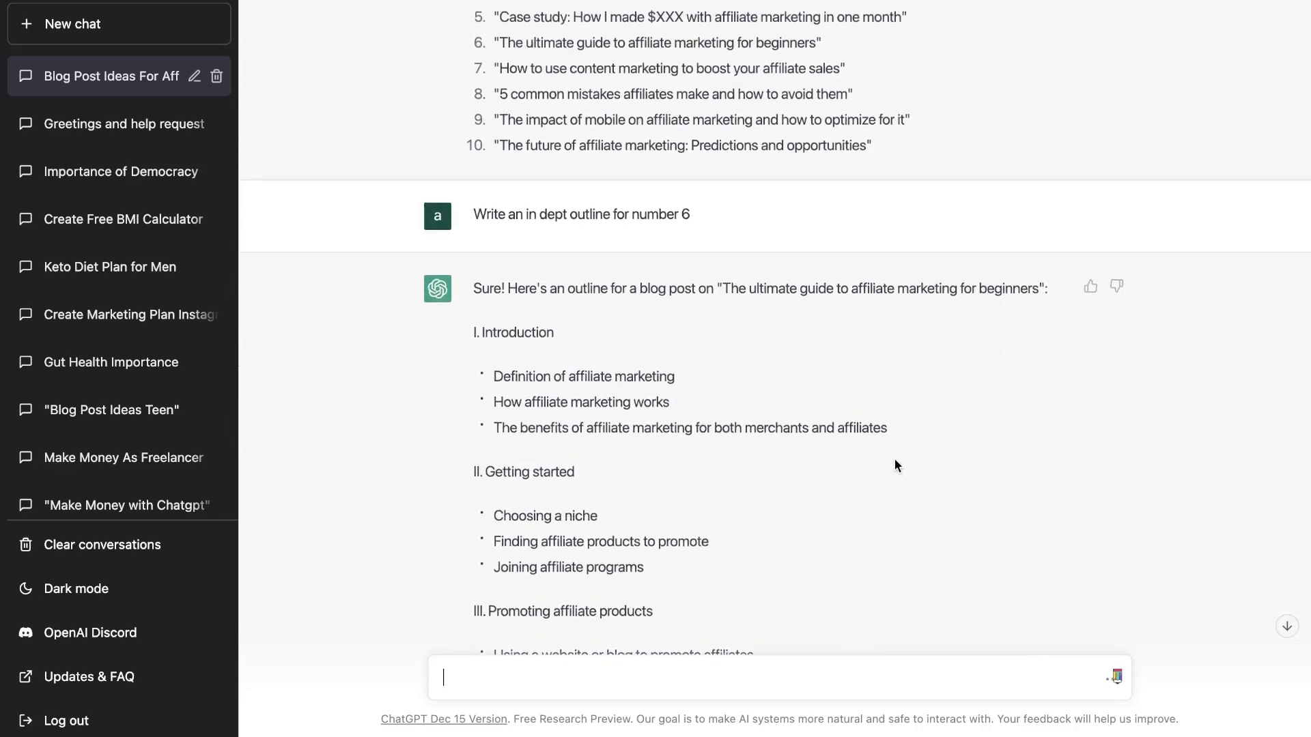
{"action": "scroll", "scroll_direction": "down", "scroll_amount": 3}
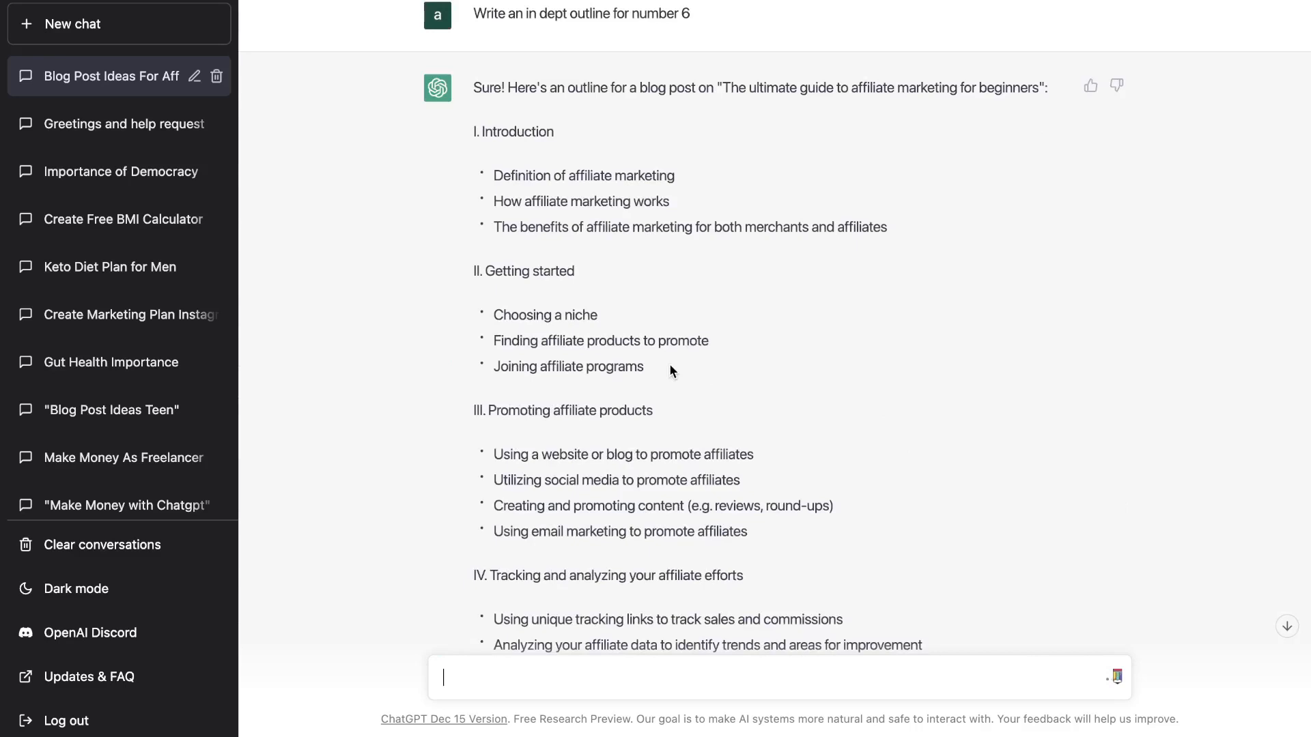
{"action": "mouse_move", "coordinate": [482, 271]}
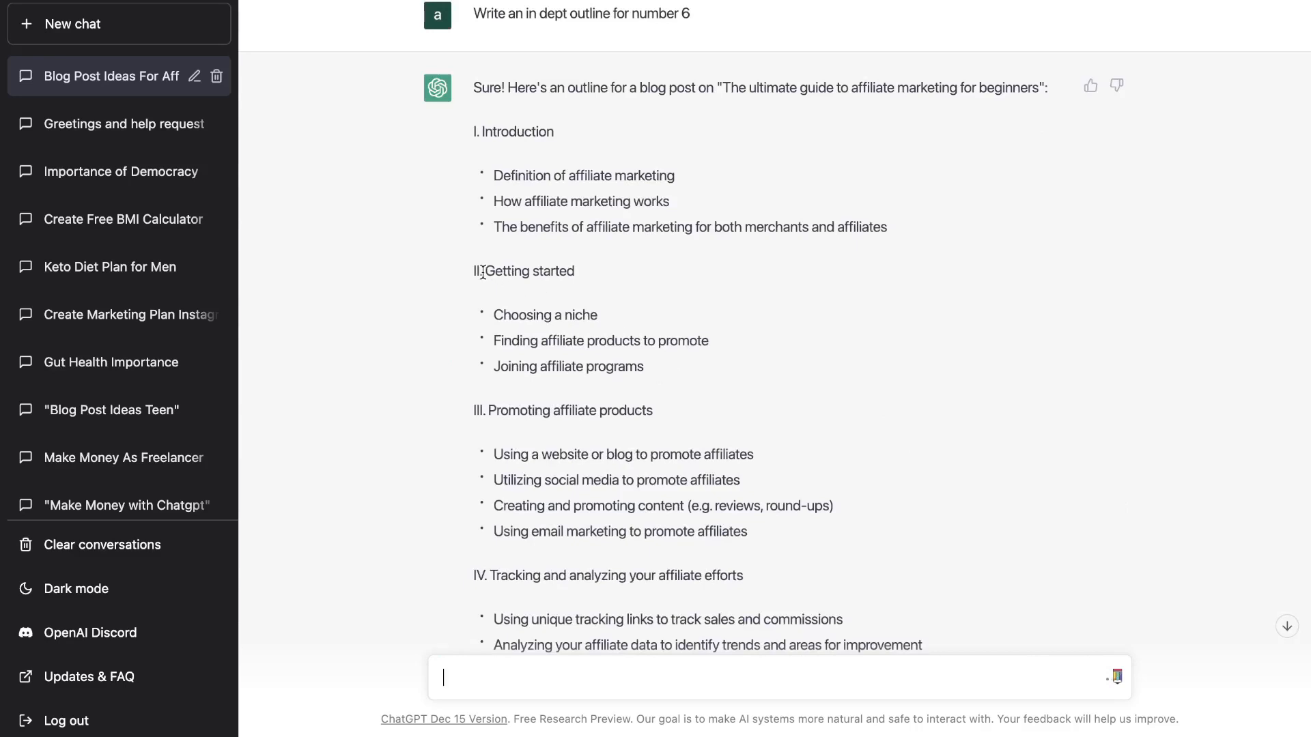
{"action": "mouse_move", "coordinate": [625, 359]}
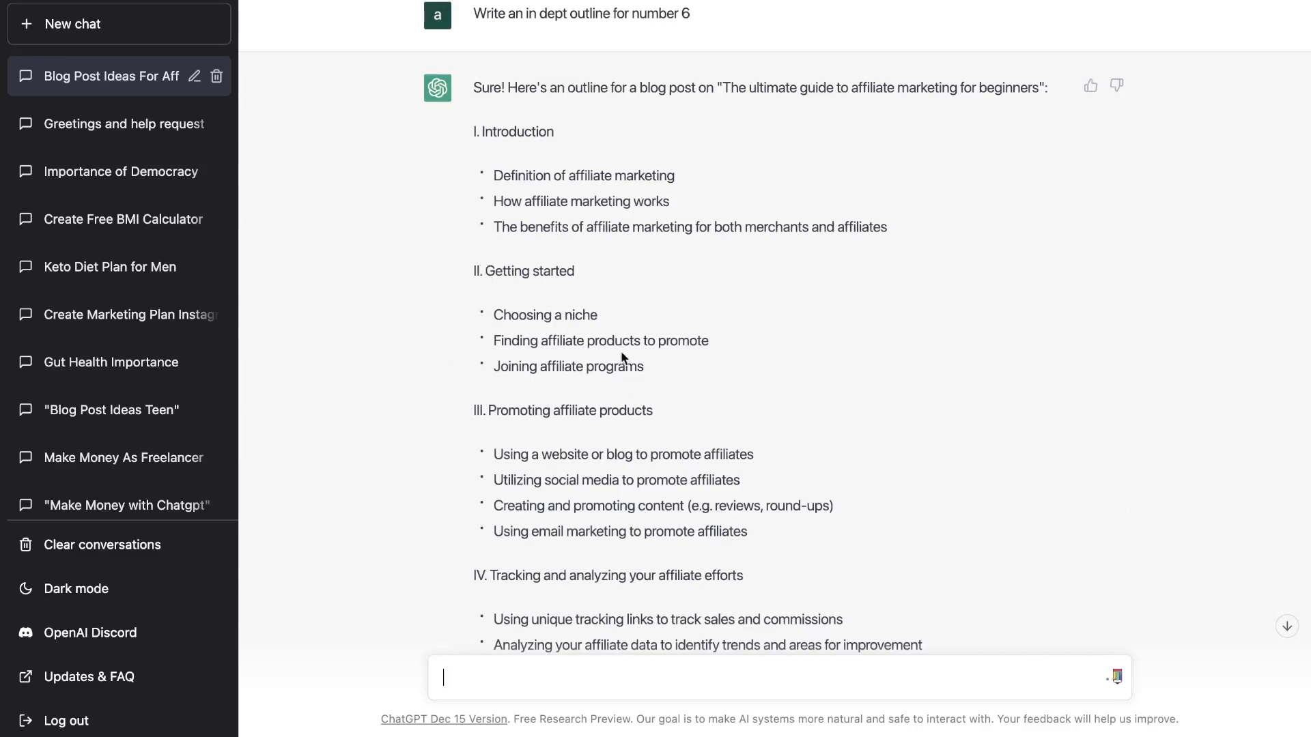
{"action": "mouse_move", "coordinate": [580, 319]}
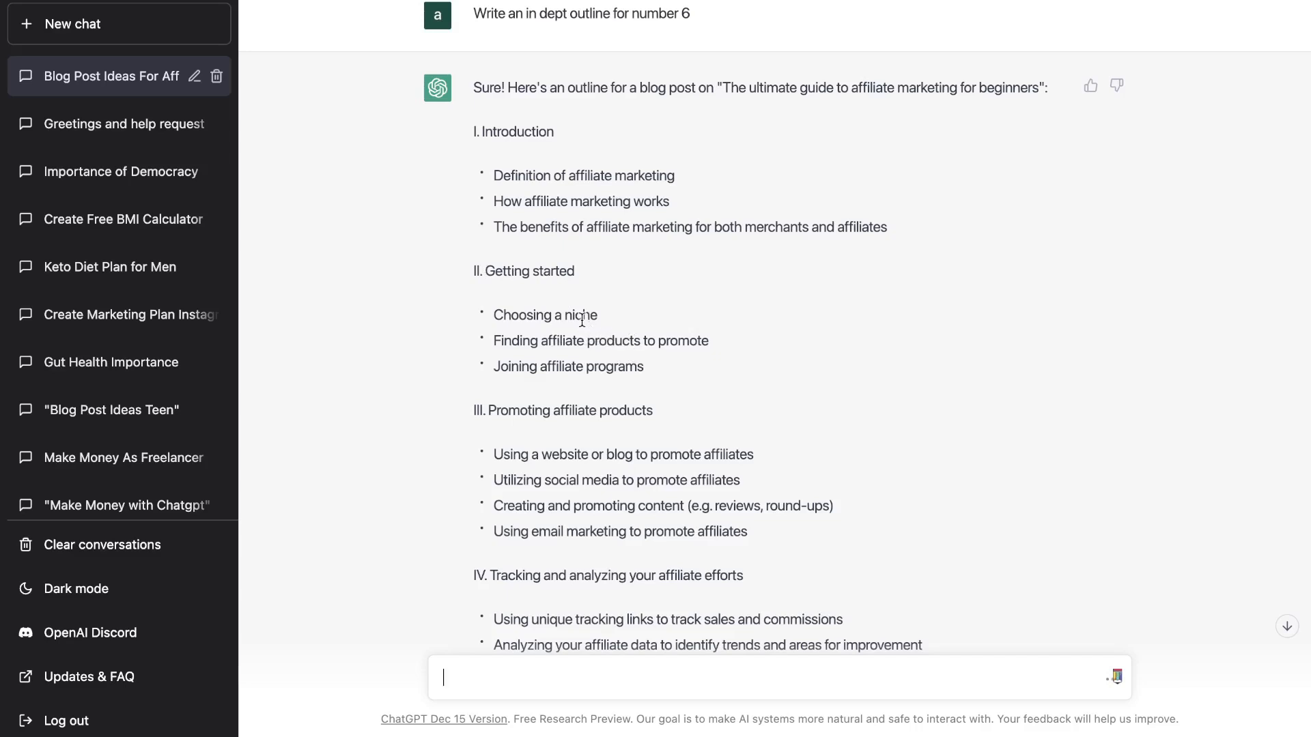
{"action": "mouse_move", "coordinate": [689, 390]}
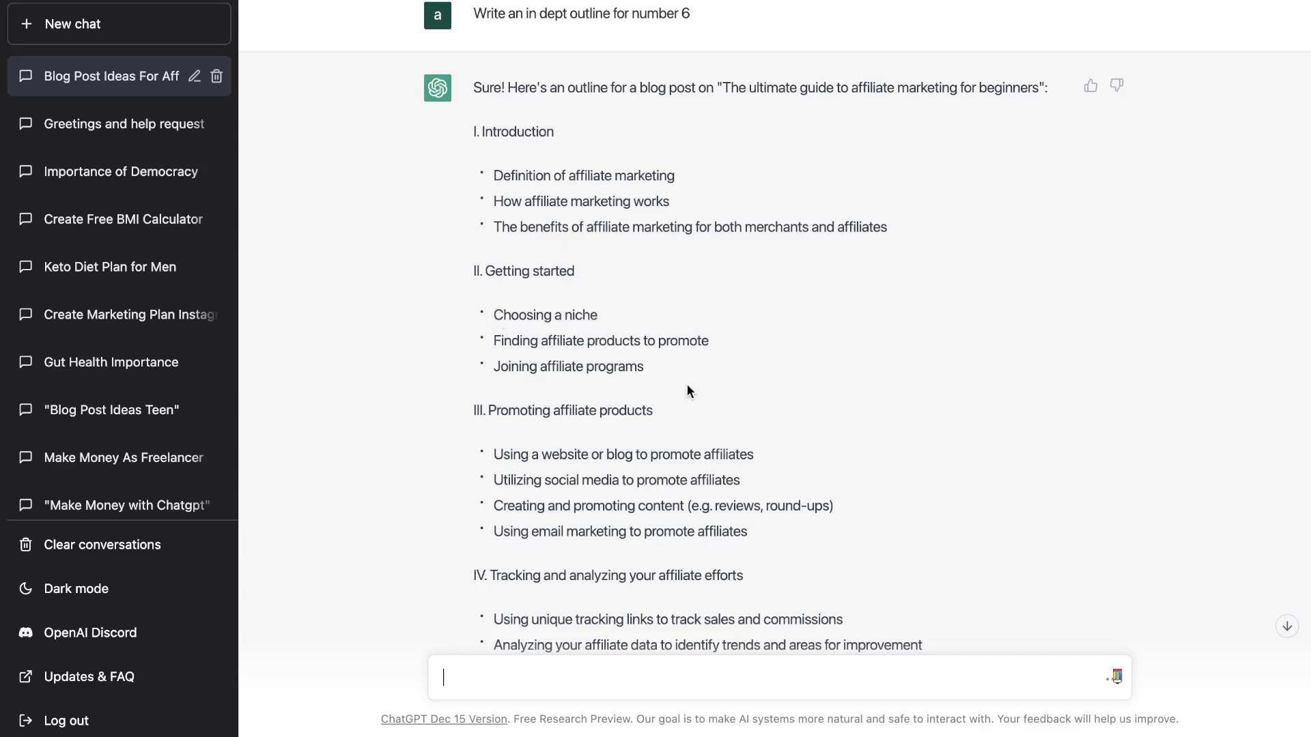
{"action": "mouse_move", "coordinate": [621, 190]}
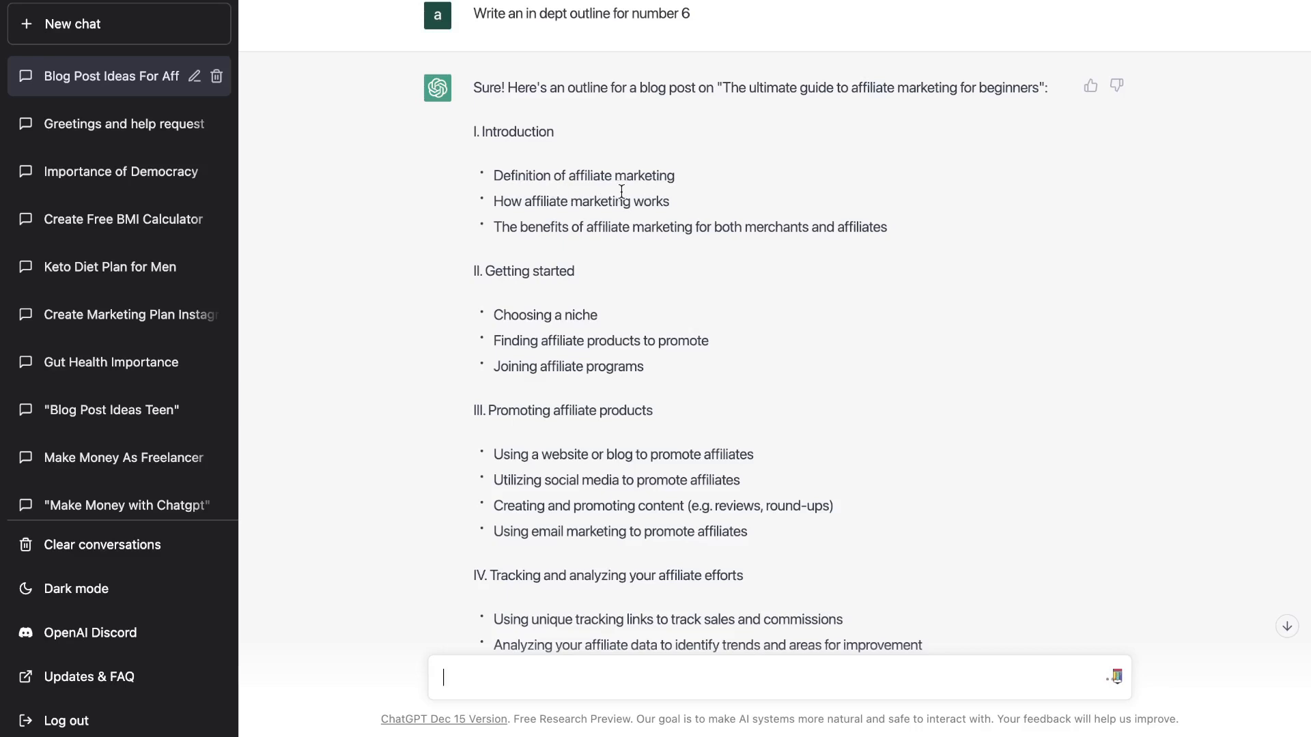
{"action": "mouse_move", "coordinate": [650, 372]}
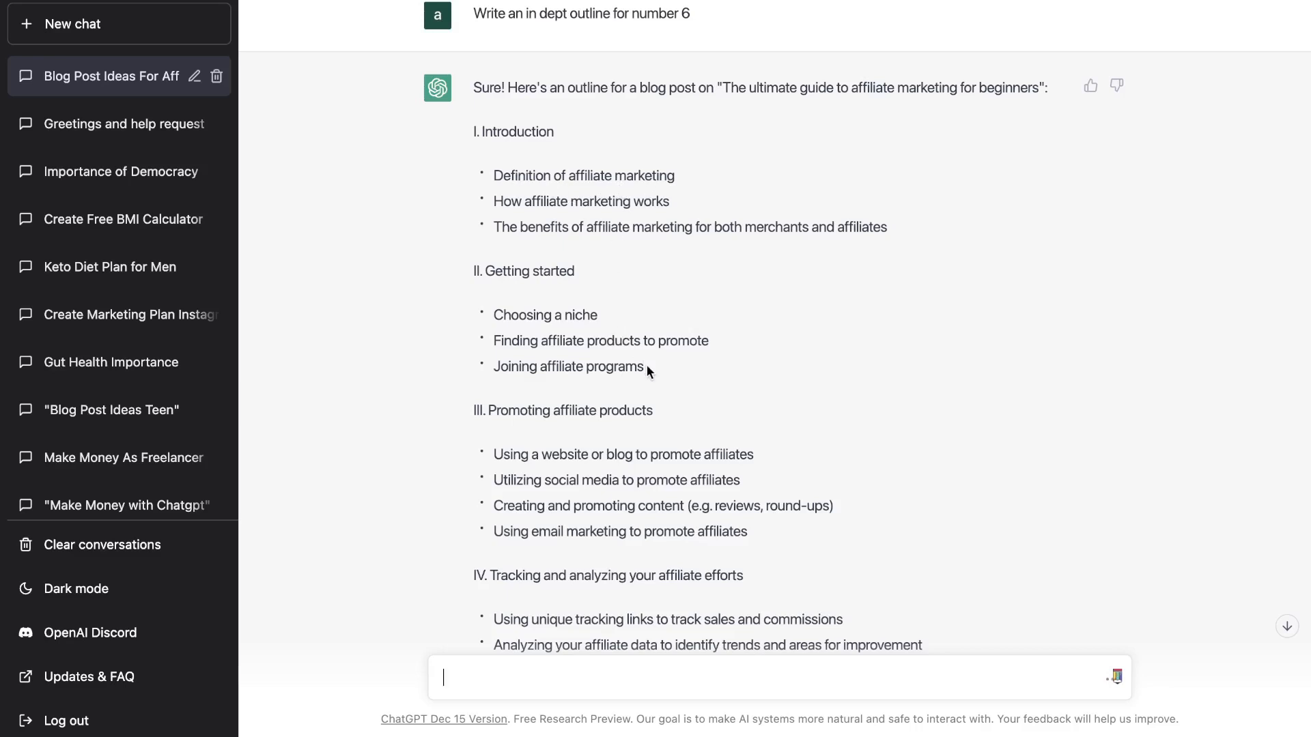
{"action": "mouse_move", "coordinate": [642, 368]}
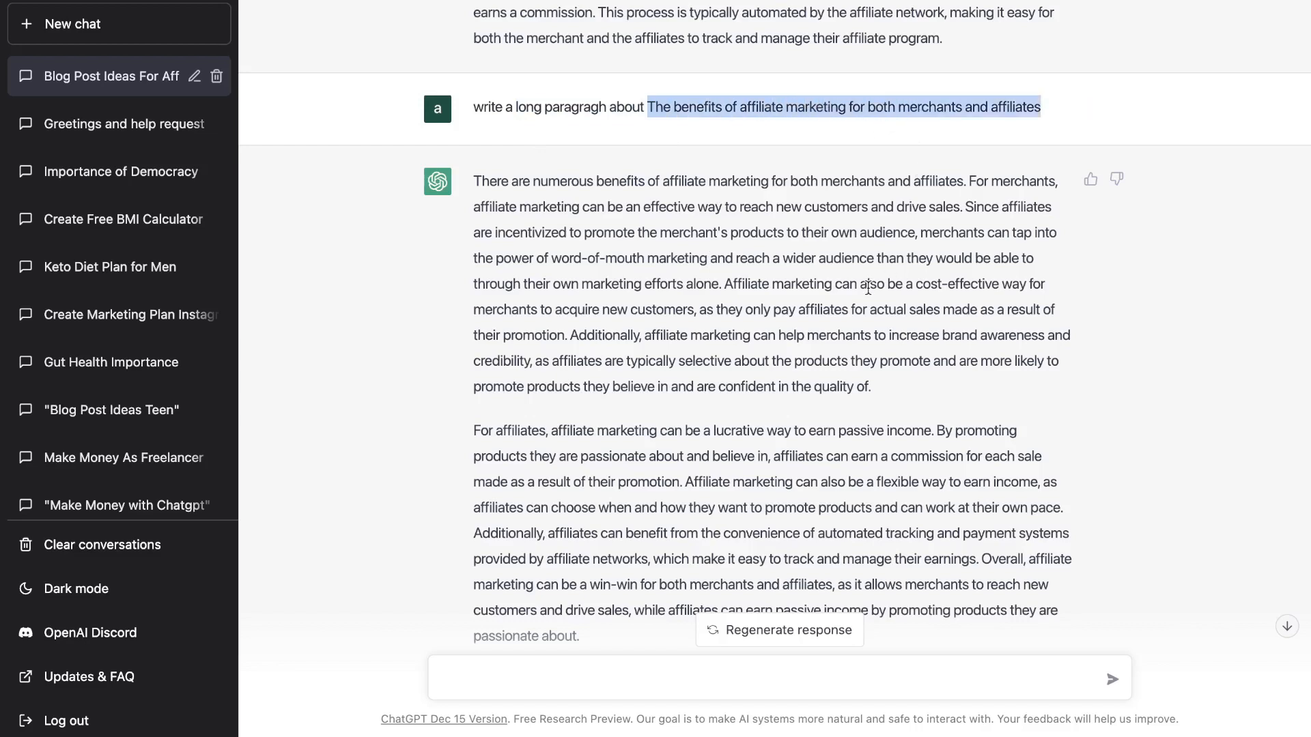
Scroll to the end of the two-paragraph benefits response
{"action": "scroll", "scroll_direction": "down", "scroll_amount": 3}
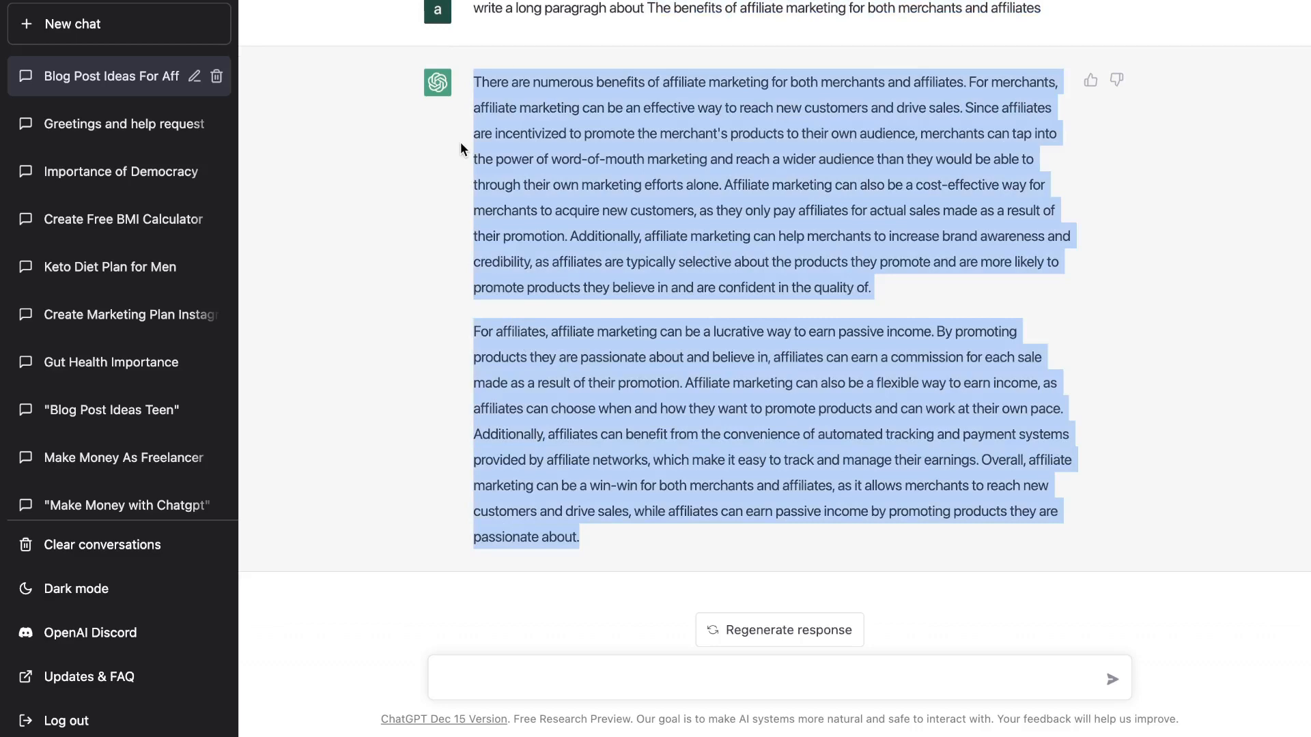
{"action": "mouse_move", "coordinate": [1031, 58]}
{"action": "type", "text": "write long blog post paragraghs for the following sections"}
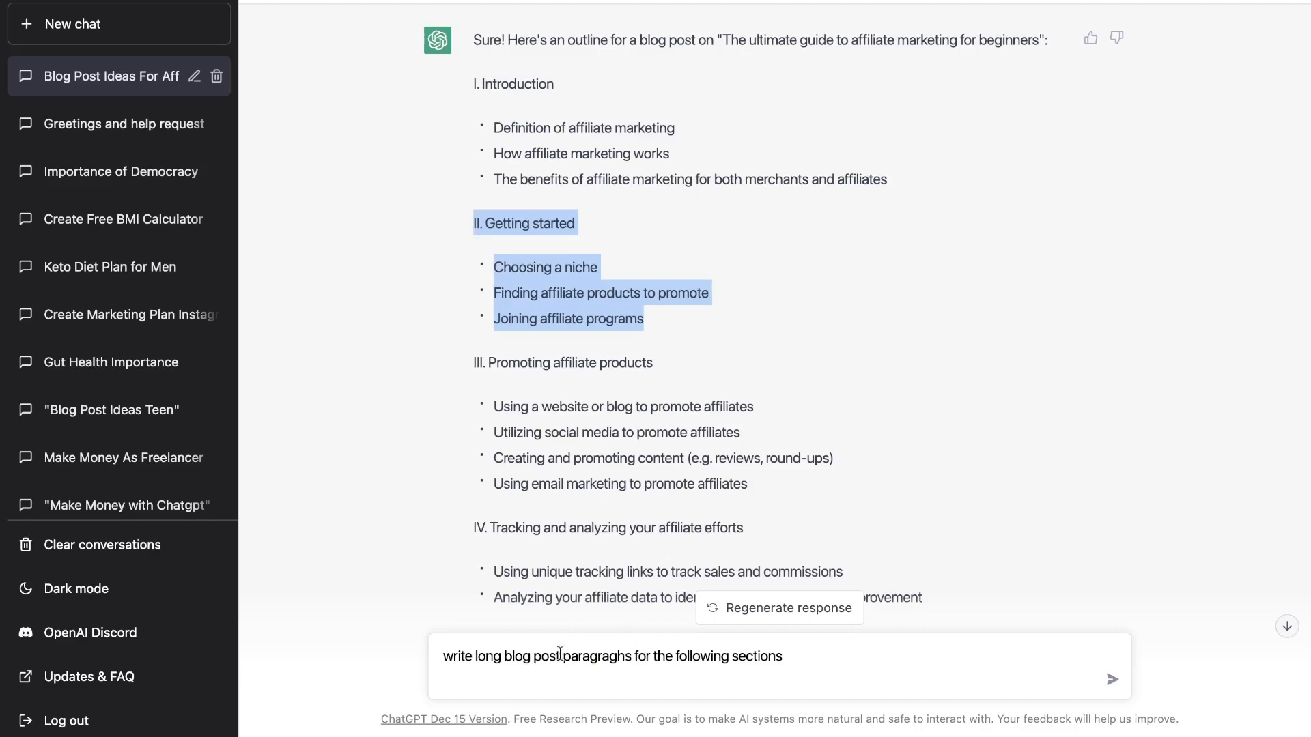
Send the Getting started request and review its niche, products and programs paragraphs
{"action": "scroll", "scroll_direction": "down", "scroll_amount": 3}
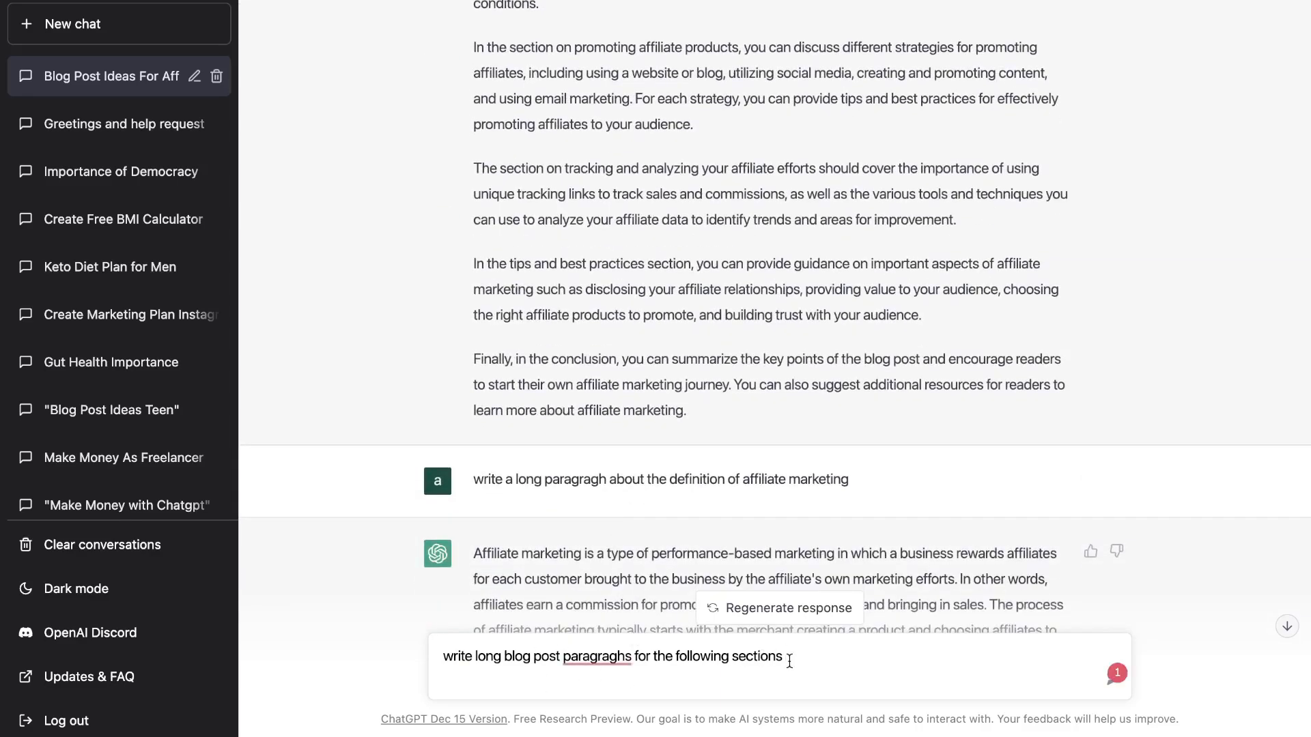
{"action": "key", "text": "Return"}
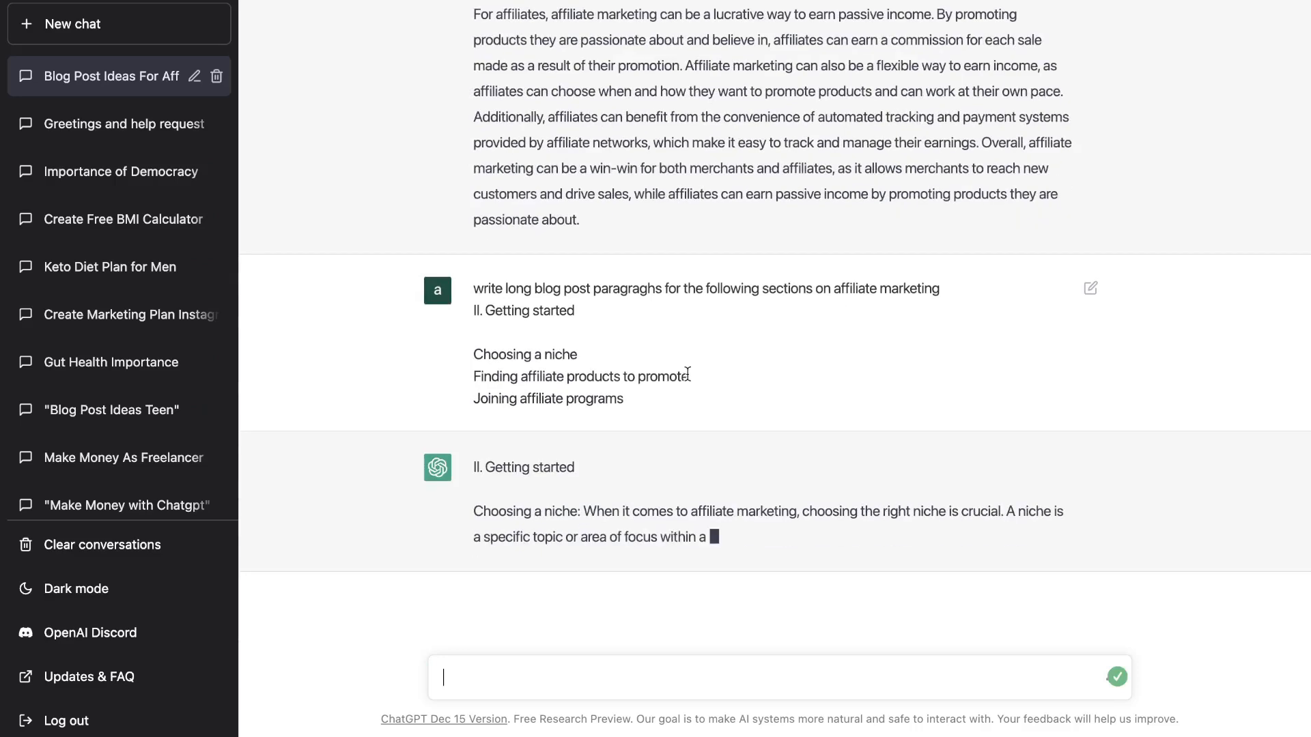
{"action": "scroll", "scroll_direction": "down", "scroll_amount": 3}
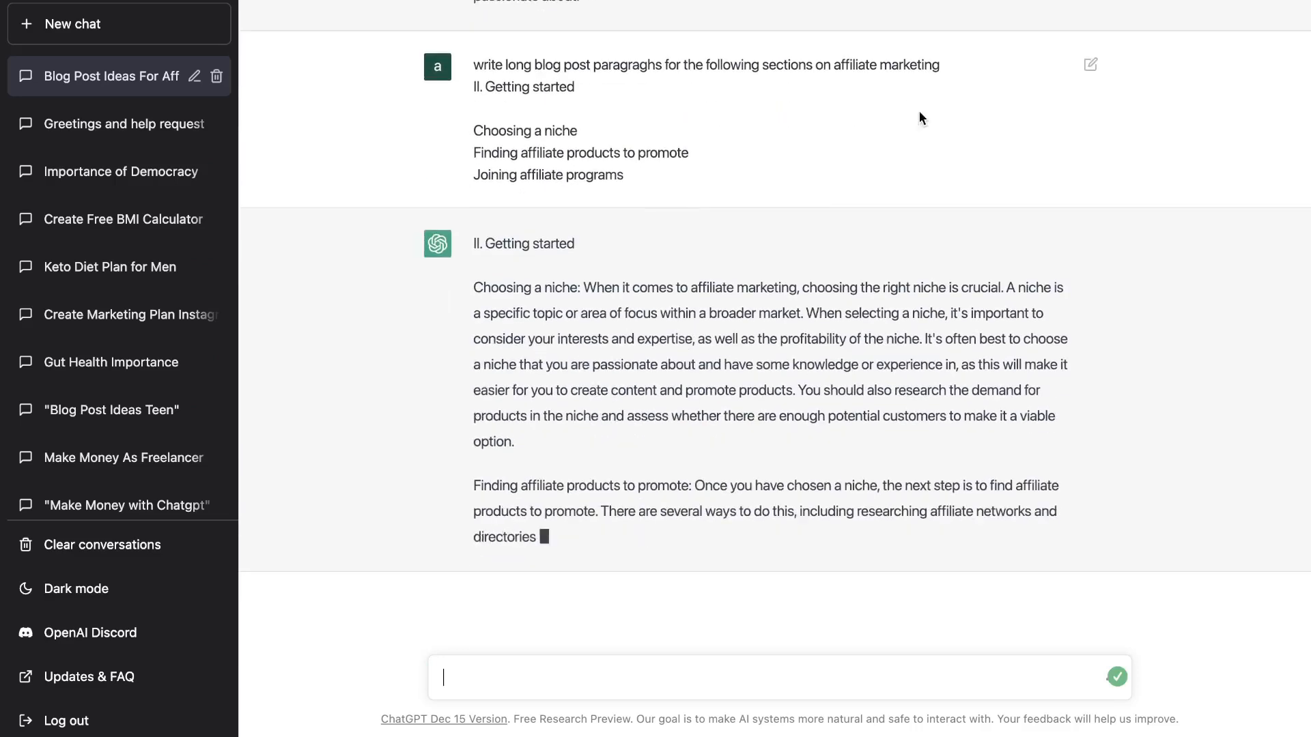
{"action": "scroll", "scroll_direction": "down", "scroll_amount": 3}
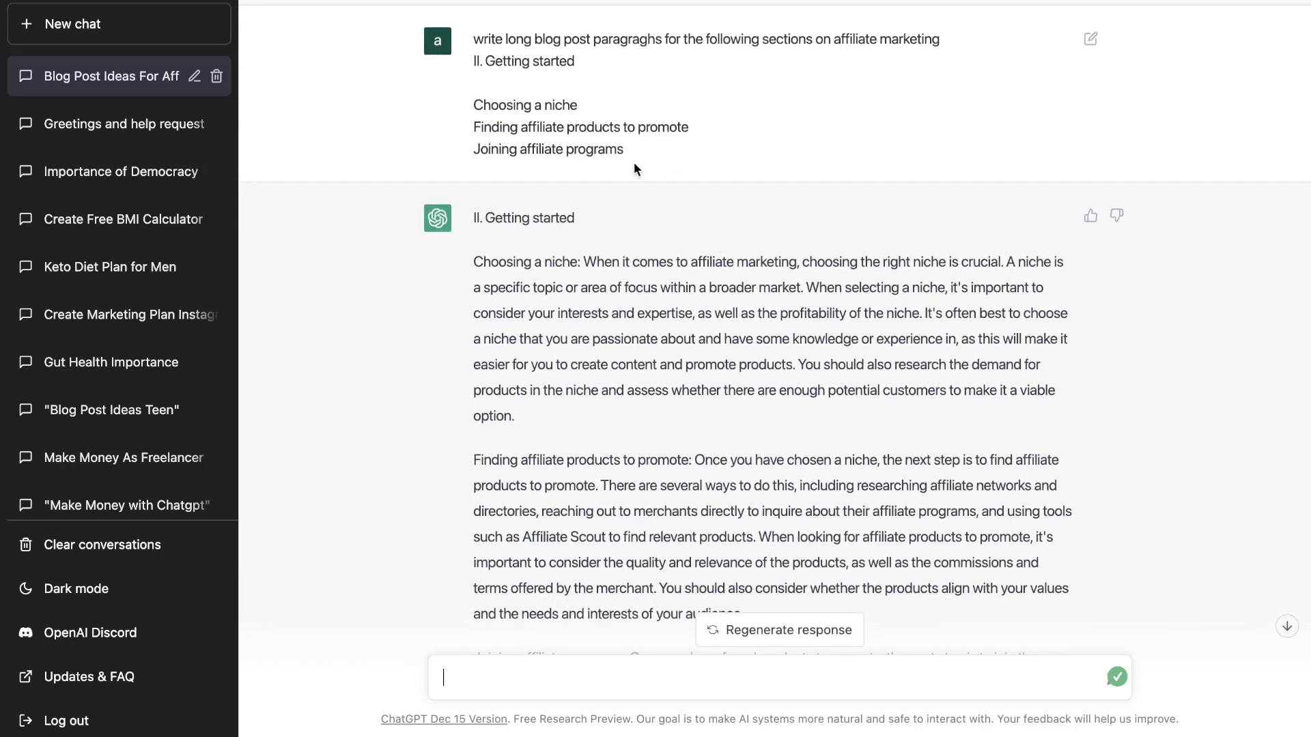
{"action": "mouse_move", "coordinate": [600, 261]}
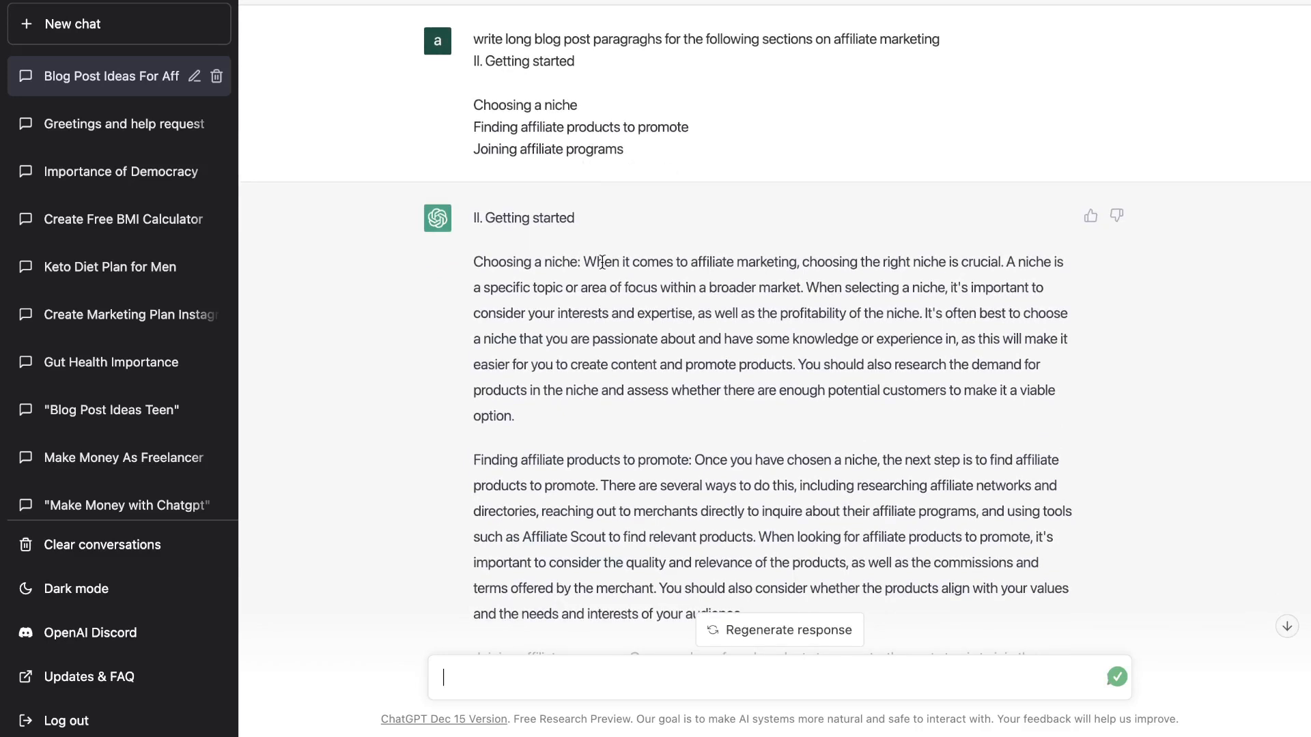
{"action": "mouse_move", "coordinate": [621, 165]}
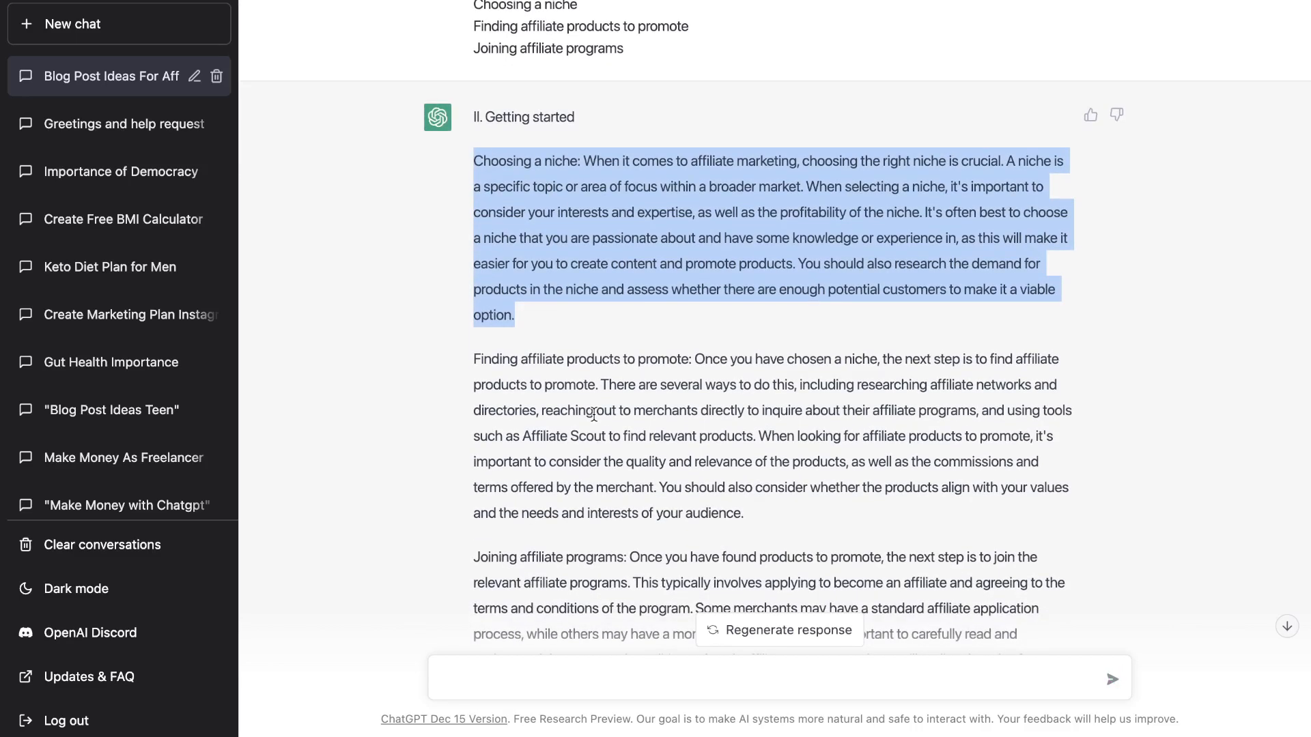
{"action": "scroll", "scroll_direction": "down", "scroll_amount": 3}
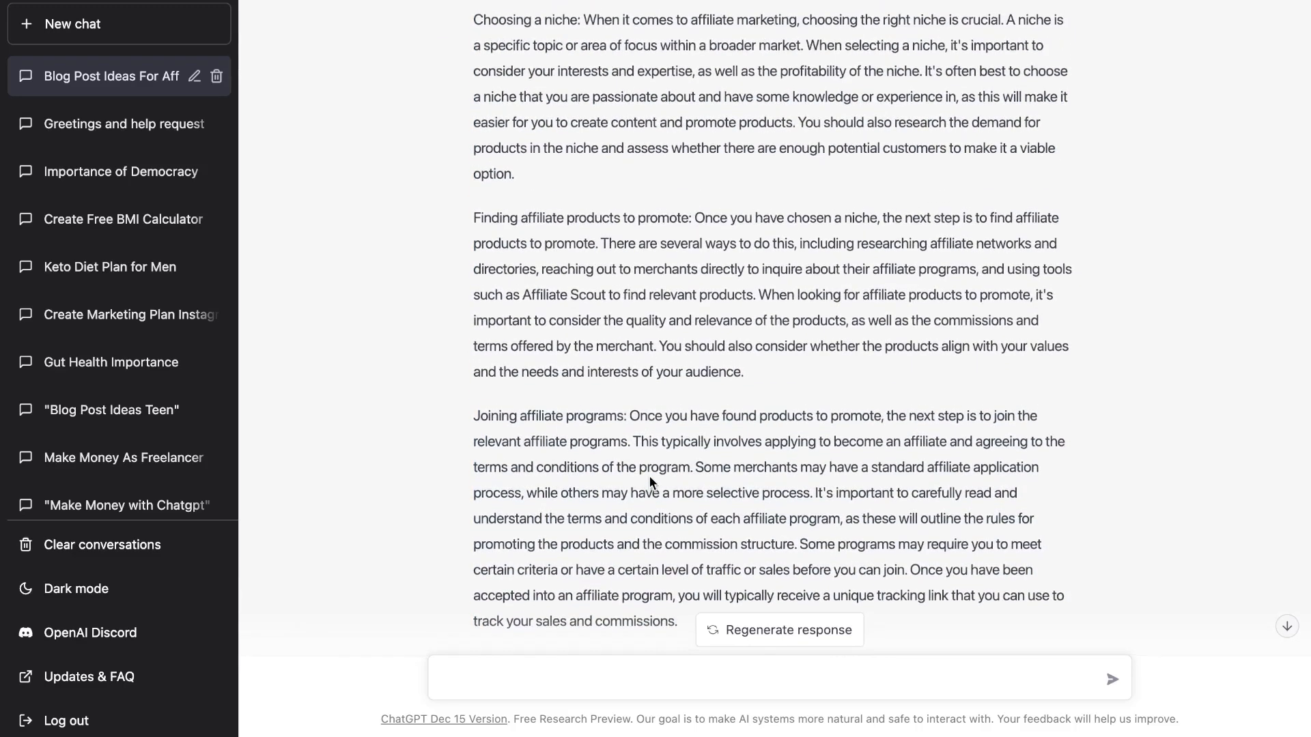
{"action": "scroll", "scroll_direction": "up", "scroll_amount": 3}
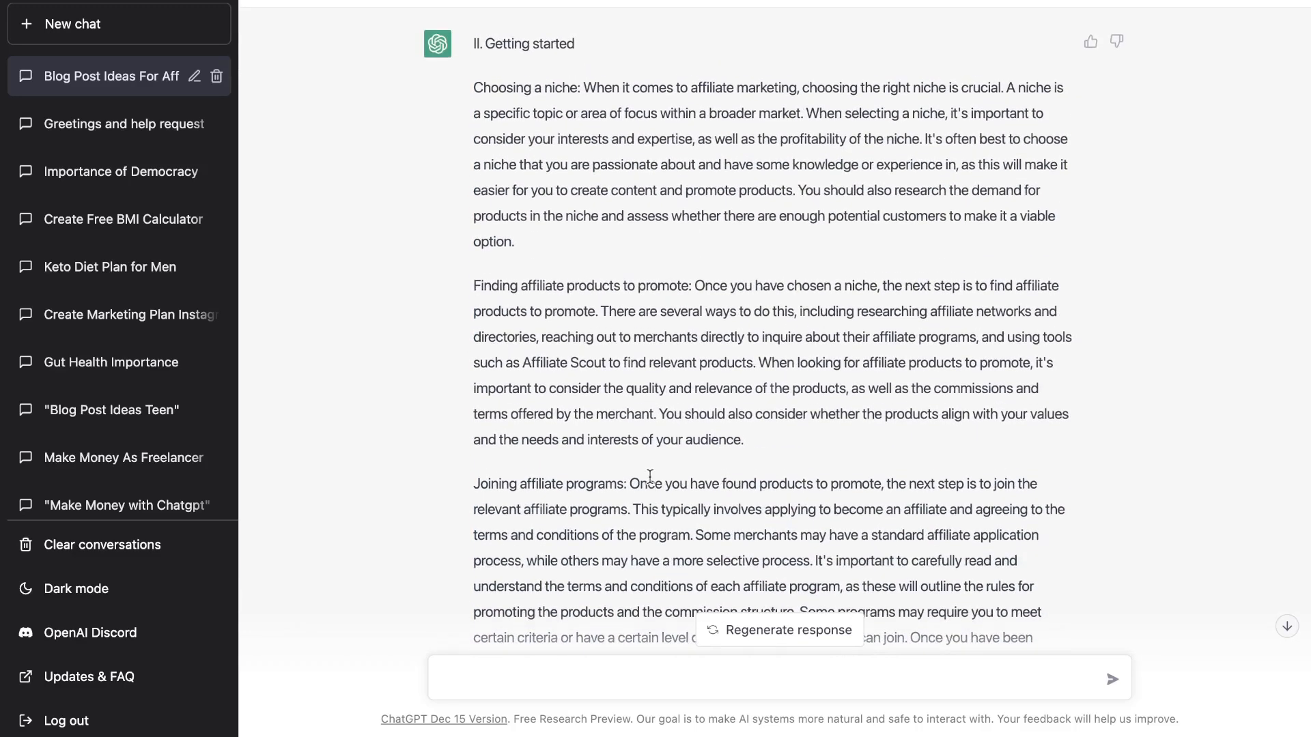
{"action": "mouse_move", "coordinate": [589, 172]}
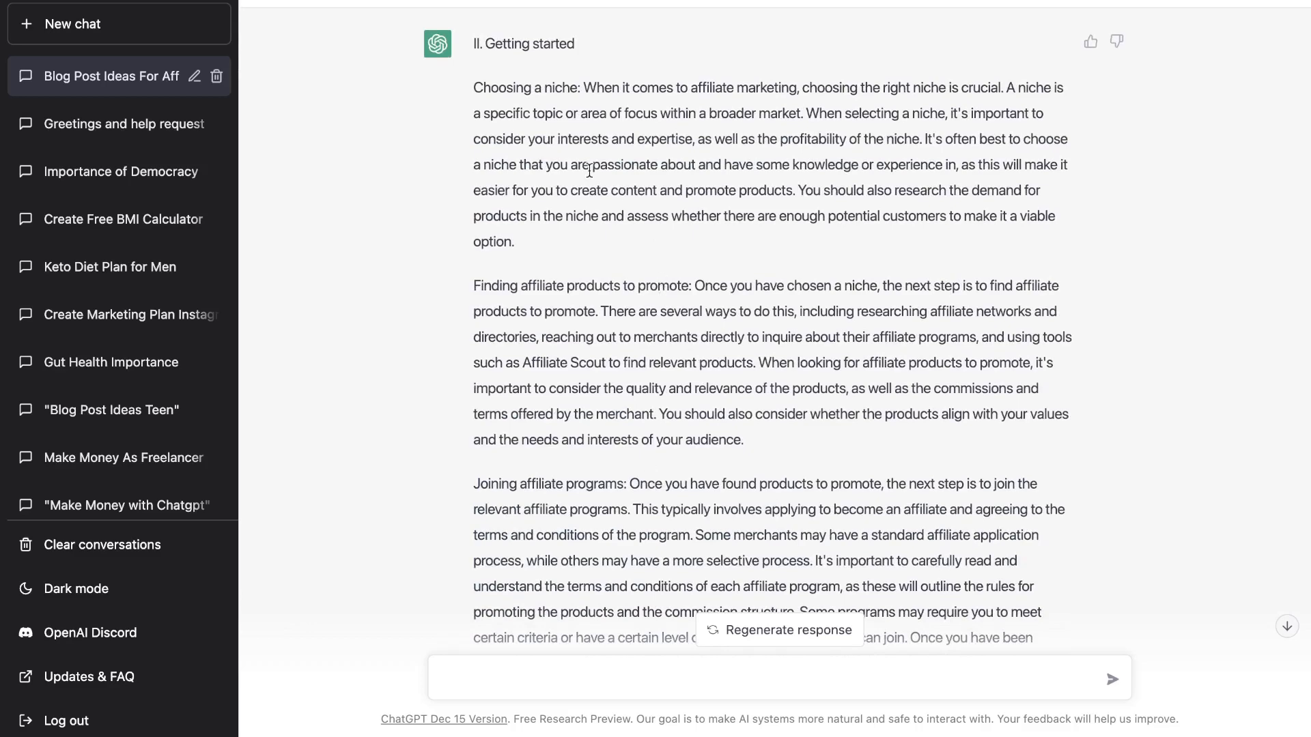
{"action": "scroll", "scroll_direction": "up", "scroll_amount": 3}
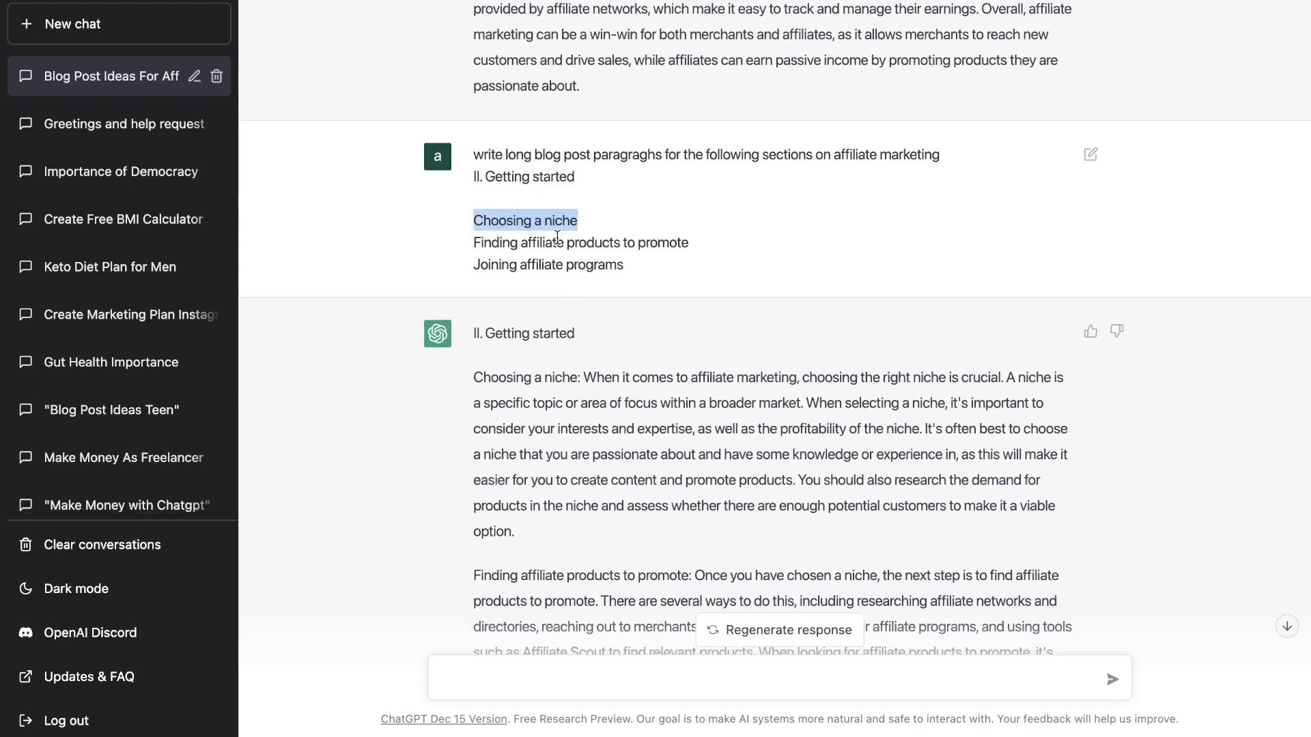
{"action": "mouse_move", "coordinate": [584, 297]}
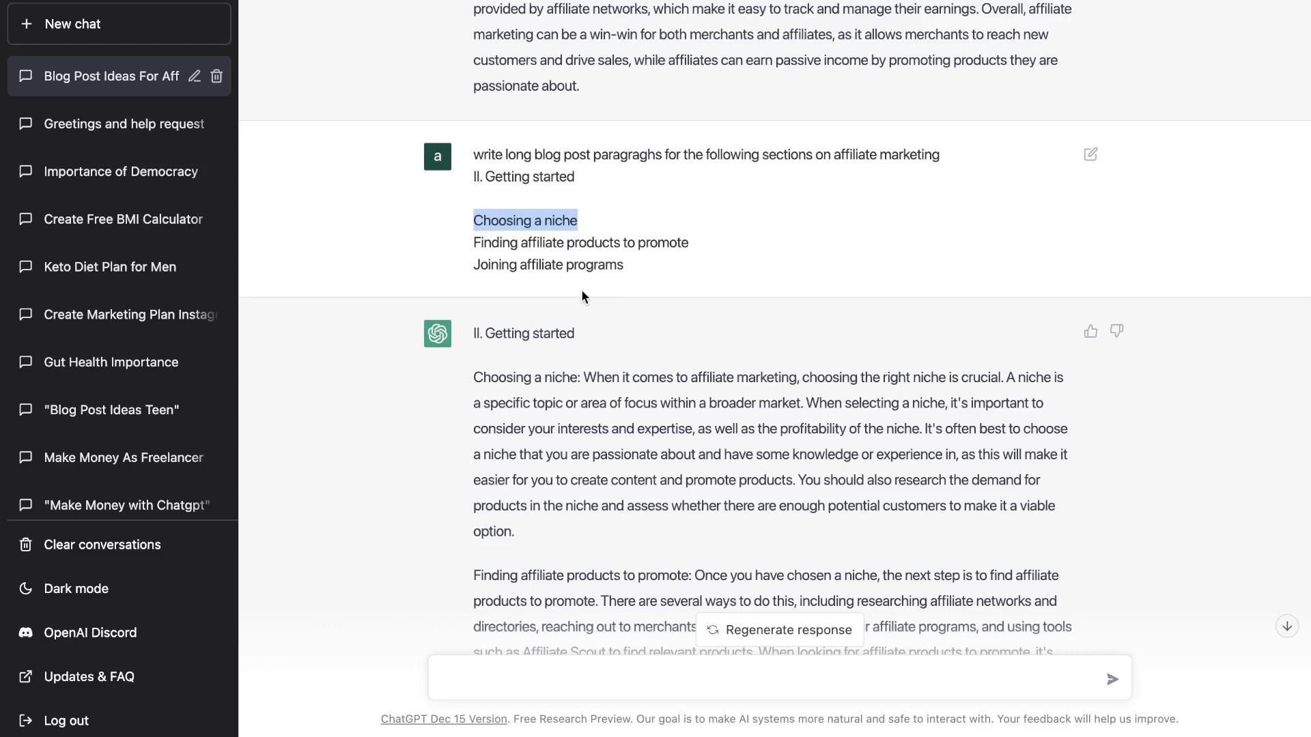
{"action": "scroll", "scroll_direction": "down", "scroll_amount": 3}
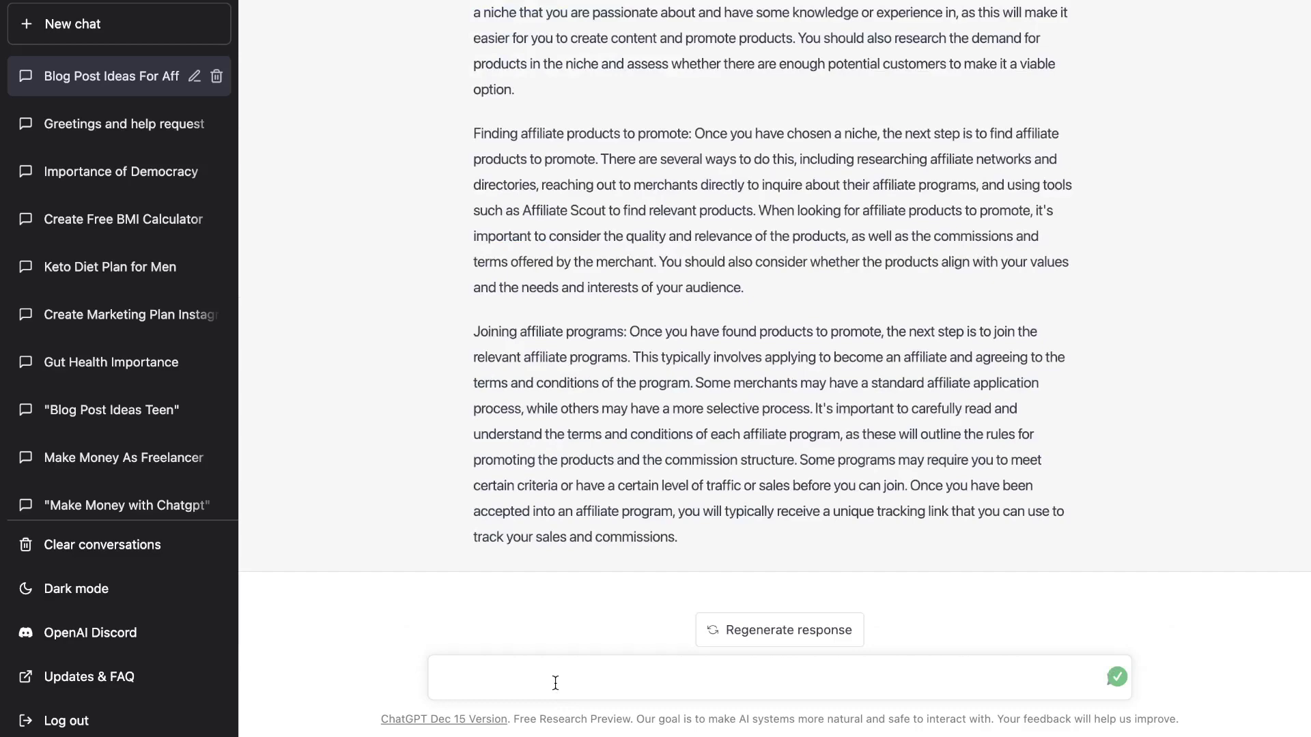
Request a long paragraph on choosing a niche, then review the reply and deselect it
{"action": "left_click", "coordinate": [1116, 676]}
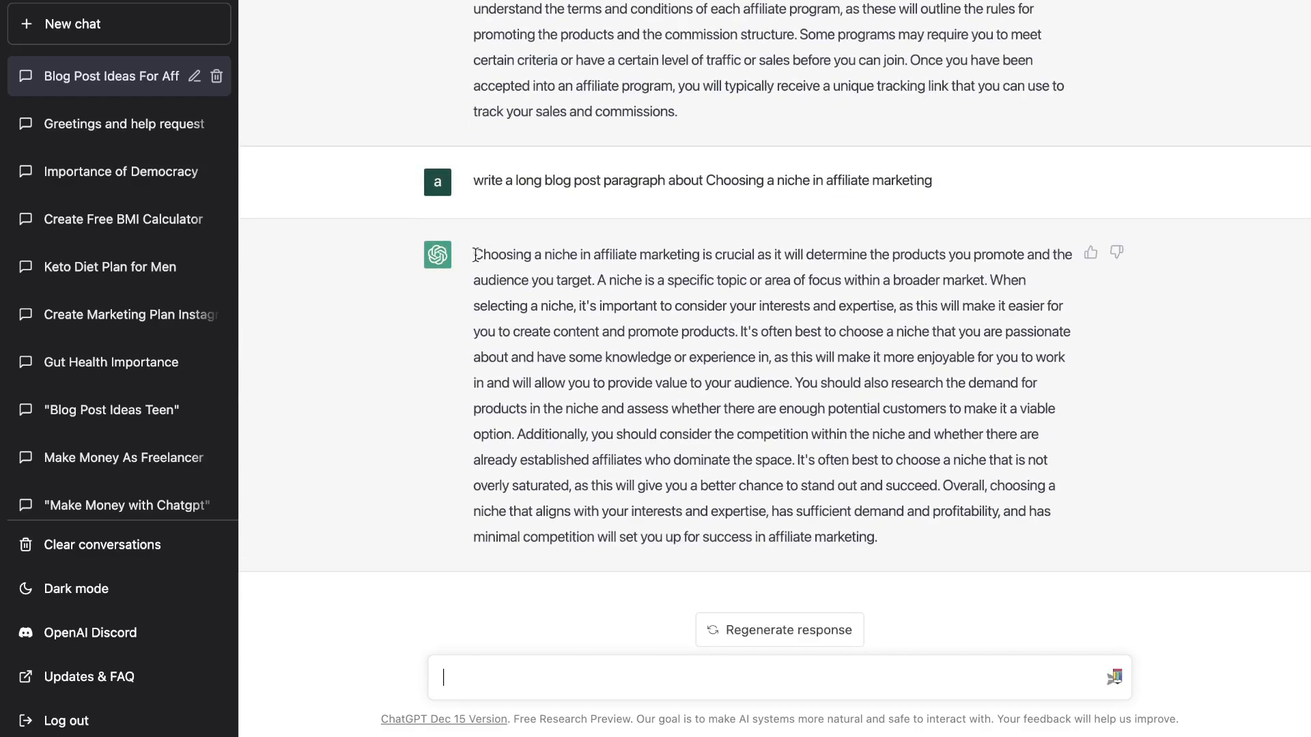
{"action": "mouse_move", "coordinate": [715, 331]}
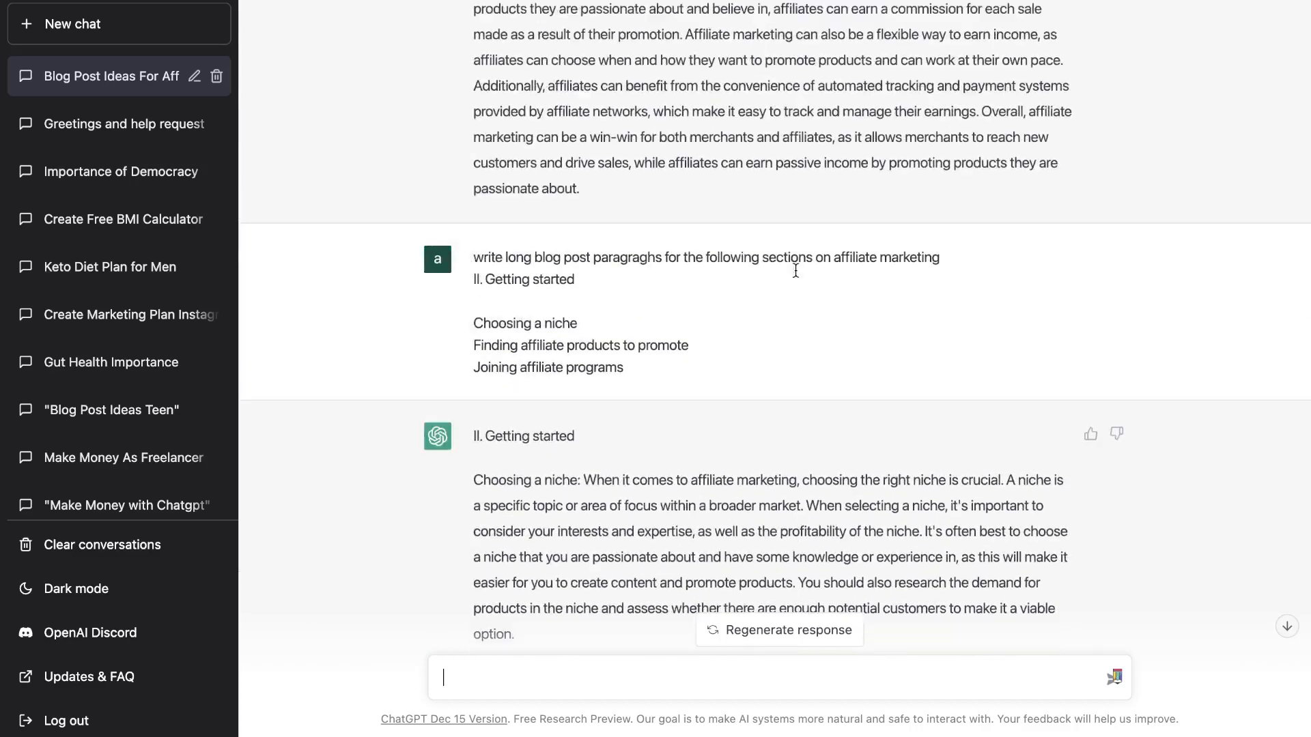
{"action": "scroll", "scroll_direction": "down", "scroll_amount": 3}
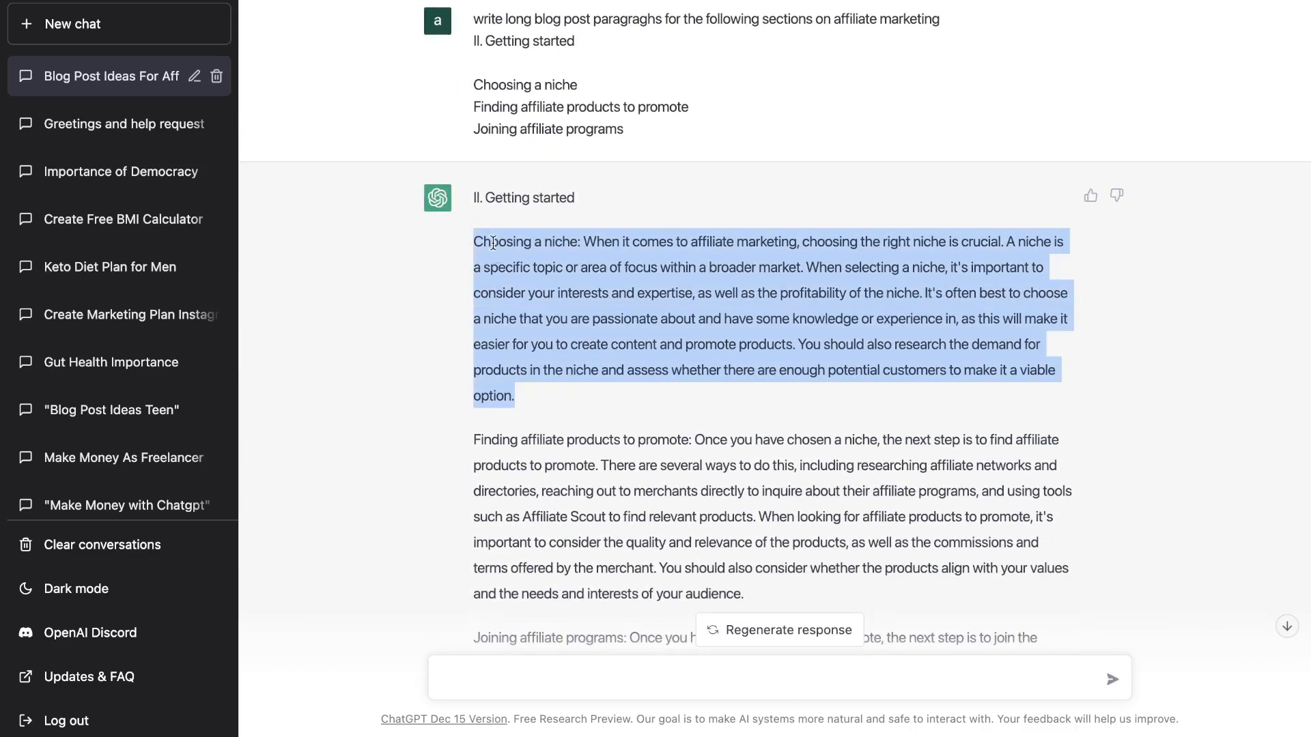
{"action": "scroll", "scroll_direction": "down", "scroll_amount": 3}
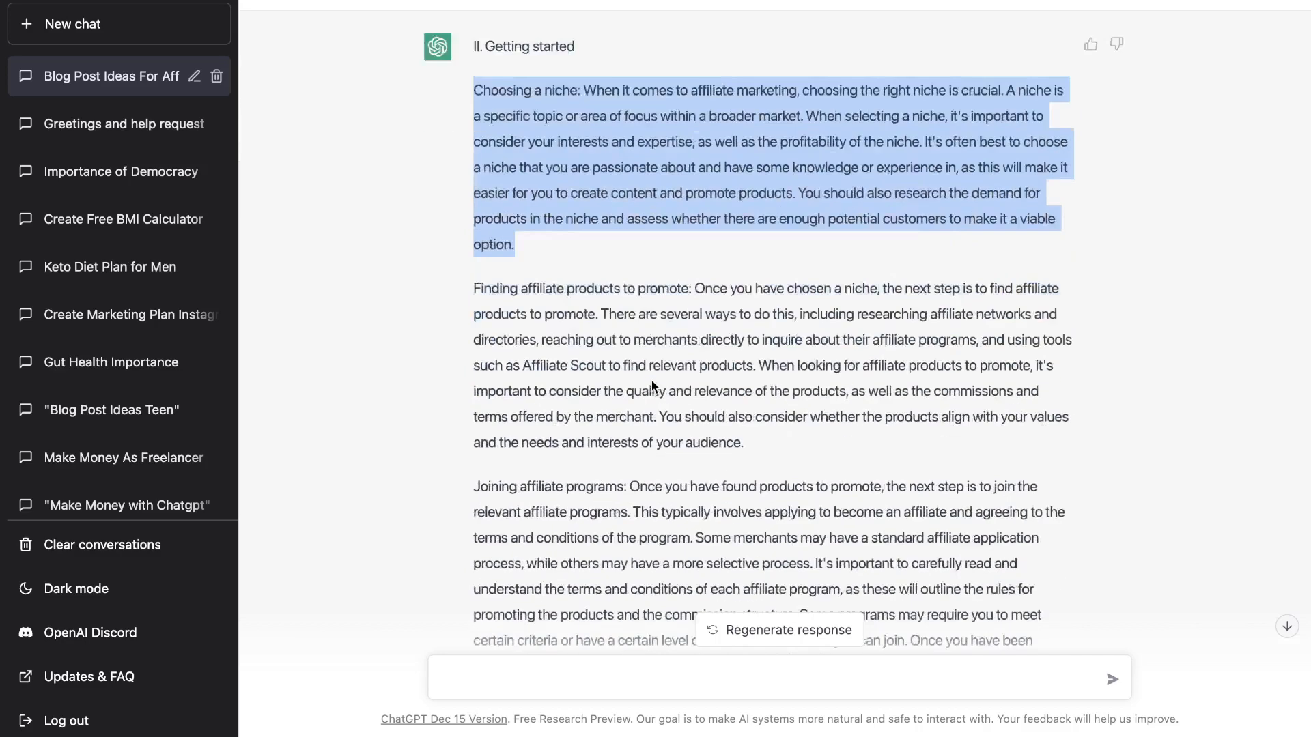
{"action": "scroll", "scroll_direction": "down", "scroll_amount": 3}
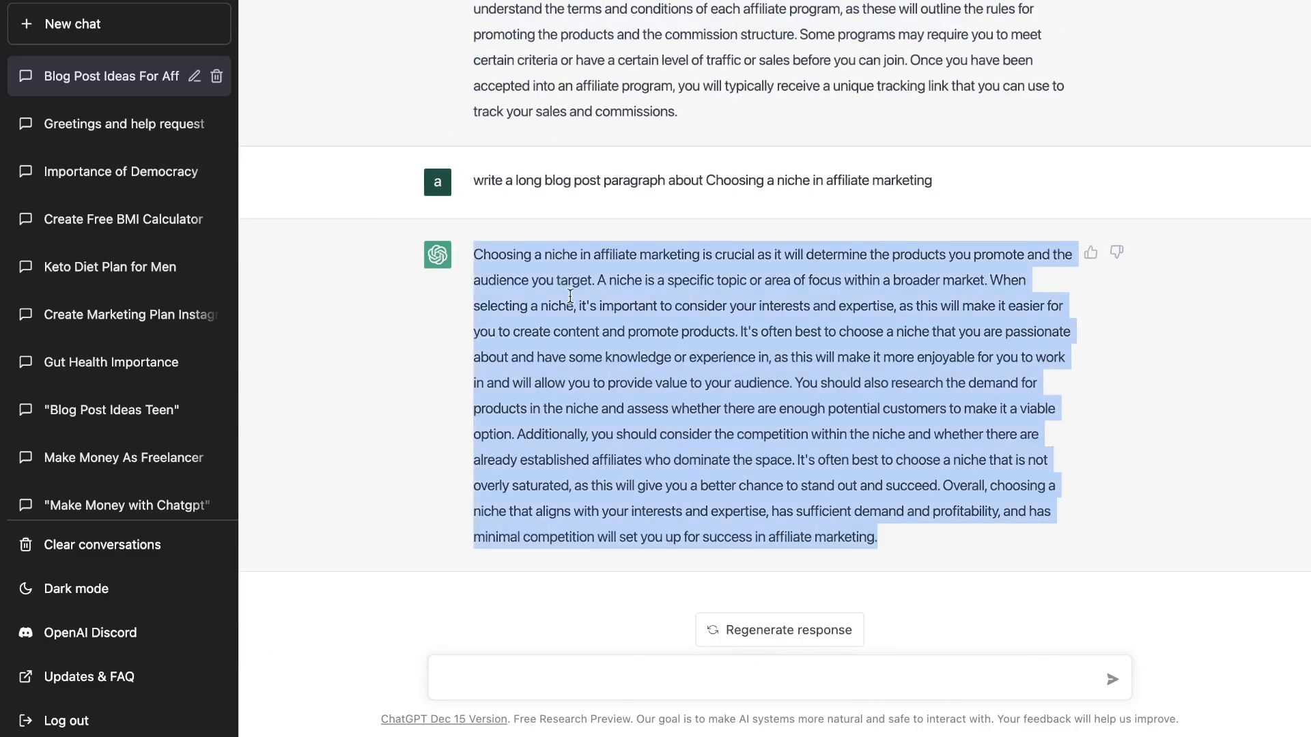
{"action": "left_click", "coordinate": [574, 357]}
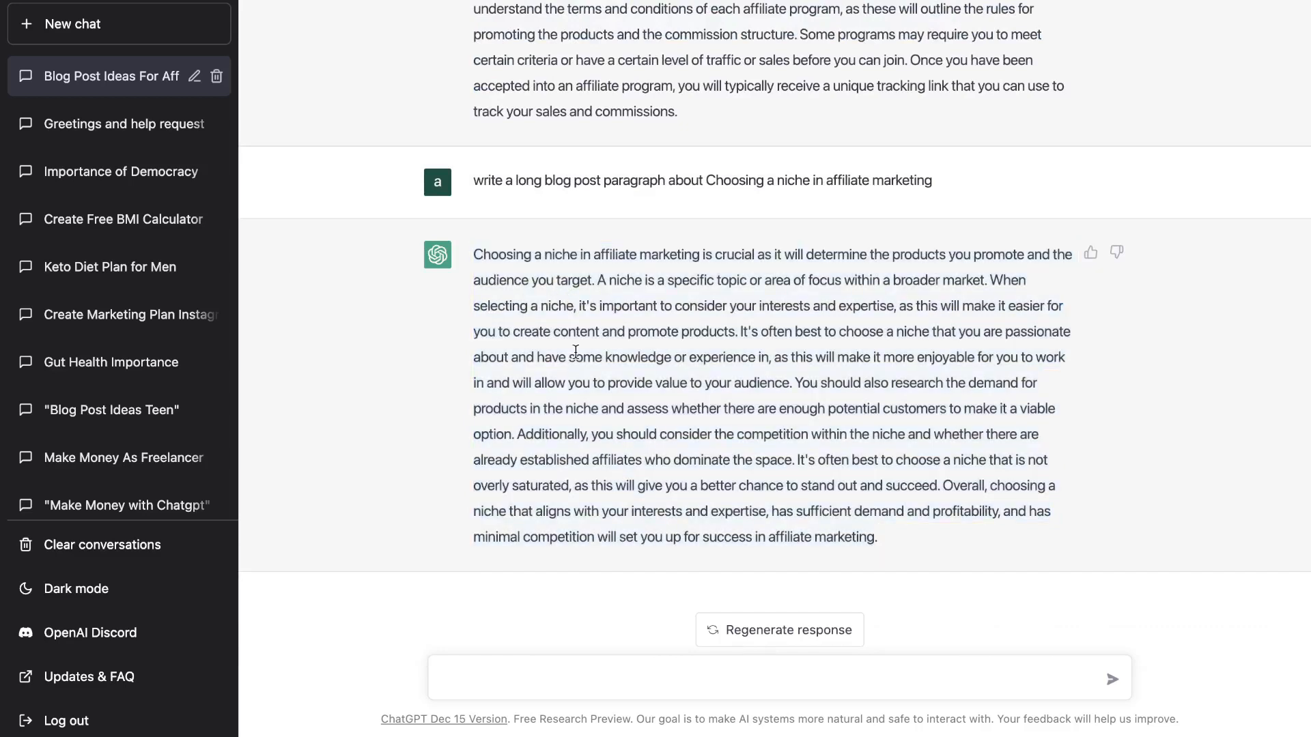
{"action": "mouse_move", "coordinate": [619, 397]}
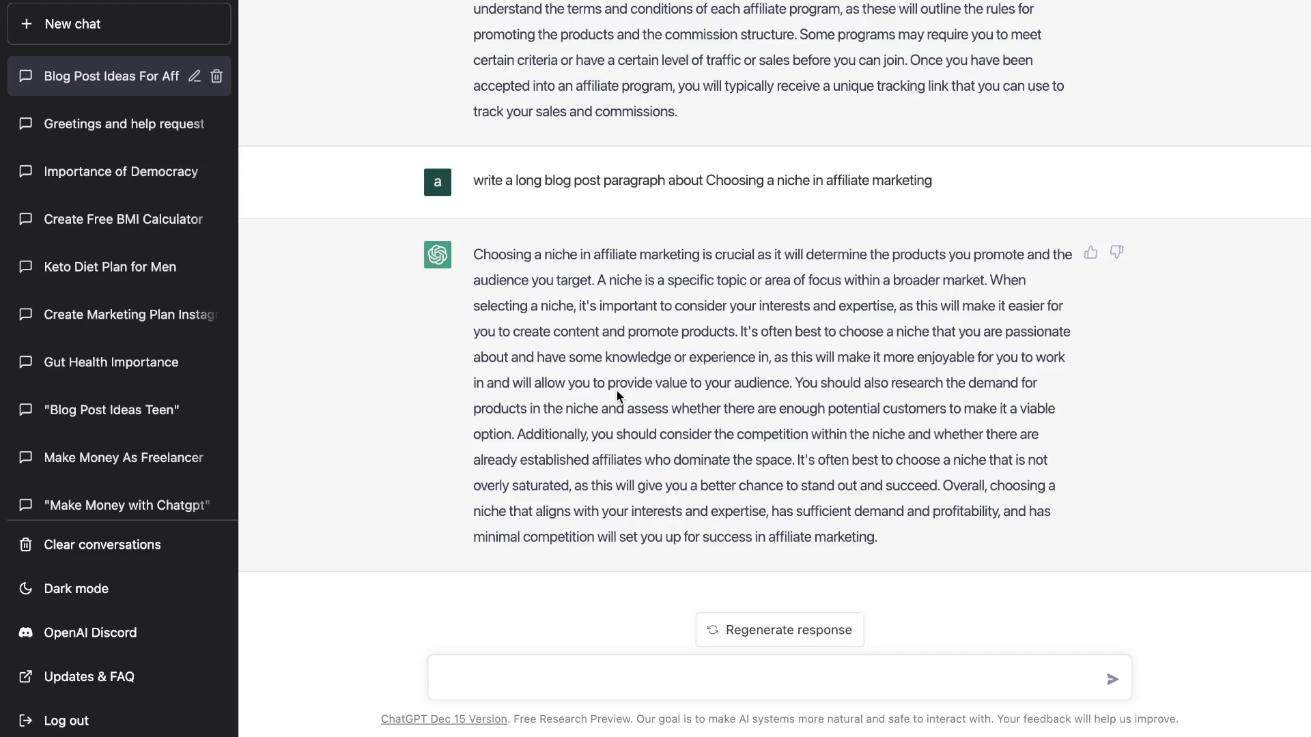
{"action": "mouse_move", "coordinate": [761, 369]}
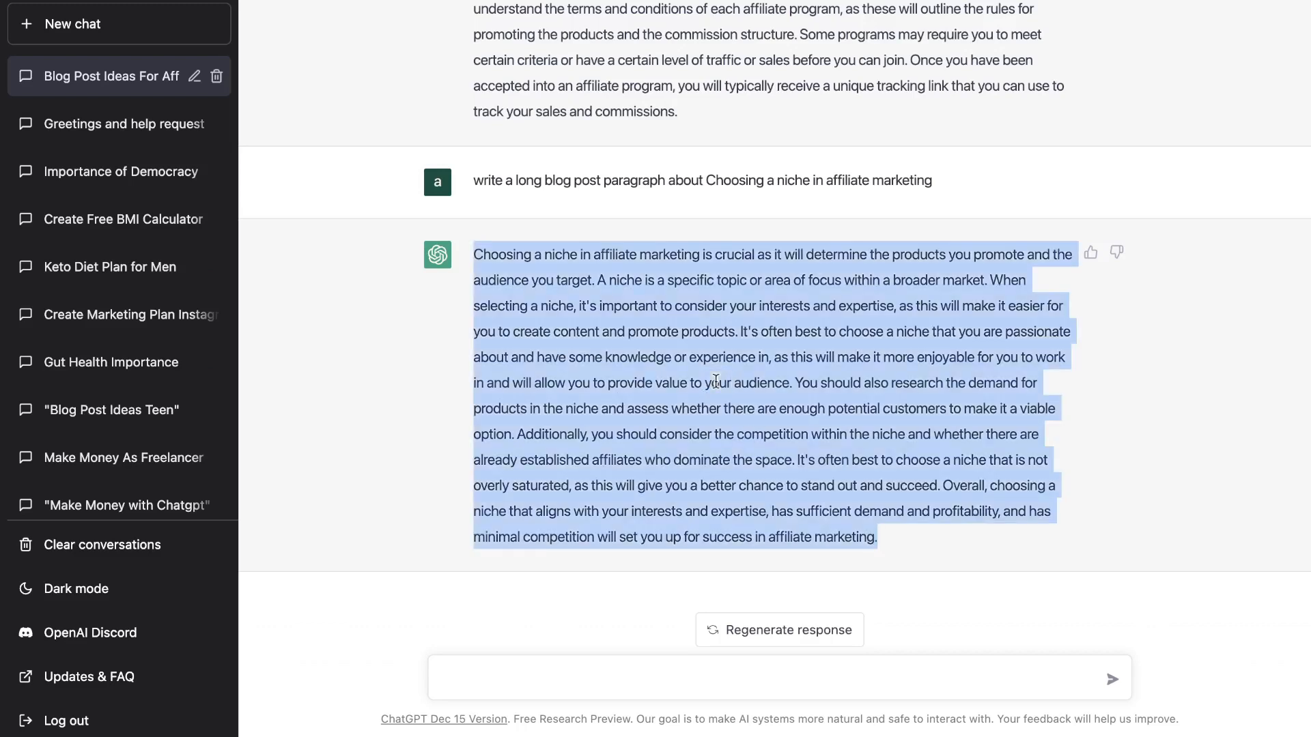
{"action": "scroll", "scroll_direction": "up", "scroll_amount": 3}
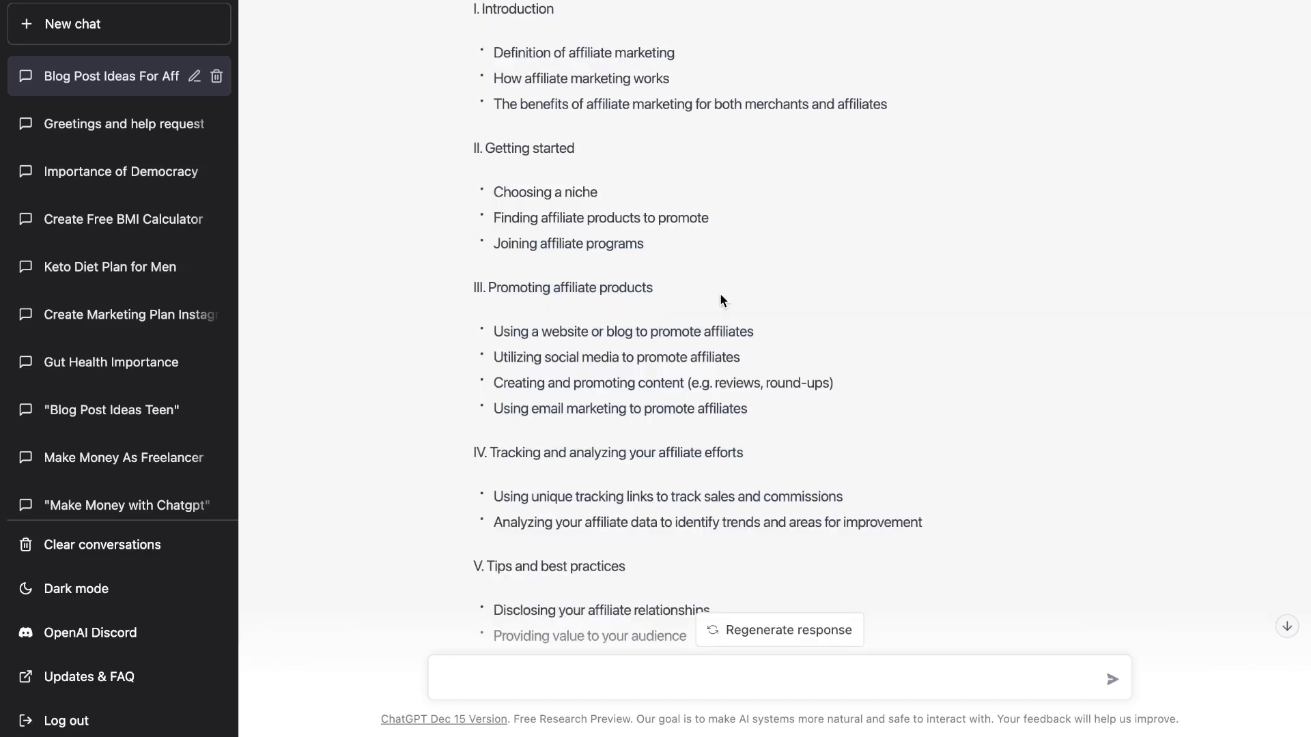
{"action": "mouse_move", "coordinate": [730, 375]}
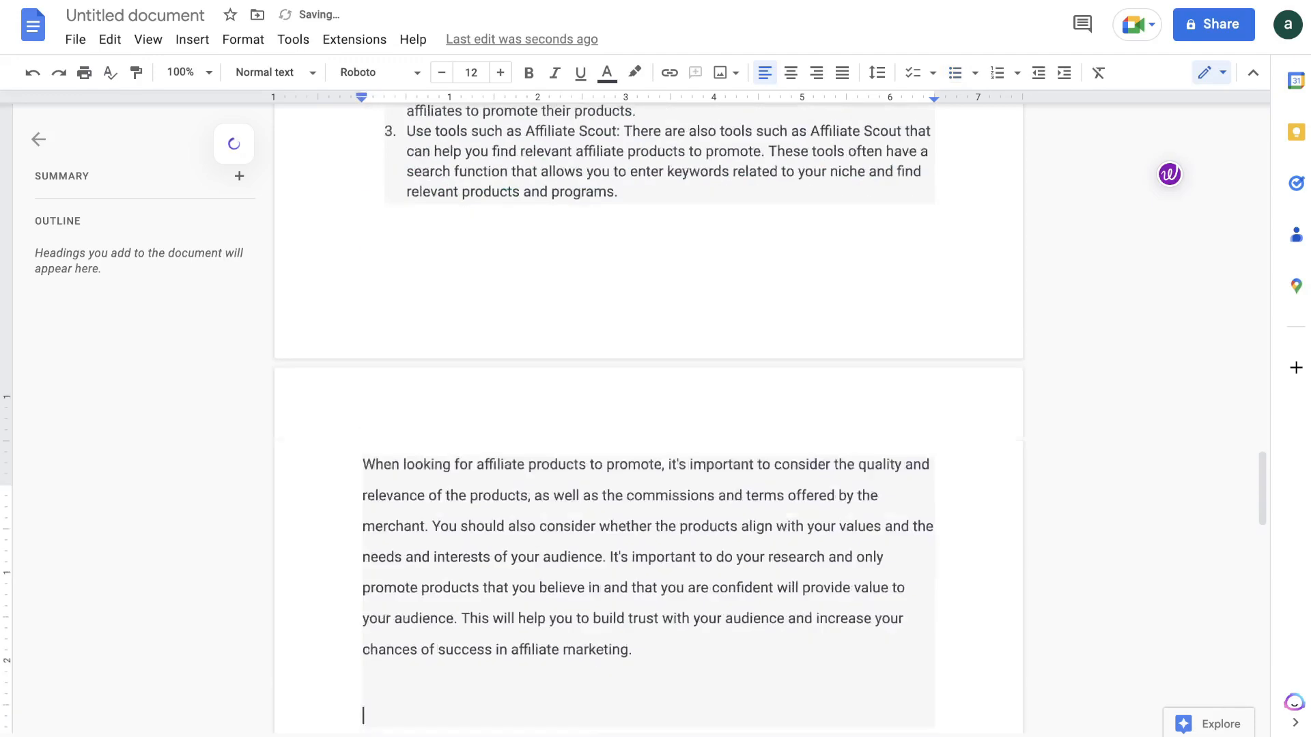
Check the Google Doc's word count: 1,210 words across five pages
{"action": "scroll", "scroll_direction": "up", "scroll_amount": 3}
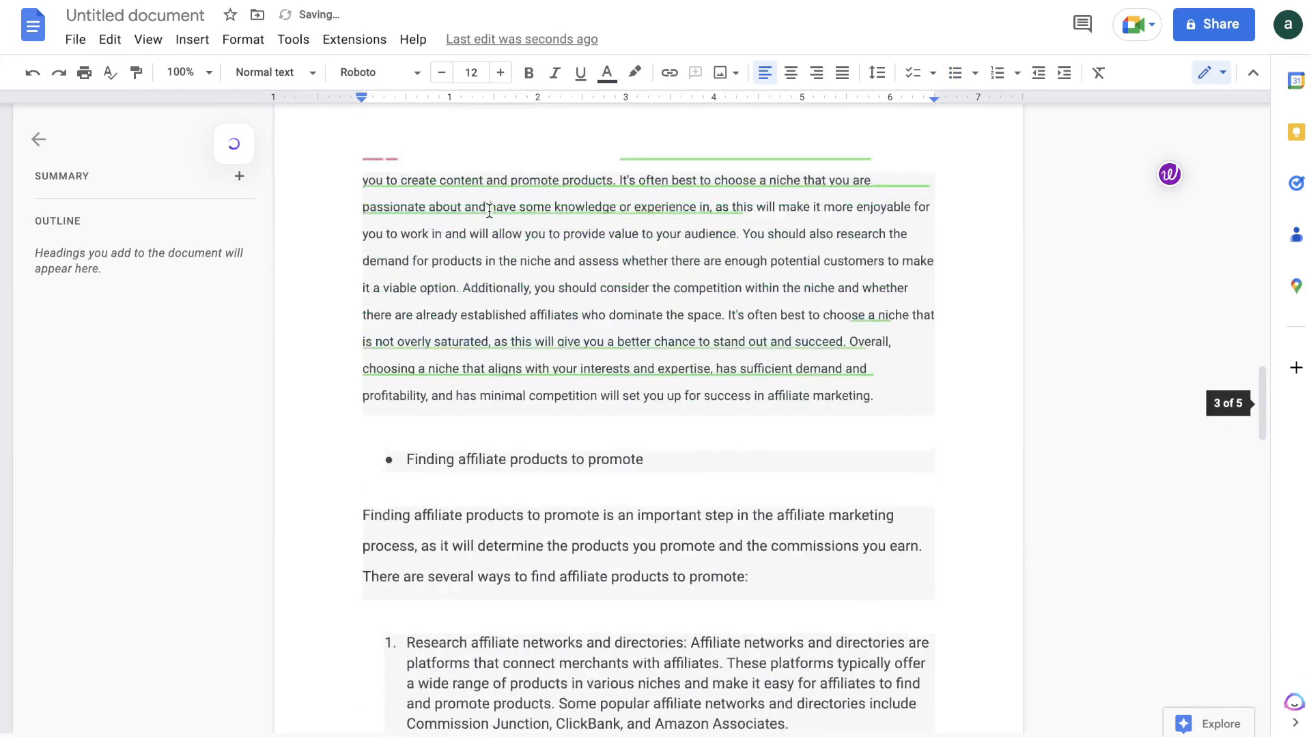
{"action": "scroll", "scroll_direction": "down", "scroll_amount": 3}
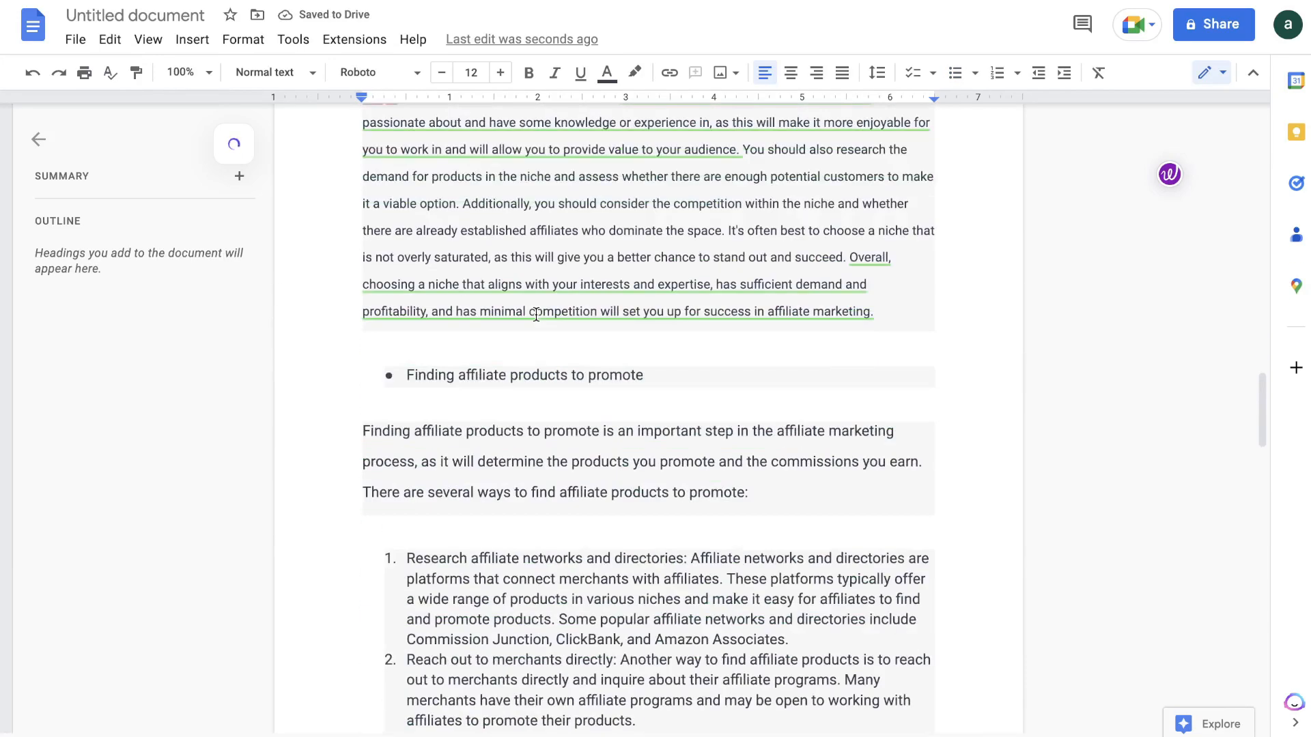
{"action": "left_click", "coordinate": [292, 40]}
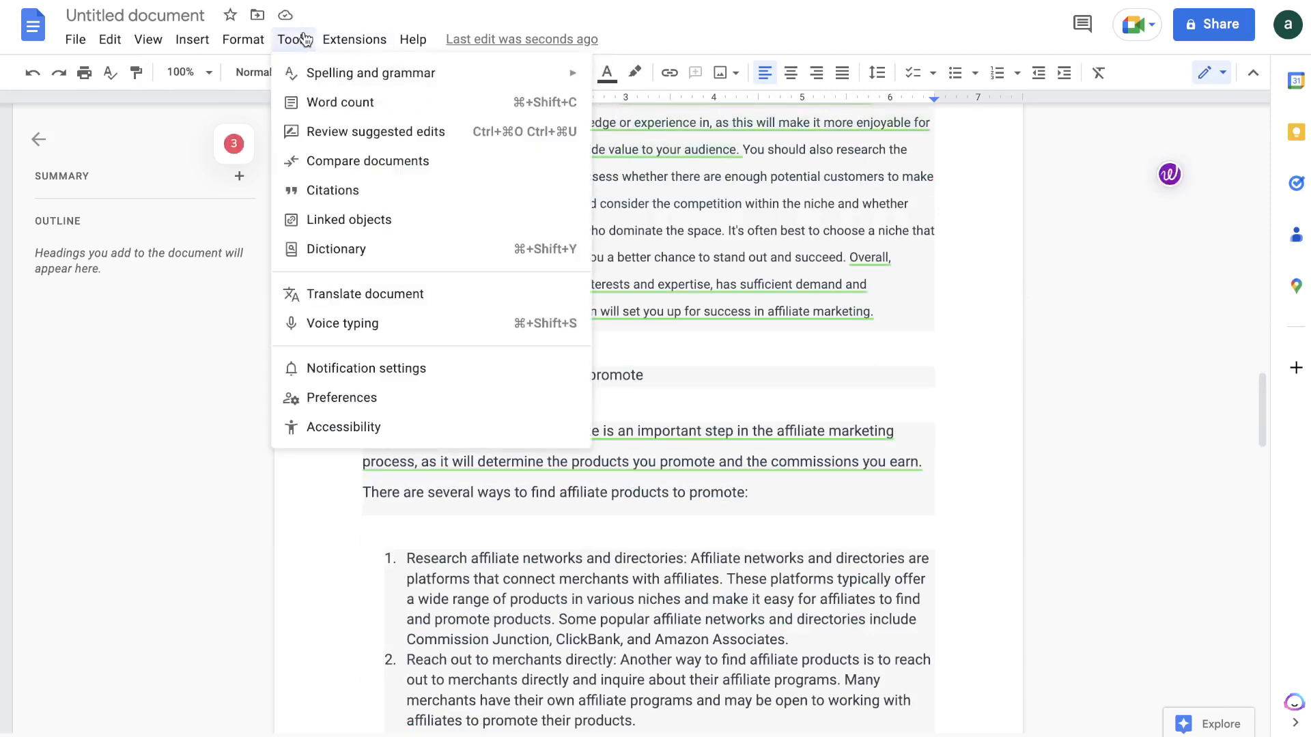
{"action": "left_click", "coordinate": [340, 102]}
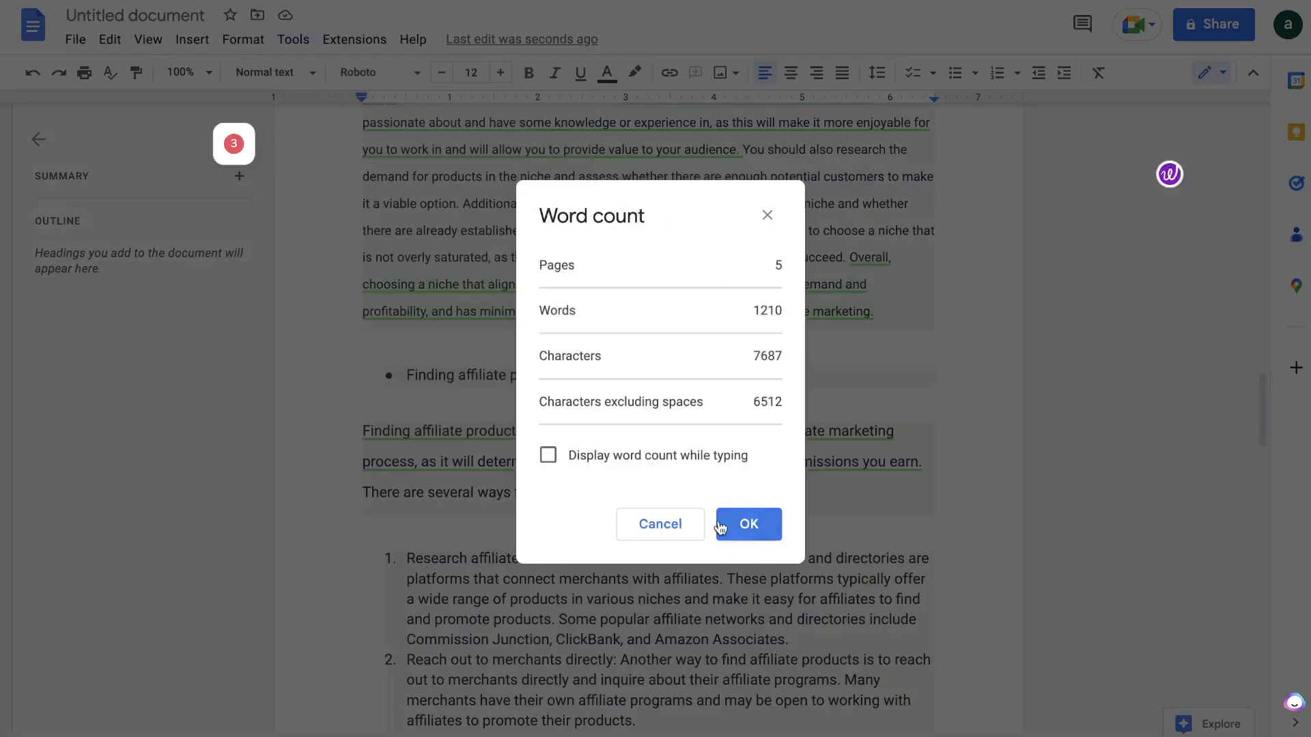
{"action": "left_click", "coordinate": [746, 524]}
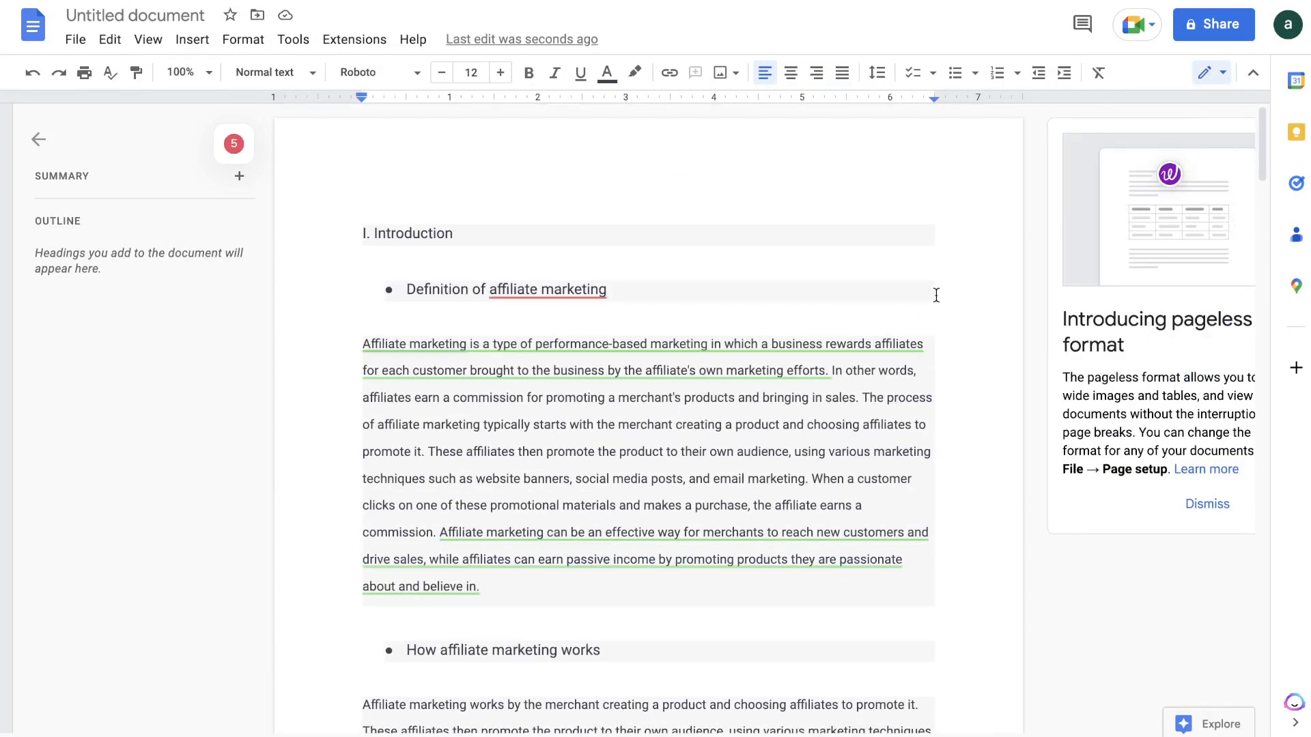
{"action": "scroll", "scroll_direction": "down", "scroll_amount": 3}
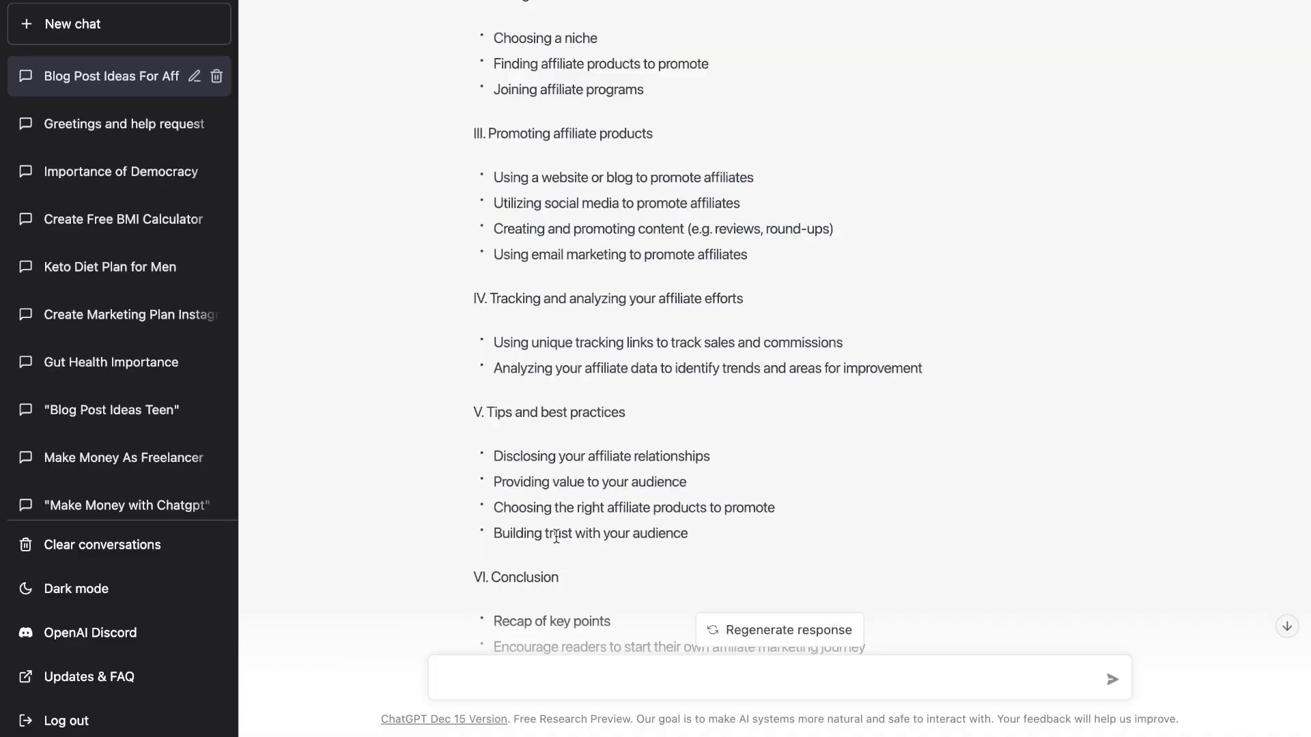
Scroll through ChatGPT's six-section outline to section III, Promoting affiliate products
{"action": "scroll", "scroll_direction": "up", "scroll_amount": 3}
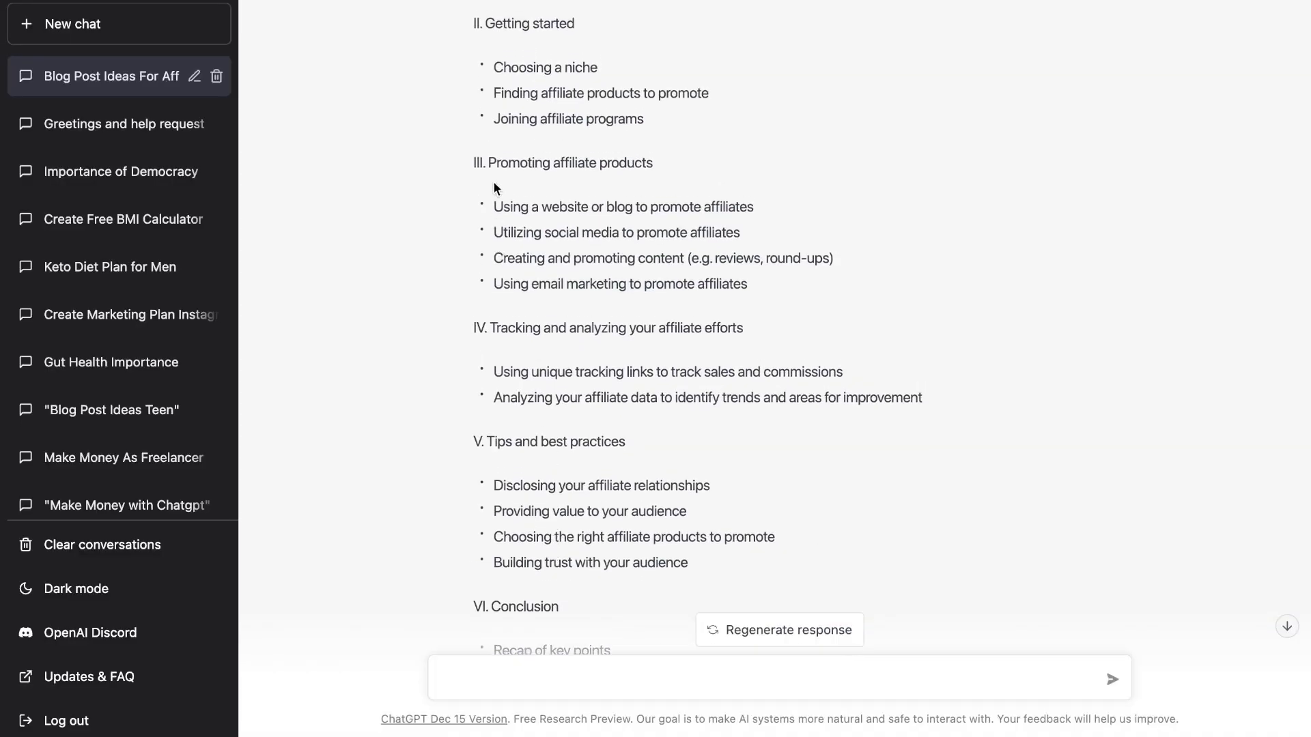
{"action": "scroll", "scroll_direction": "down", "scroll_amount": 3}
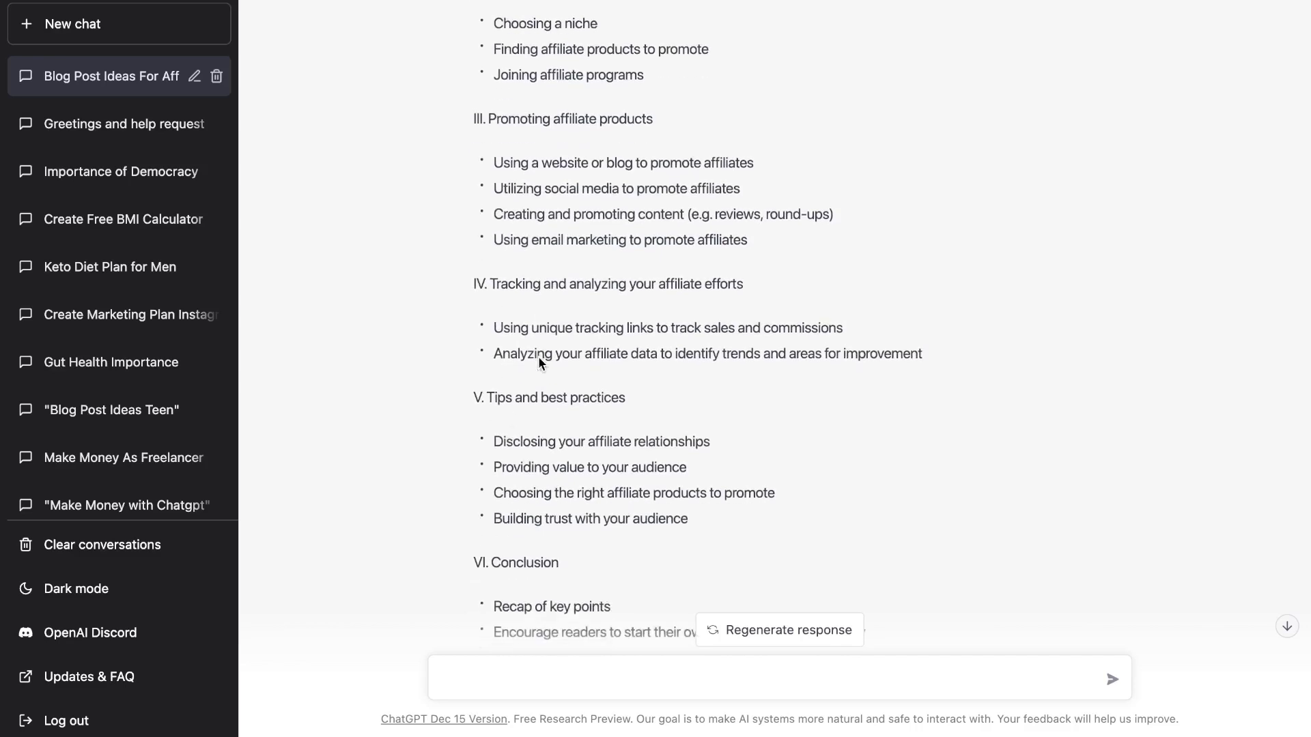
{"action": "mouse_move", "coordinate": [539, 358]}
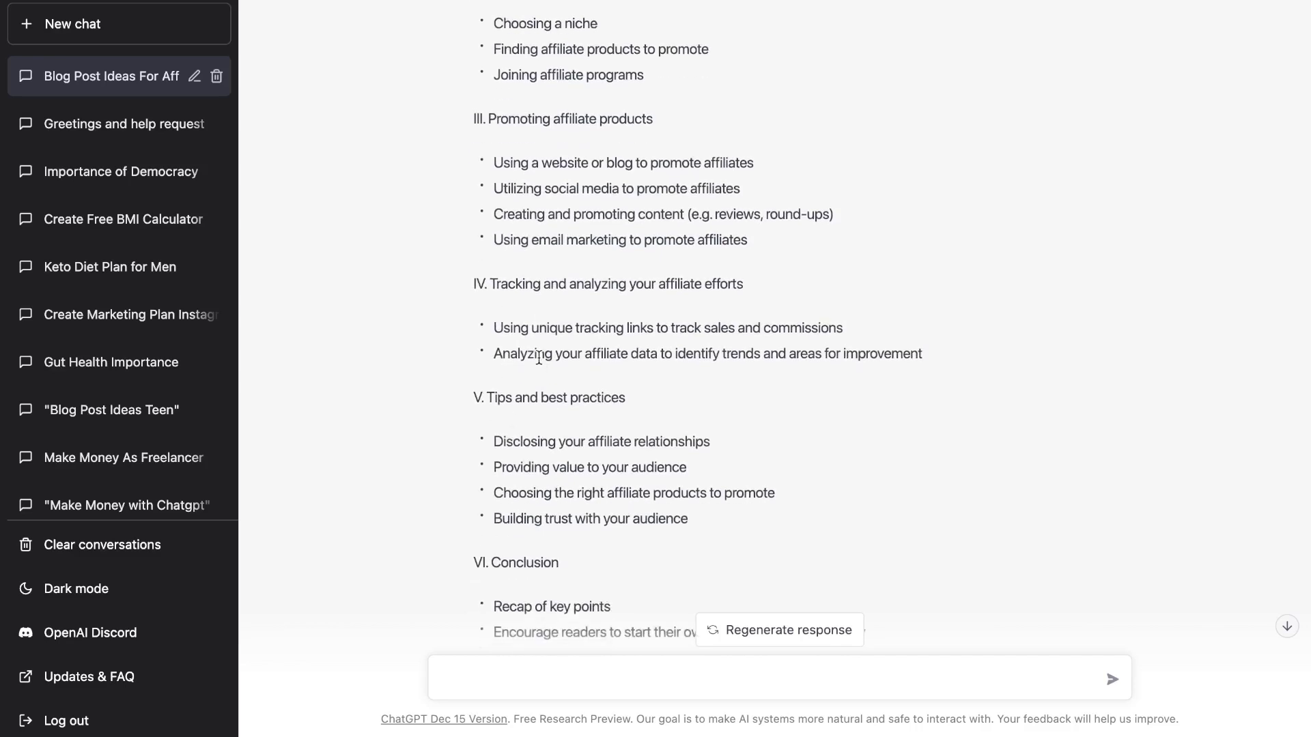
{"action": "mouse_move", "coordinate": [493, 170]}
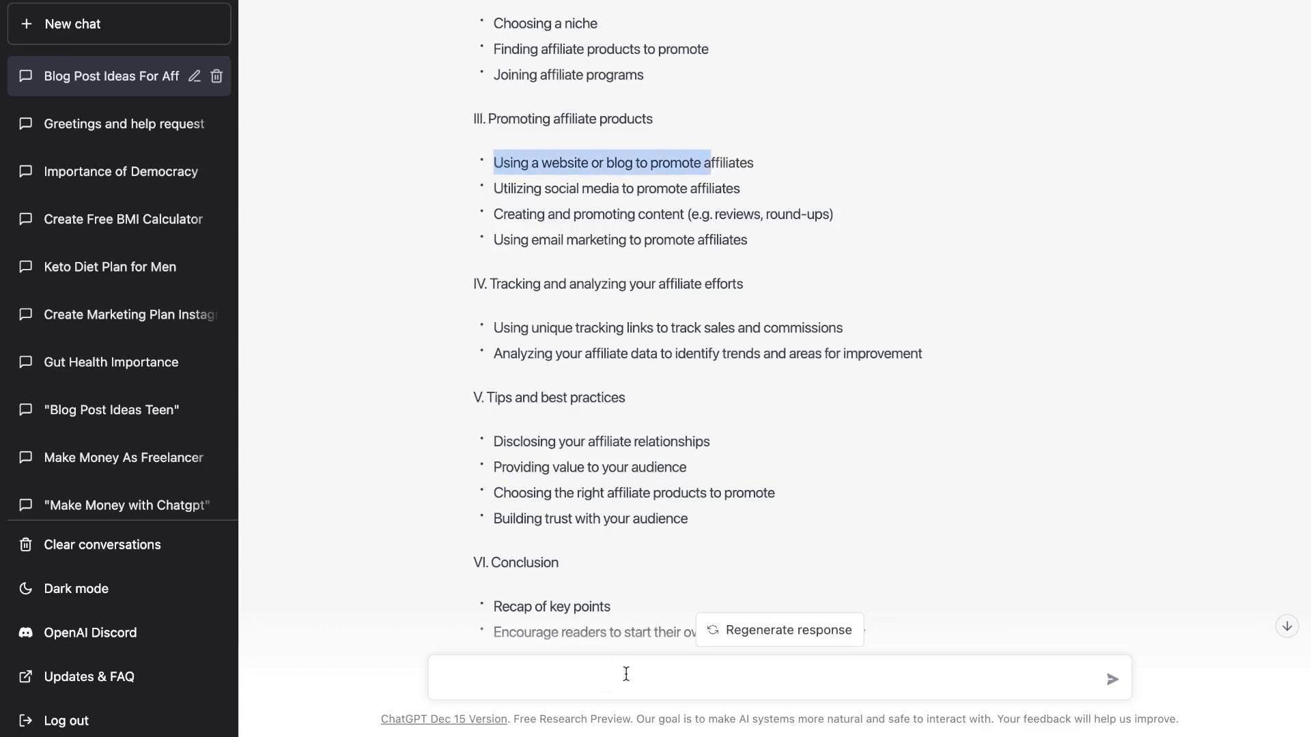
{"action": "mouse_move", "coordinate": [1051, 149]}
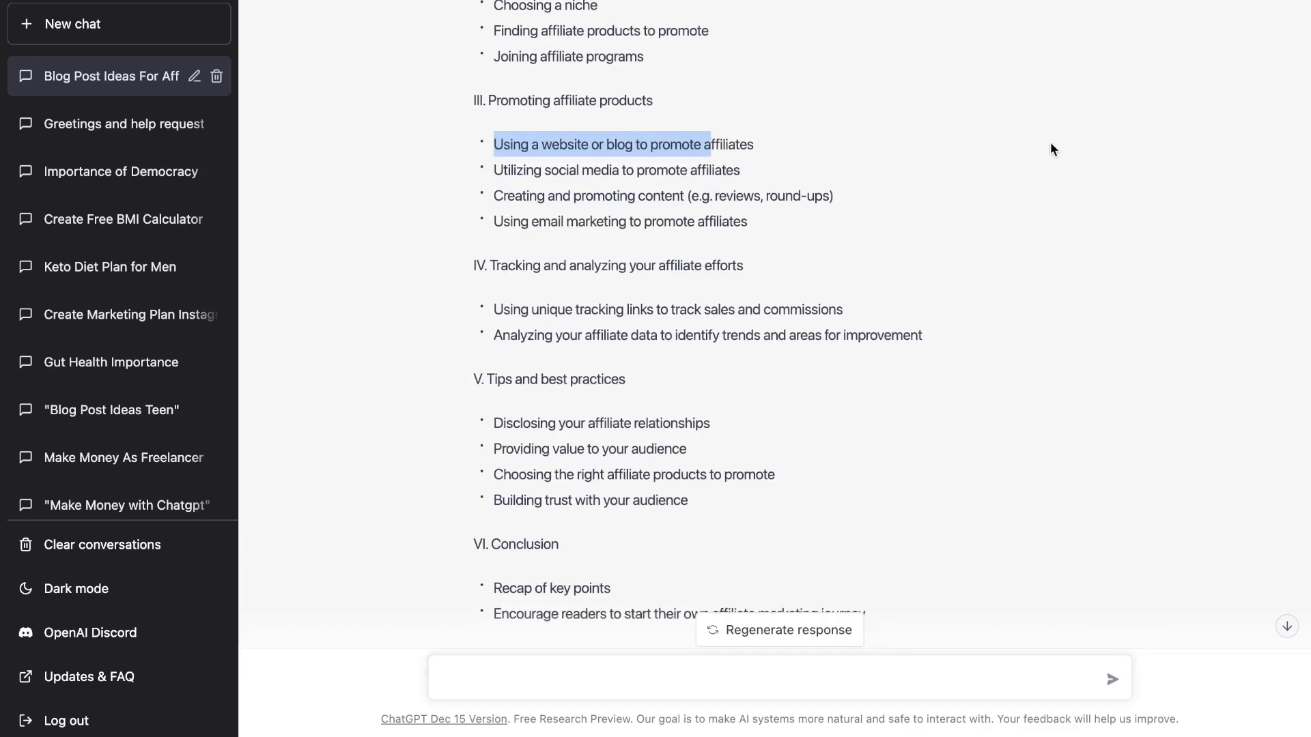
Send prompts for outline sections III and IV and read ChatGPT's long responses
{"action": "left_click", "coordinate": [778, 629]}
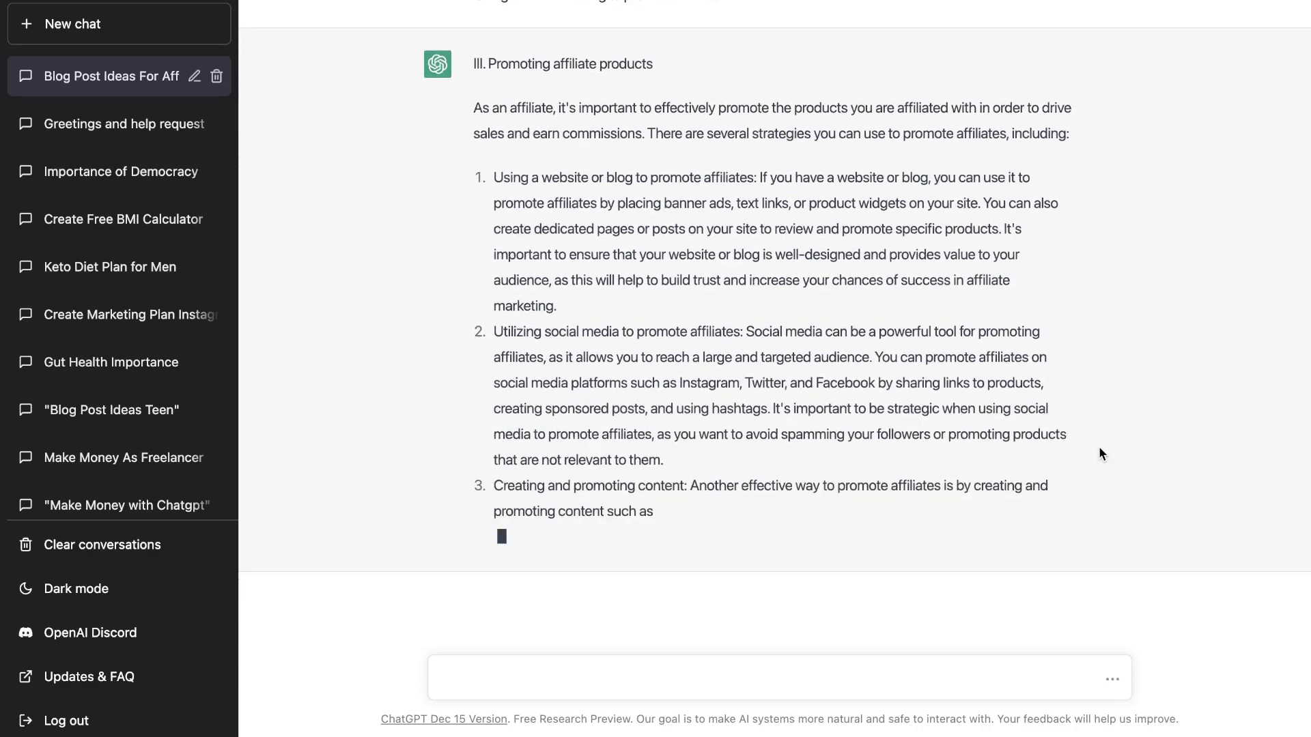
{"action": "scroll", "scroll_direction": "down", "scroll_amount": 3}
{"action": "type", "text": "write a long pargaragh "}
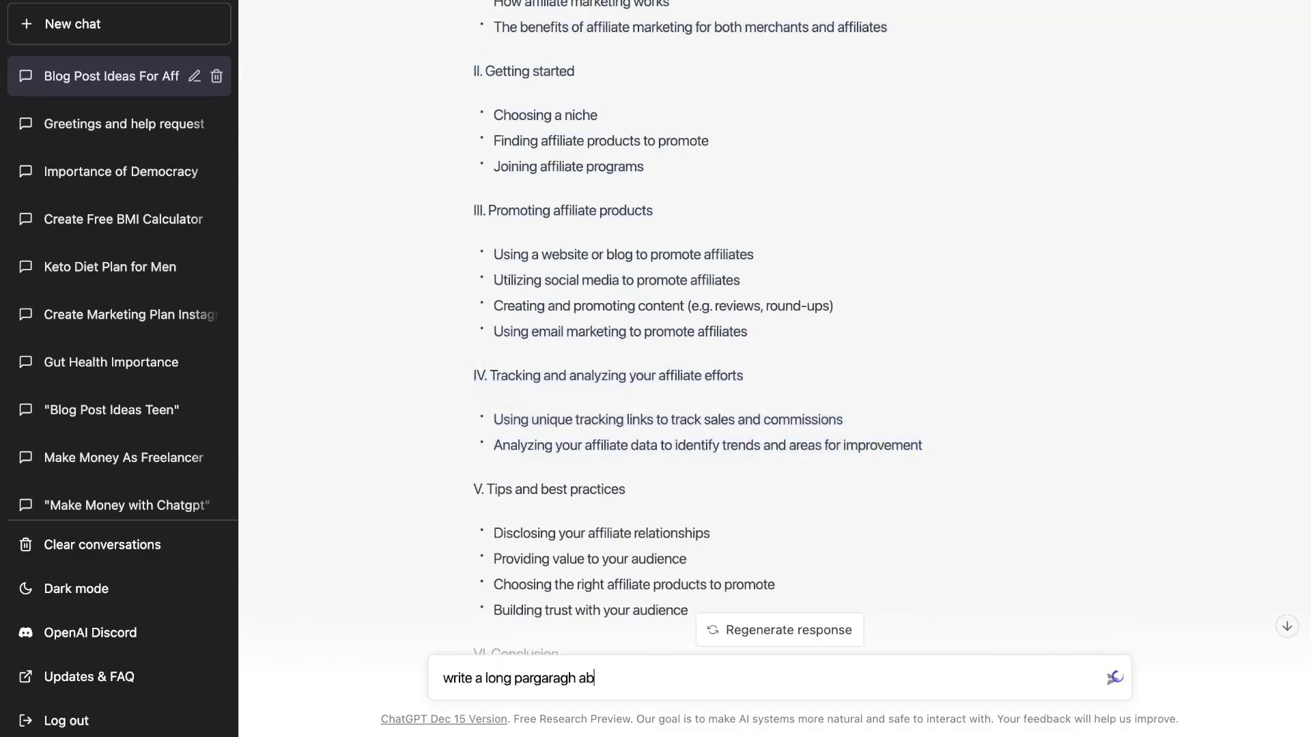
{"action": "type", "text": "about the following sections on affiliate marketing"}
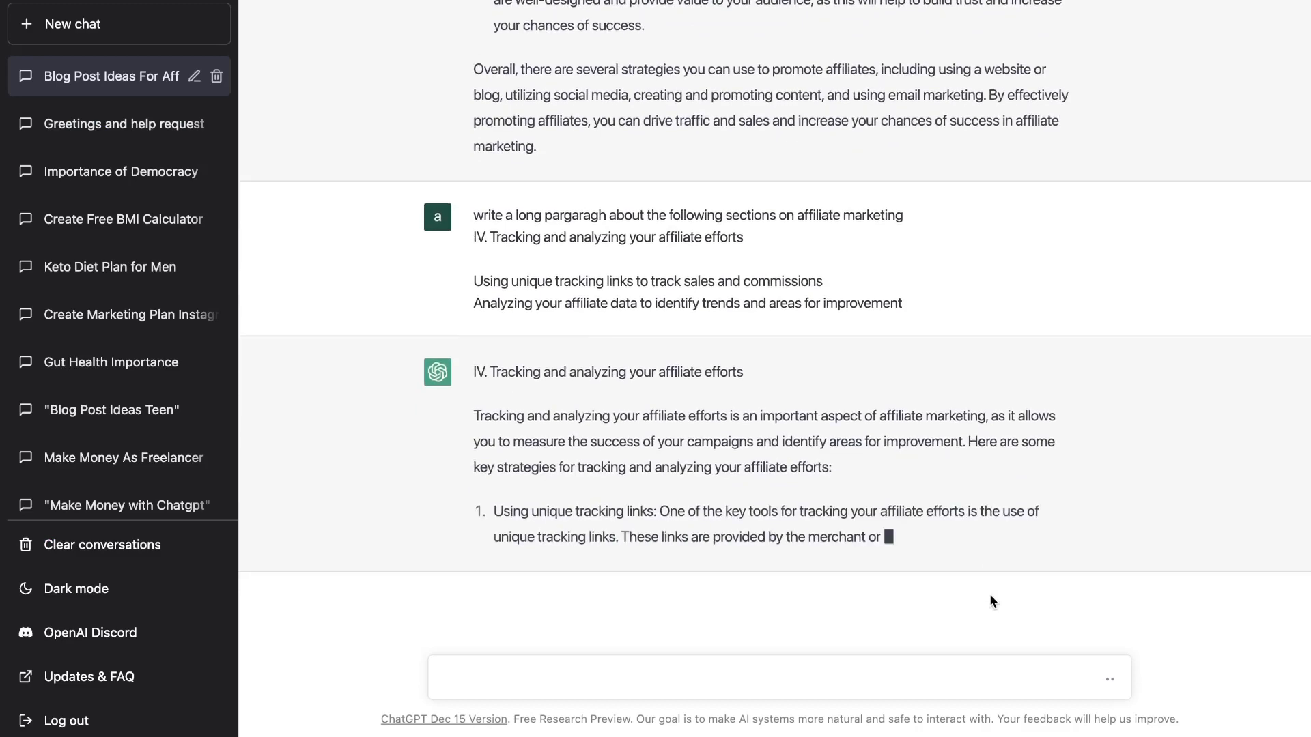
{"action": "scroll", "scroll_direction": "down", "scroll_amount": 3}
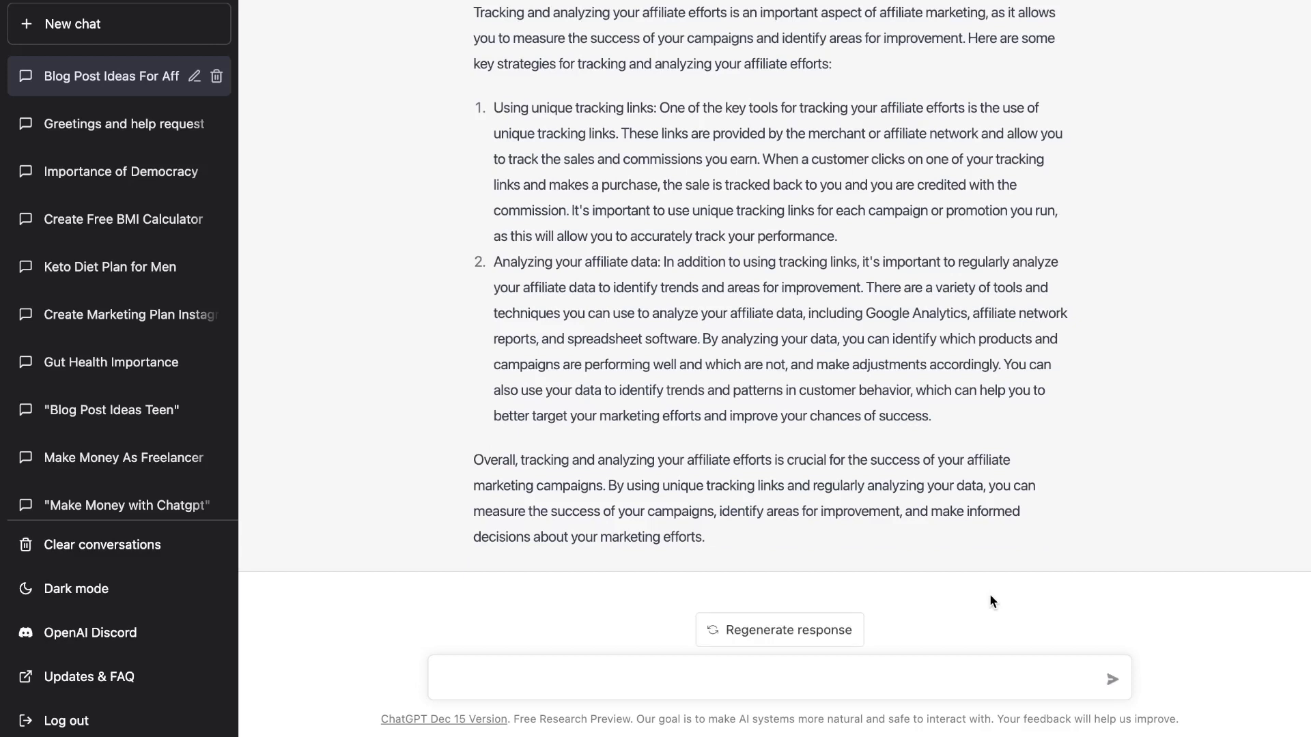
{"action": "scroll", "scroll_direction": "up", "scroll_amount": 3}
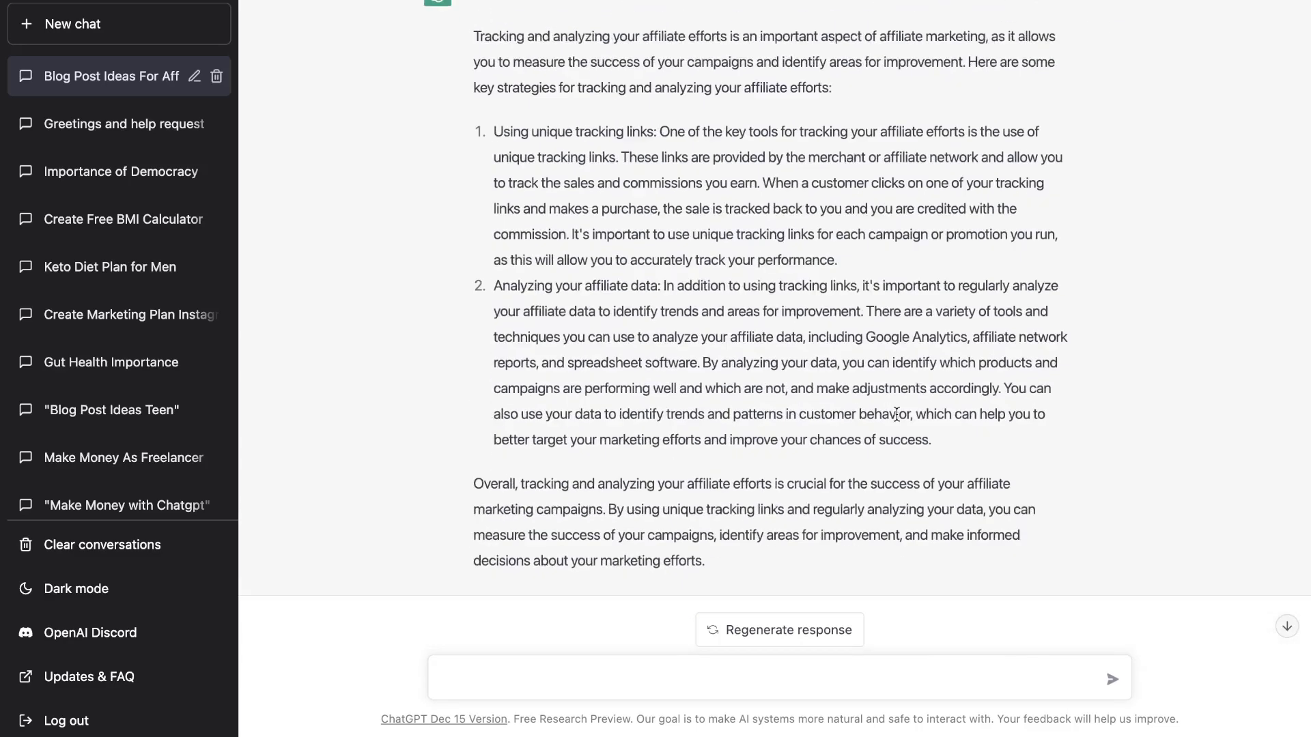
{"action": "scroll", "scroll_direction": "up", "scroll_amount": 3}
{"action": "type", "text": "write a long blog post on the following secti"}
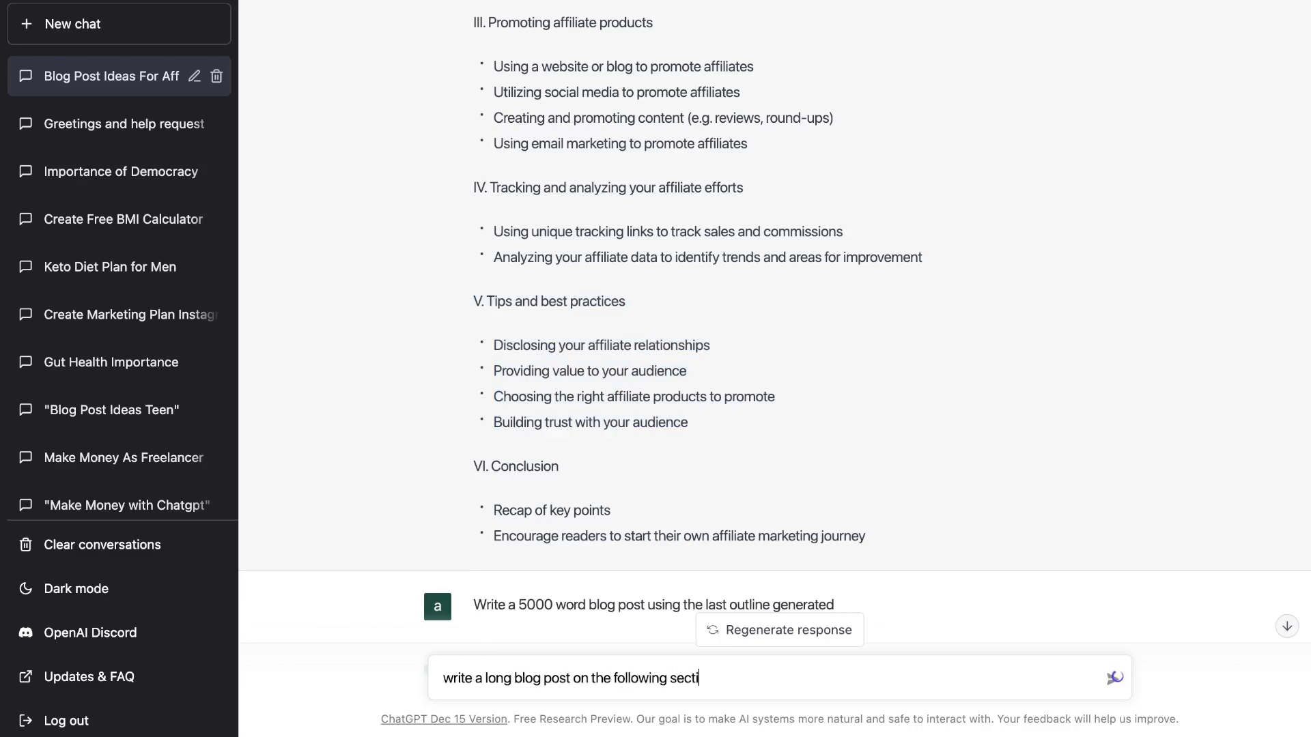
Send the conclusion prompt, review the four-practice Tips response, and return to the Google Doc
{"action": "key", "text": "Return"}
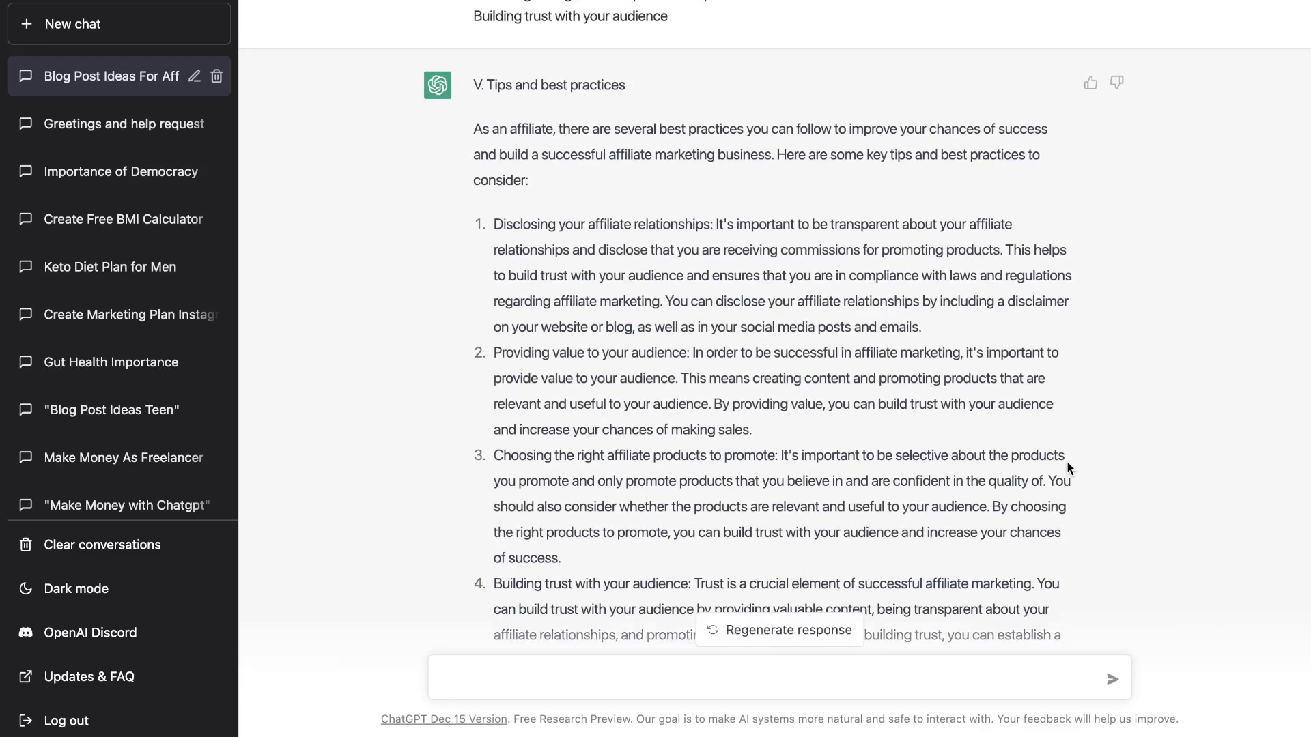
{"action": "scroll", "scroll_direction": "down", "scroll_amount": 3}
{"action": "type", "text": "write a blog post conclusion on affiliate"}
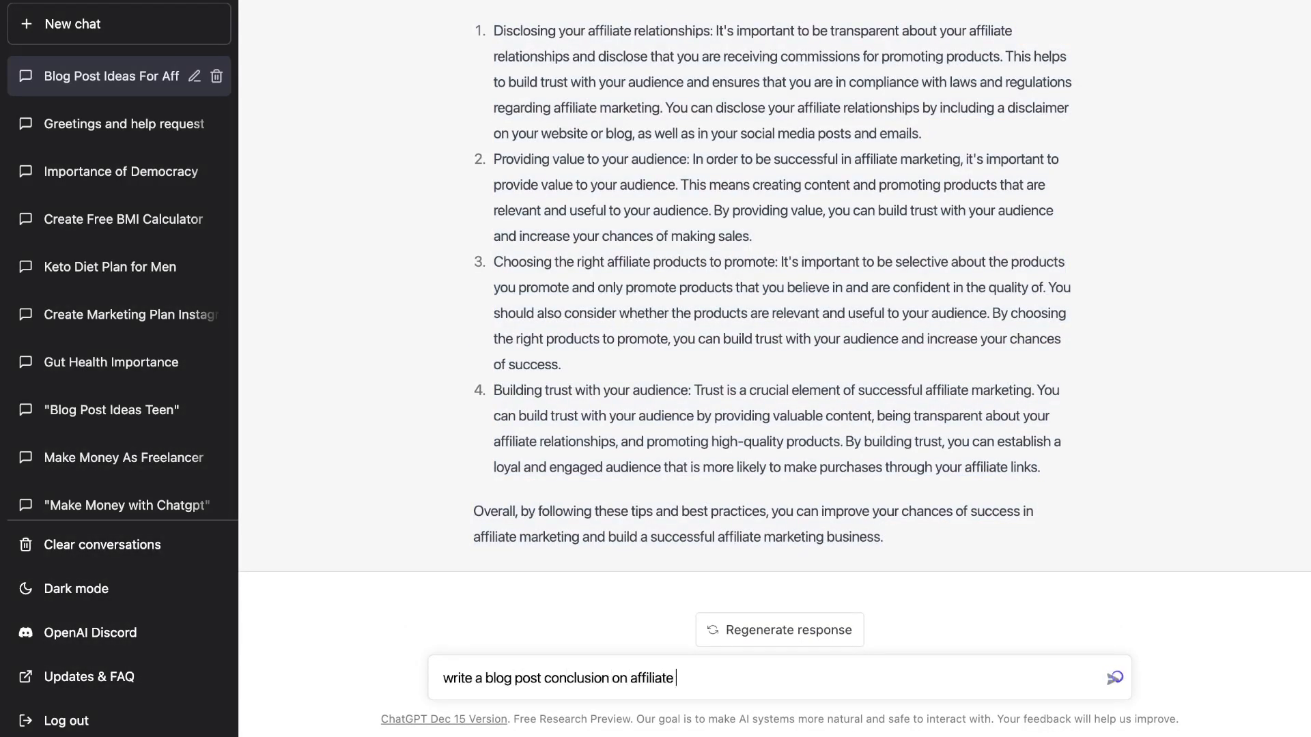
{"action": "left_click", "coordinate": [1114, 677]}
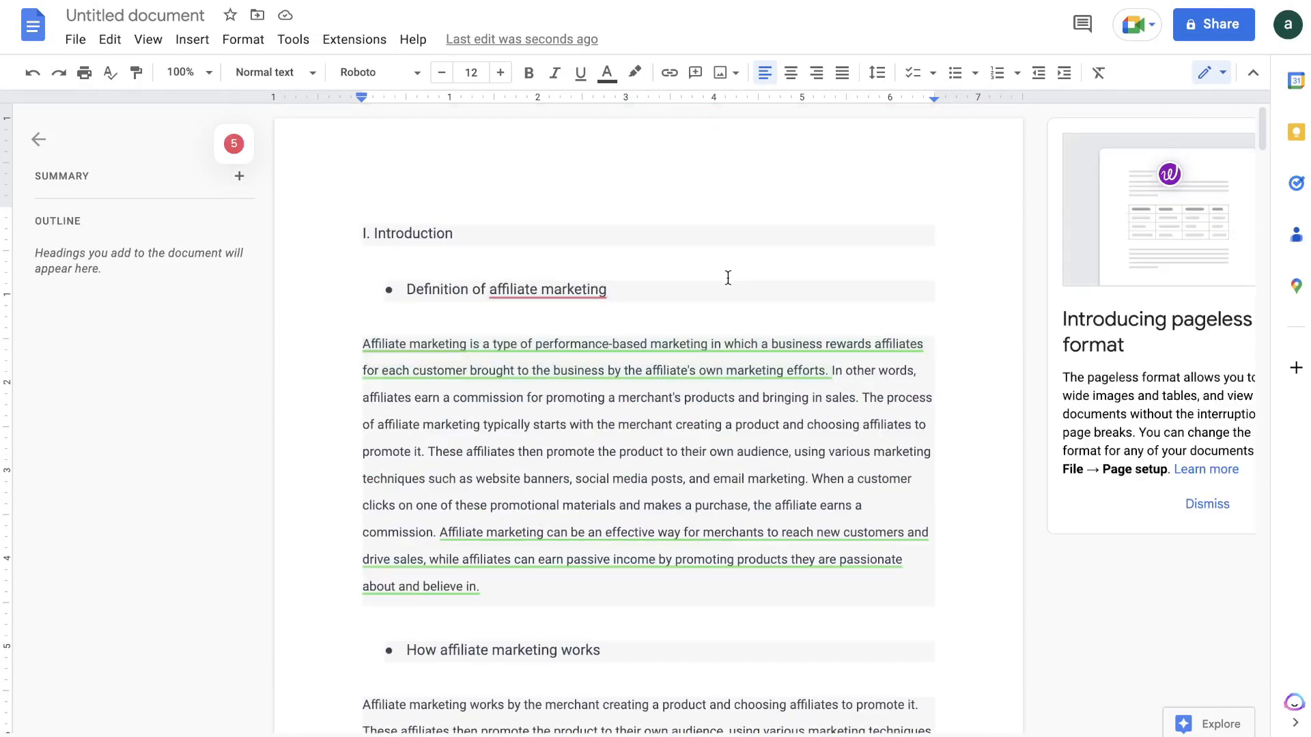
{"action": "scroll", "scroll_direction": "down", "scroll_amount": 3}
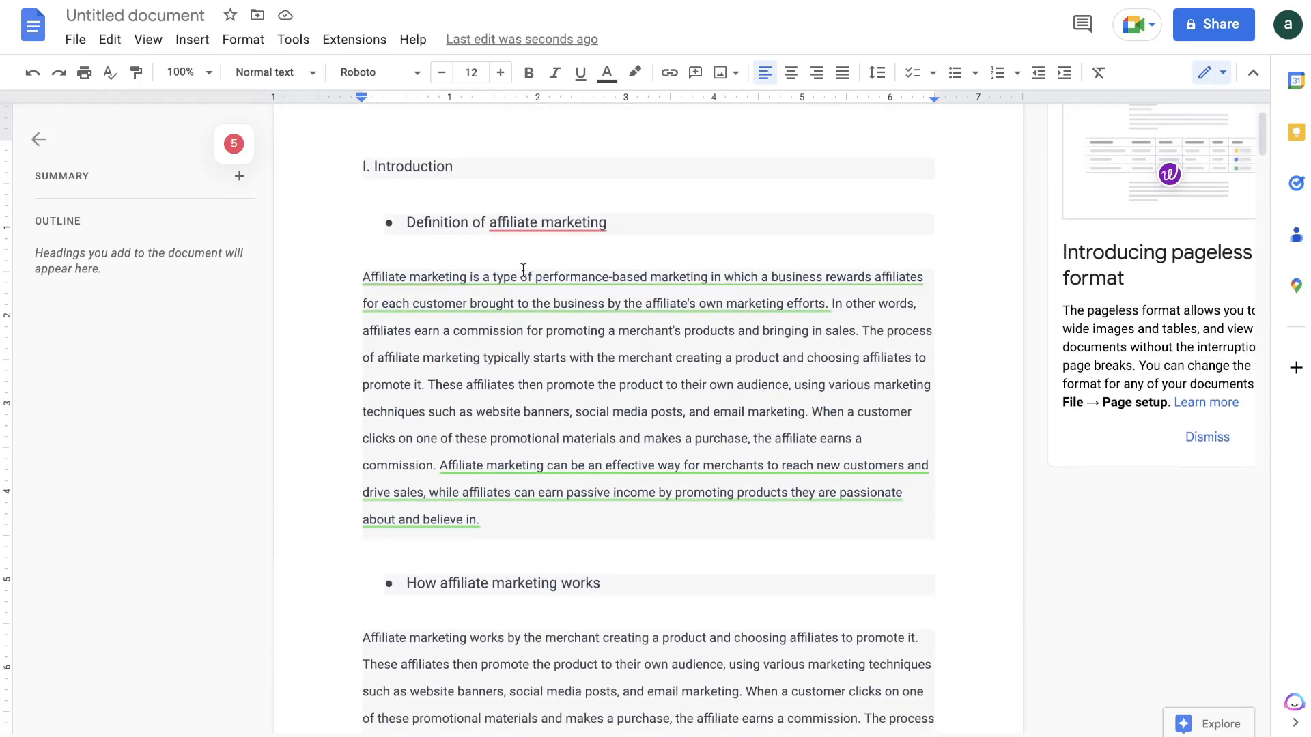
{"action": "scroll", "scroll_direction": "down", "scroll_amount": 3}
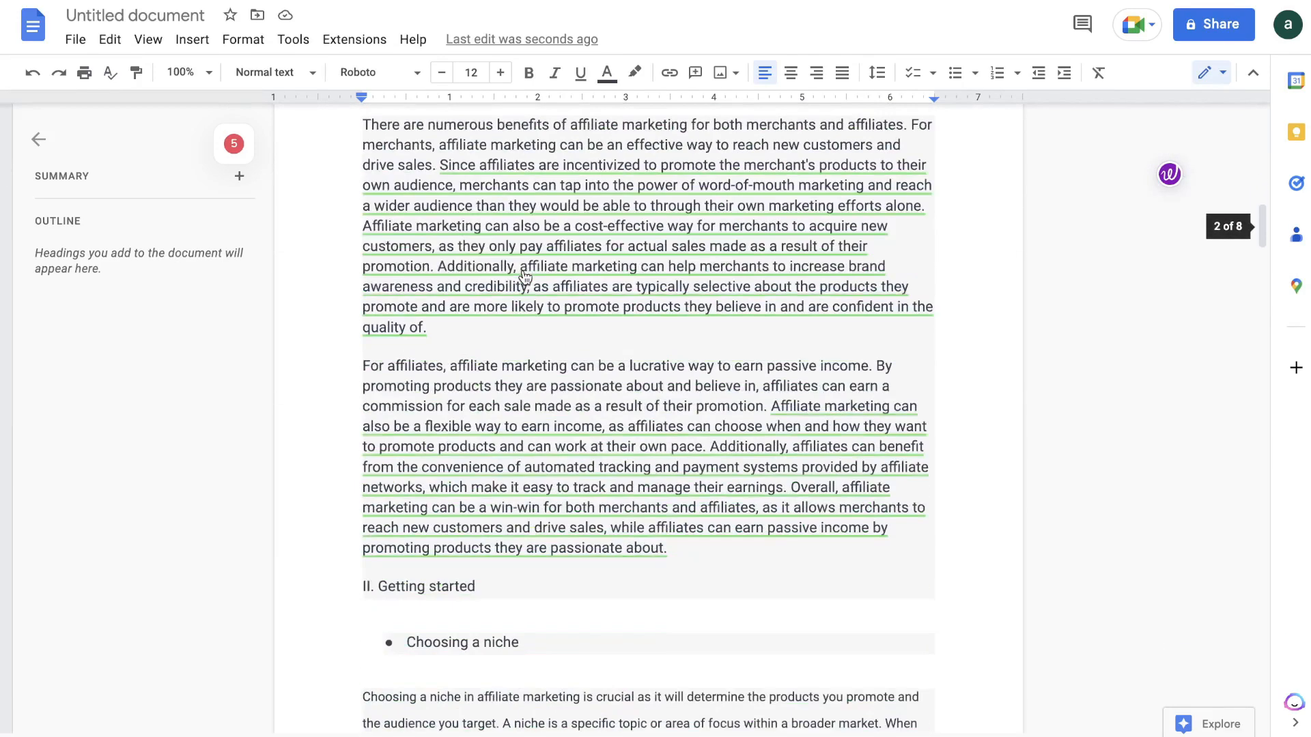
{"action": "scroll", "scroll_direction": "down", "scroll_amount": 3}
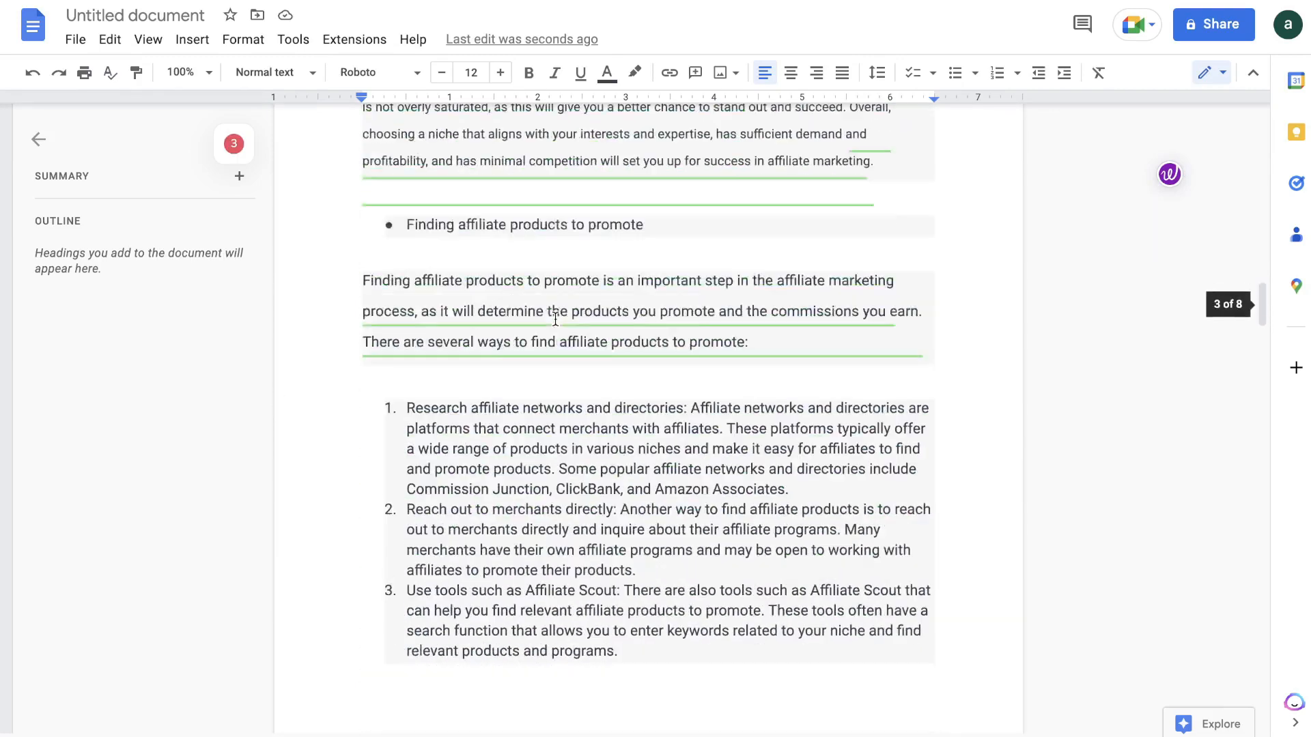
{"action": "scroll", "scroll_direction": "down", "scroll_amount": 3}
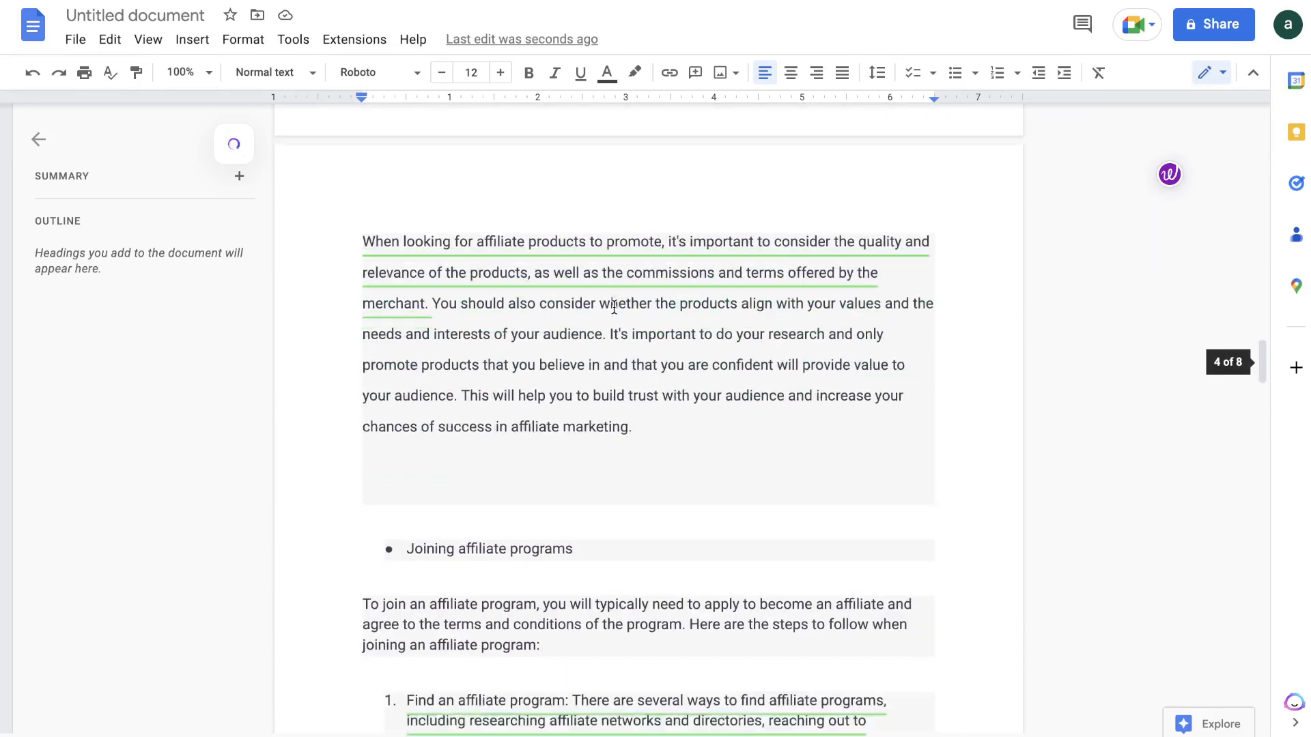
{"action": "scroll", "scroll_direction": "down", "scroll_amount": 3}
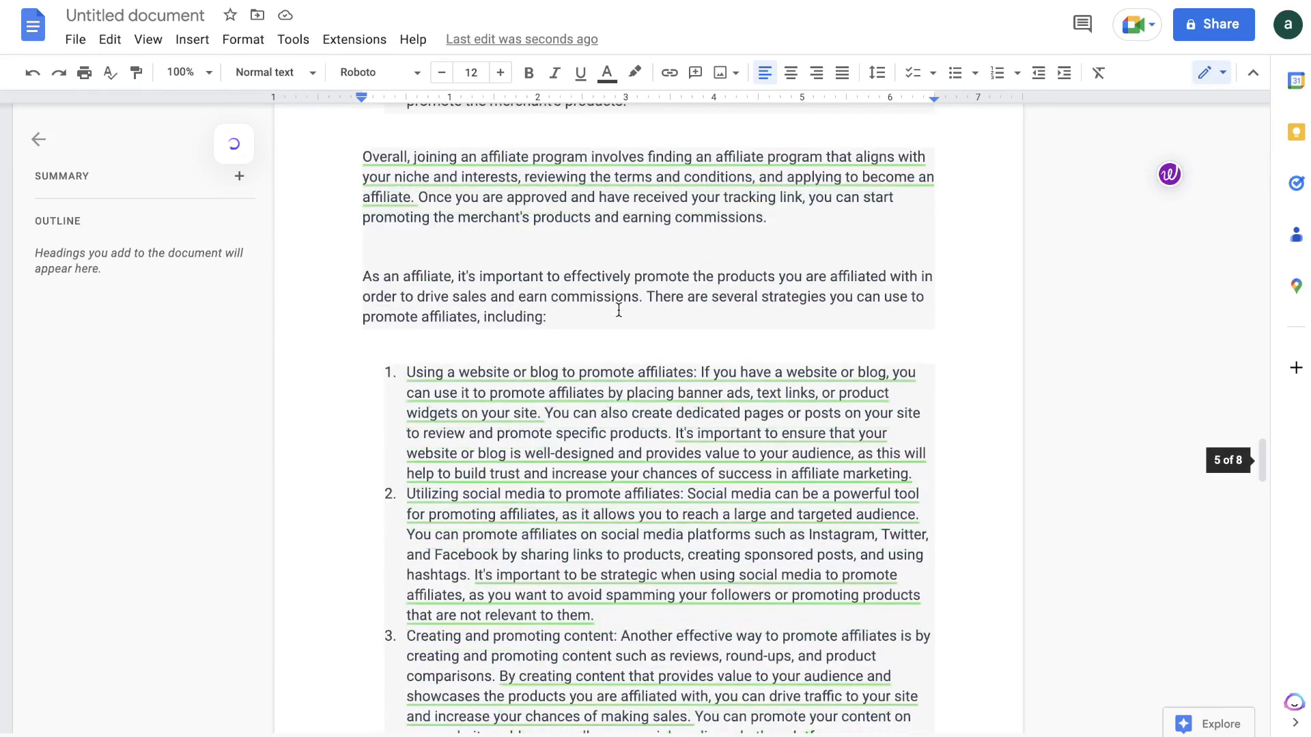
{"action": "scroll", "scroll_direction": "down", "scroll_amount": 3}
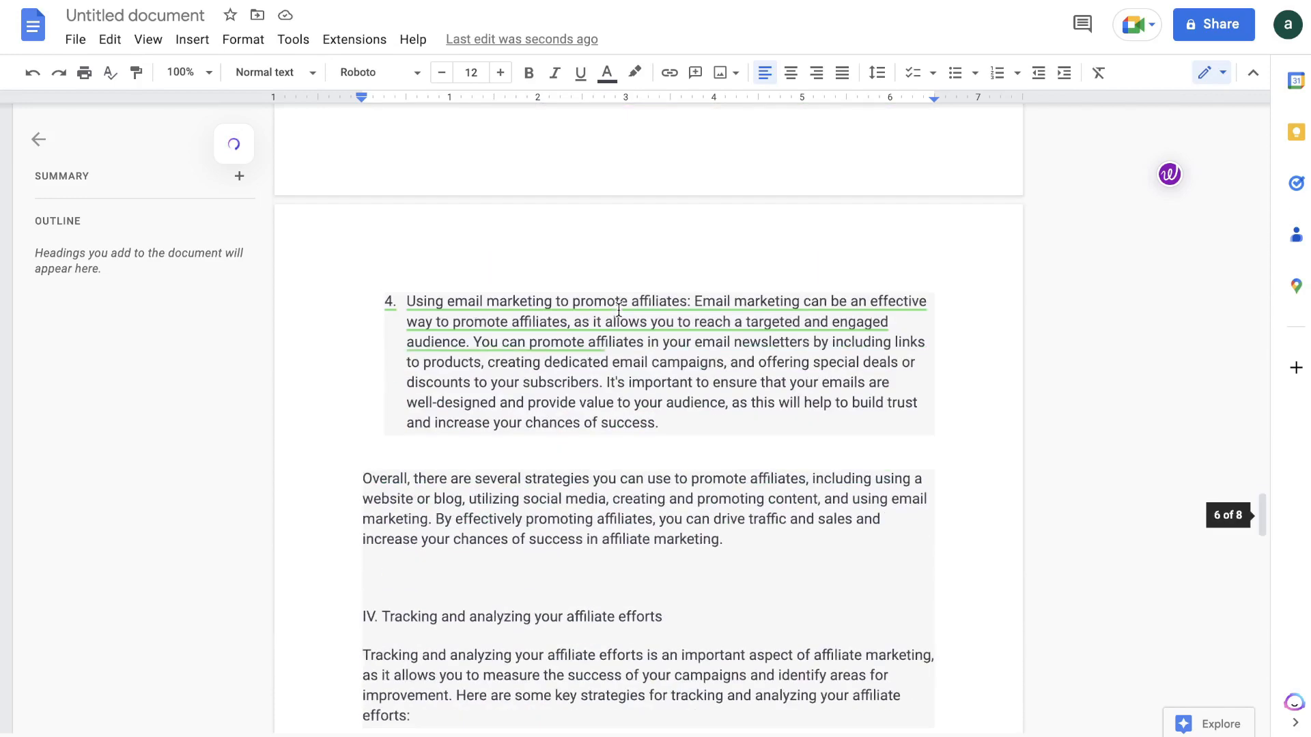
{"action": "scroll", "scroll_direction": "down", "scroll_amount": 3}
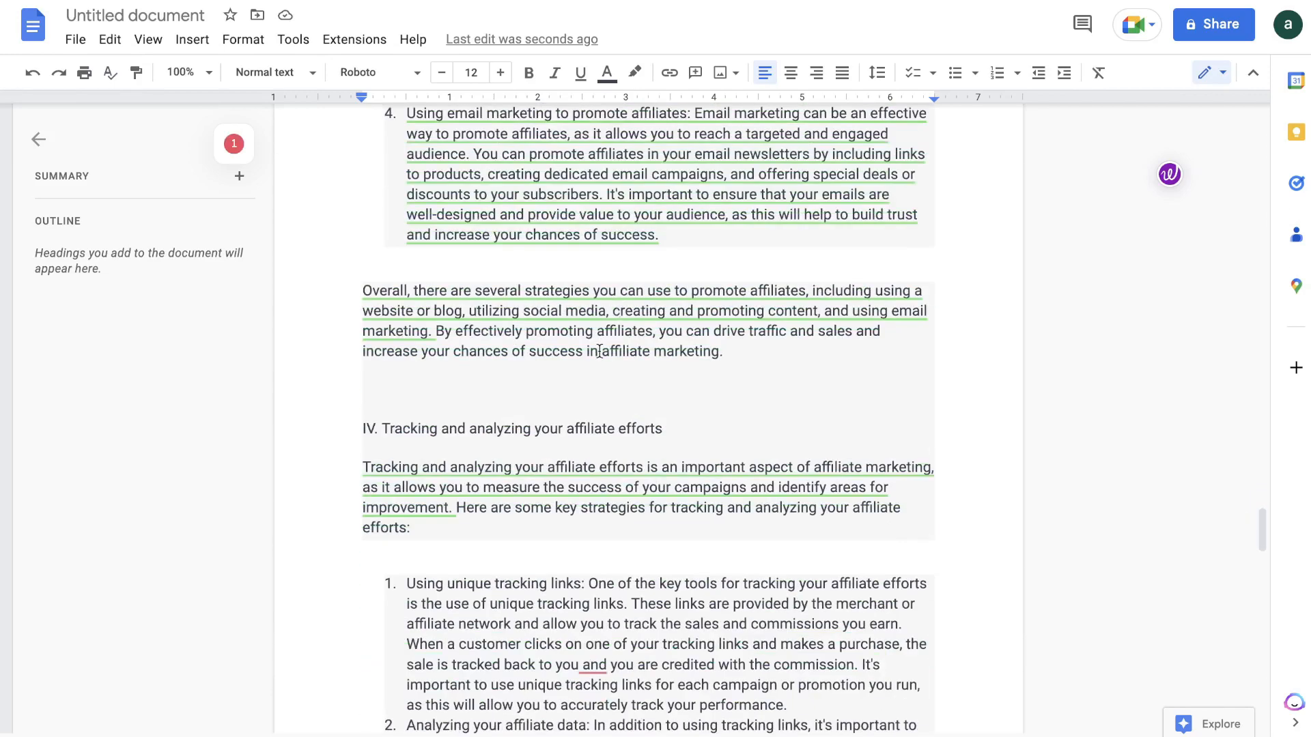
{"action": "scroll", "scroll_direction": "down", "scroll_amount": 3}
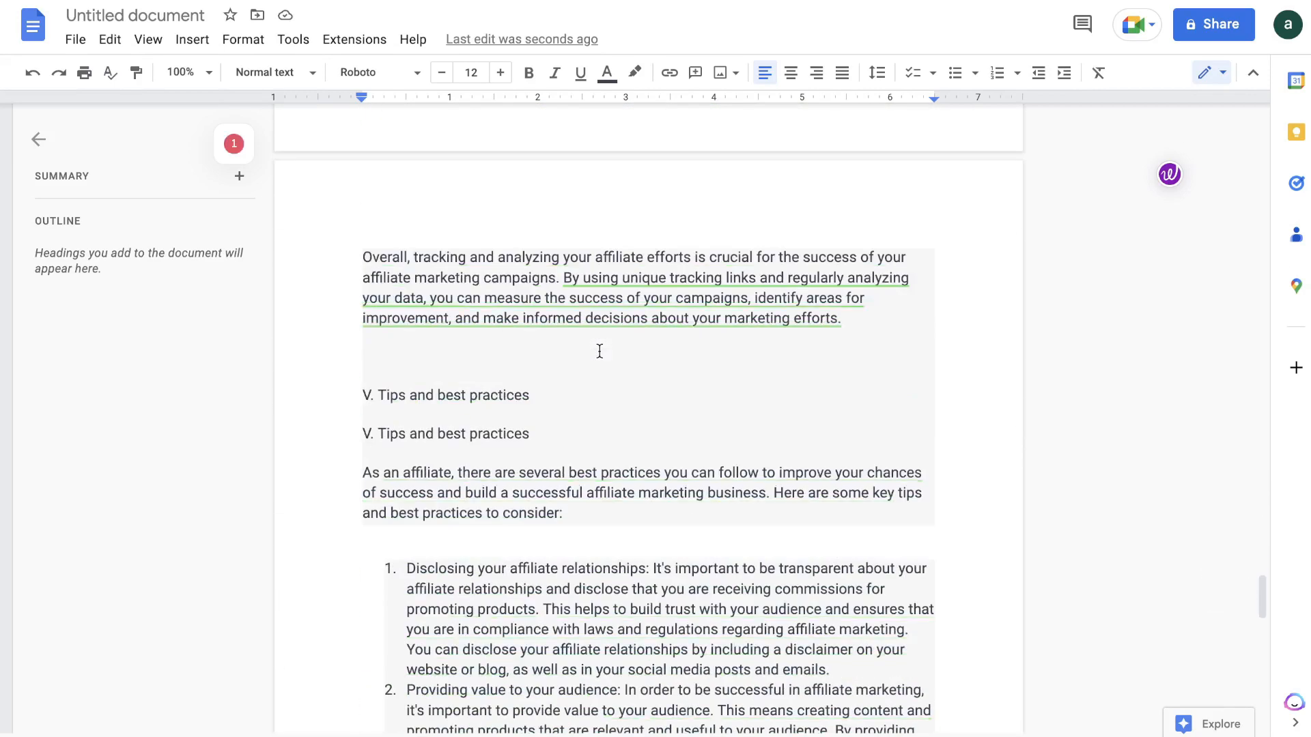
{"action": "scroll", "scroll_direction": "down", "scroll_amount": 3}
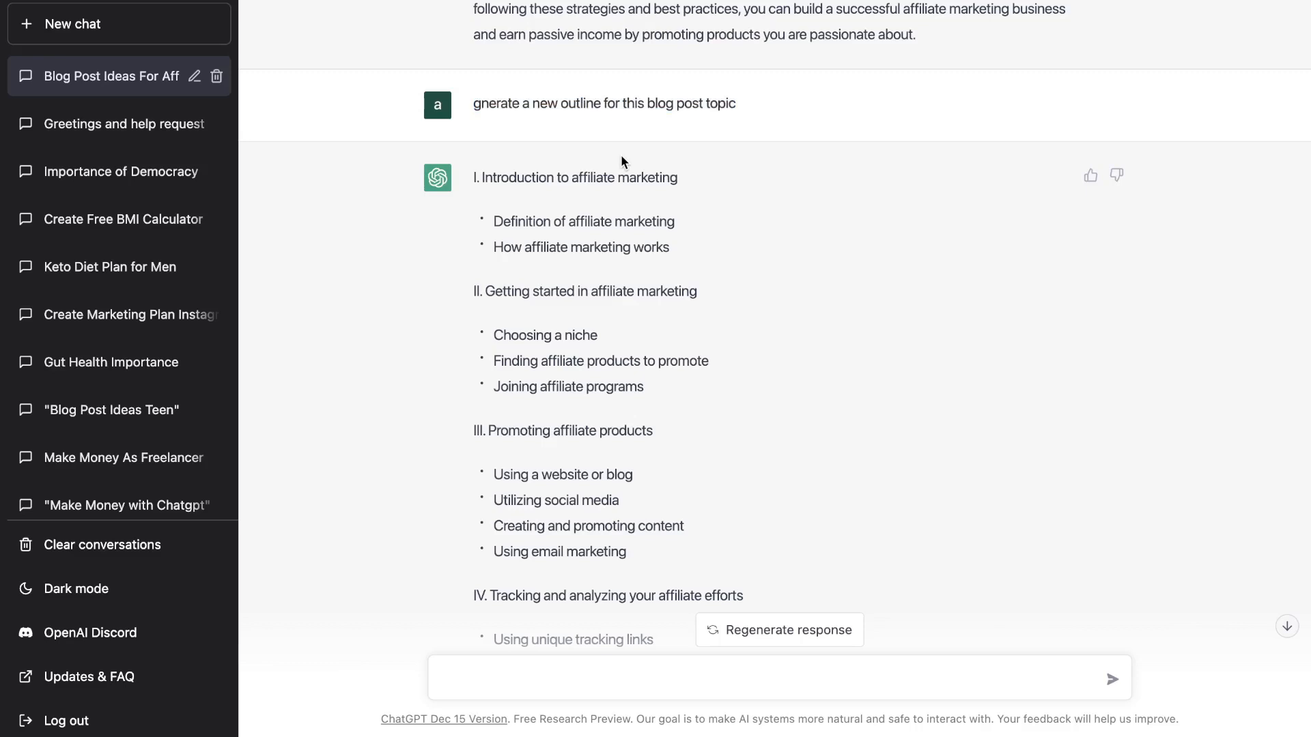
{"action": "mouse_move", "coordinate": [734, 139]}
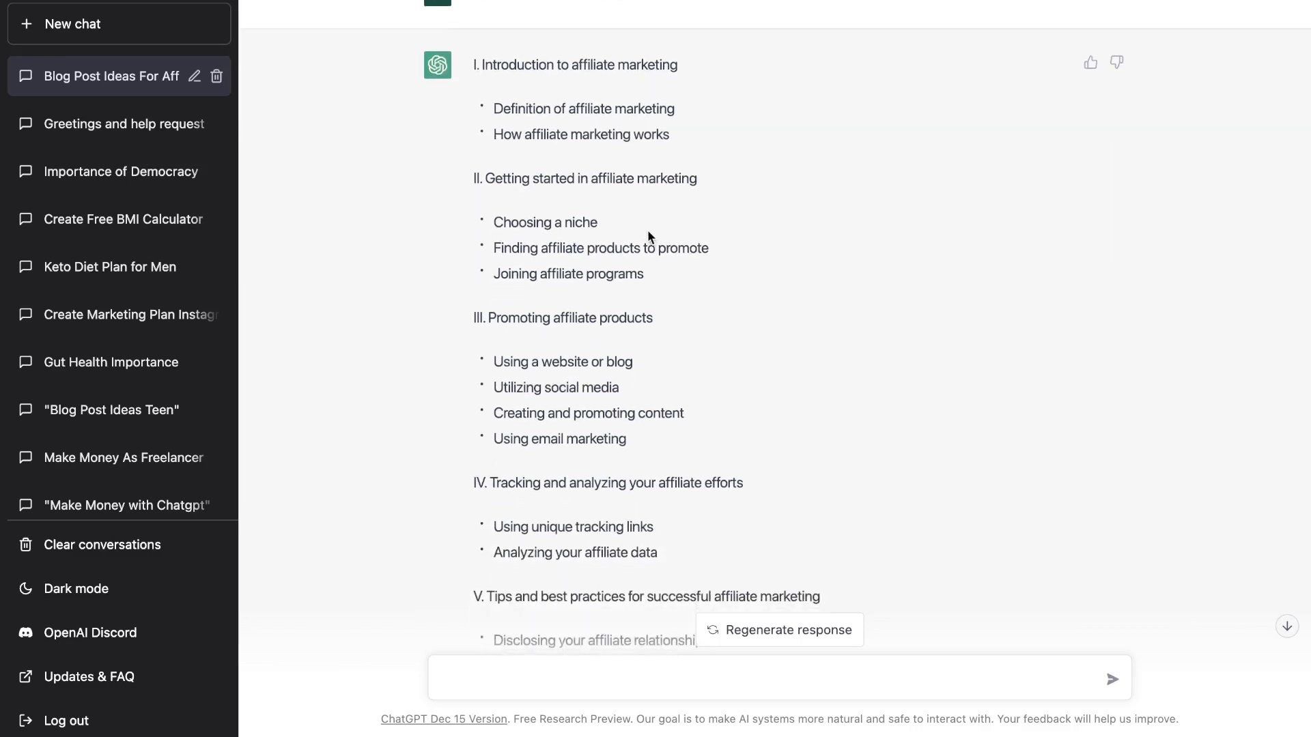
{"action": "mouse_move", "coordinate": [599, 269]}
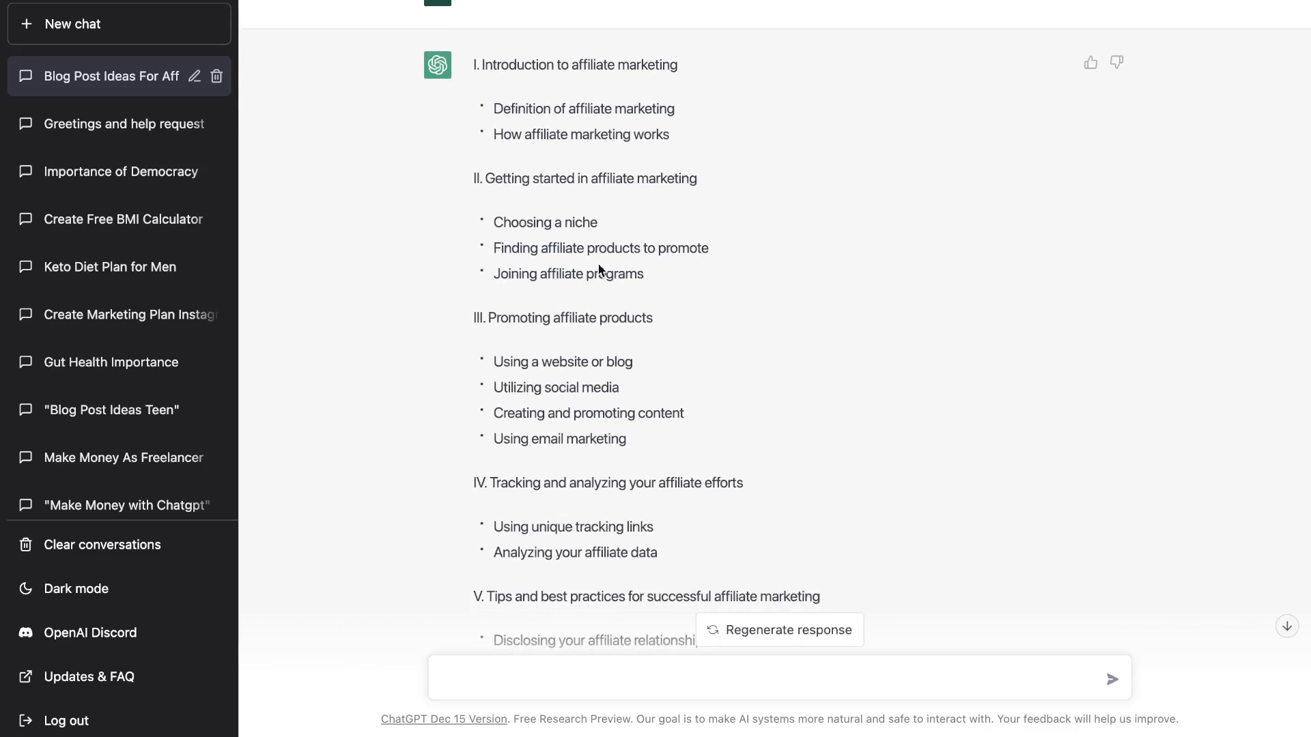
Scroll the ChatGPT outline down to section V and the conclusion
{"action": "scroll", "scroll_direction": "down", "scroll_amount": 3}
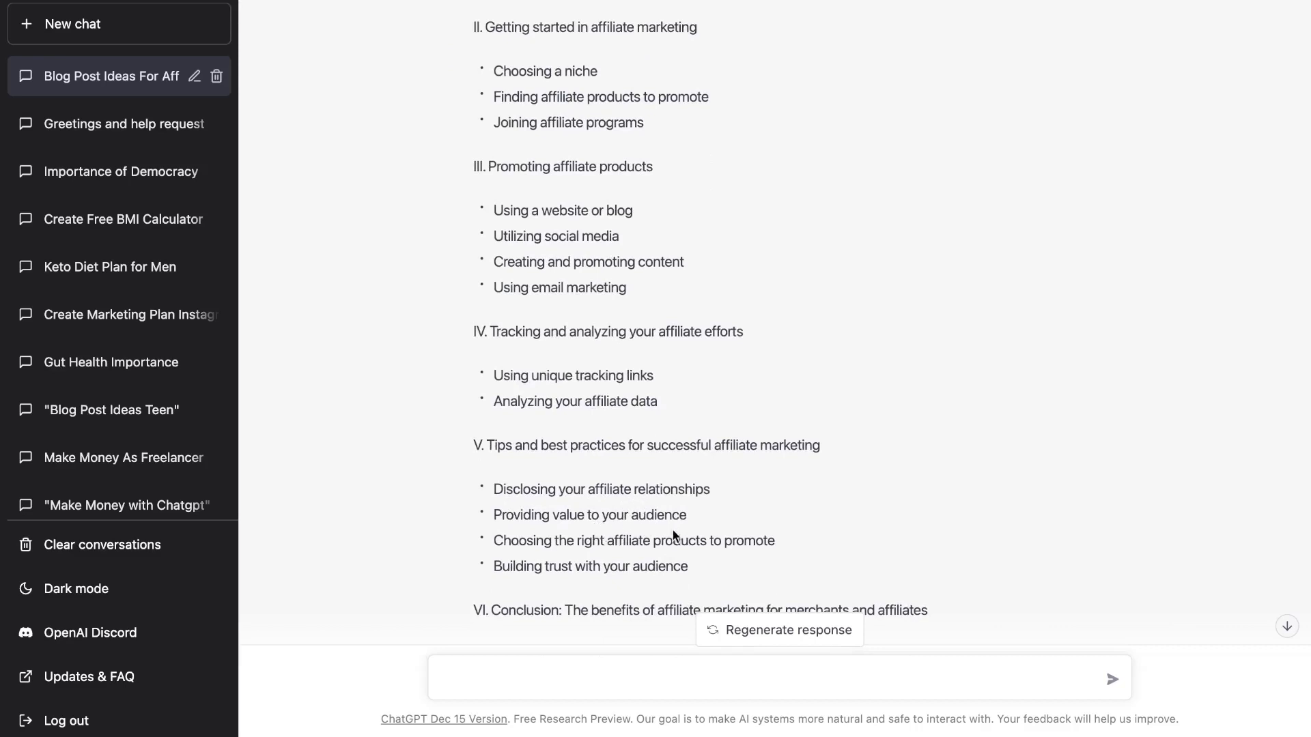
{"action": "mouse_move", "coordinate": [700, 556]}
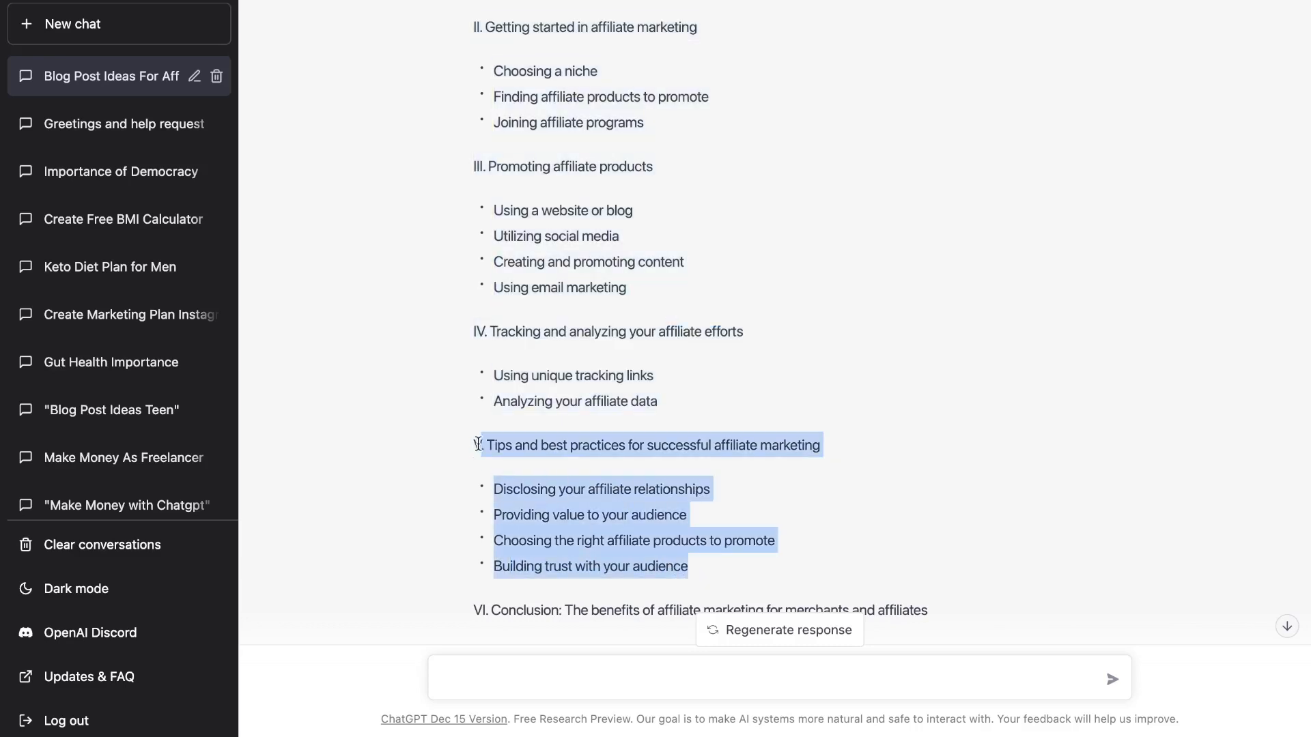
{"action": "mouse_move", "coordinate": [787, 191]}
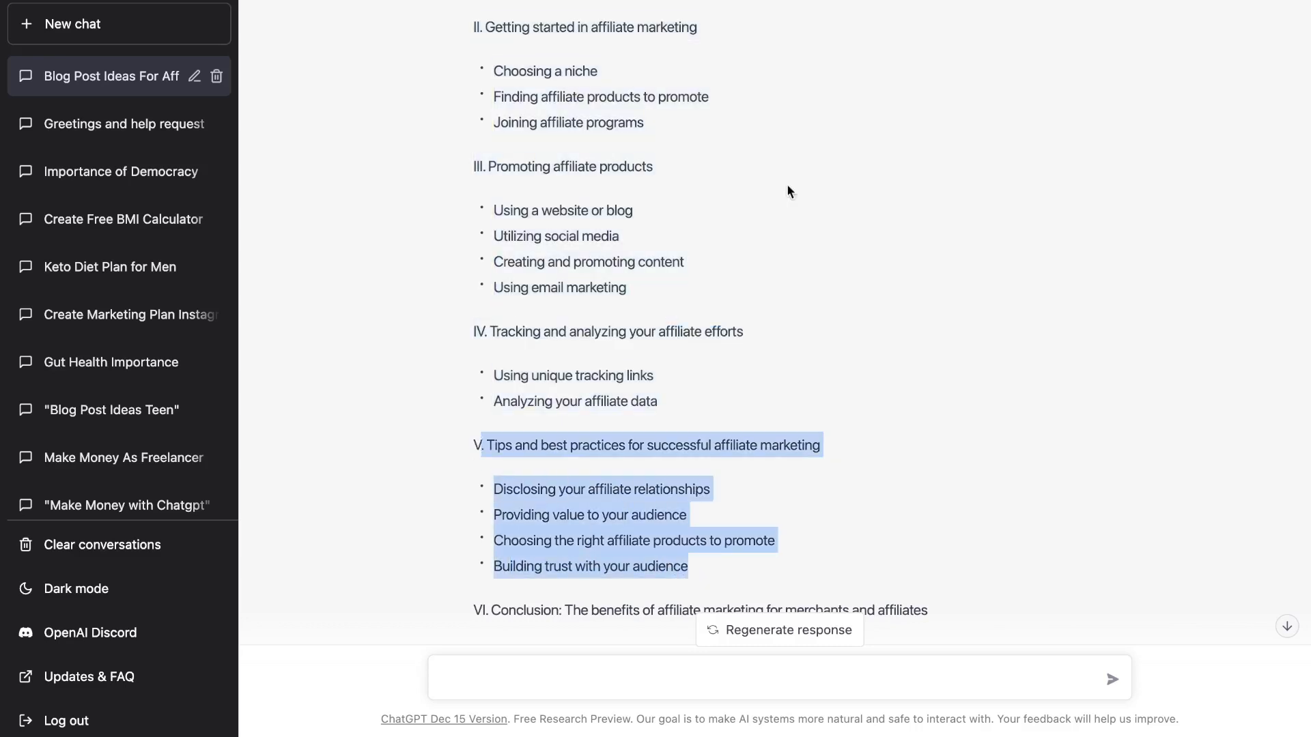
Review ChatGPT's long Tips and best practices write-up covering all four points
{"action": "scroll", "scroll_direction": "up", "scroll_amount": 3}
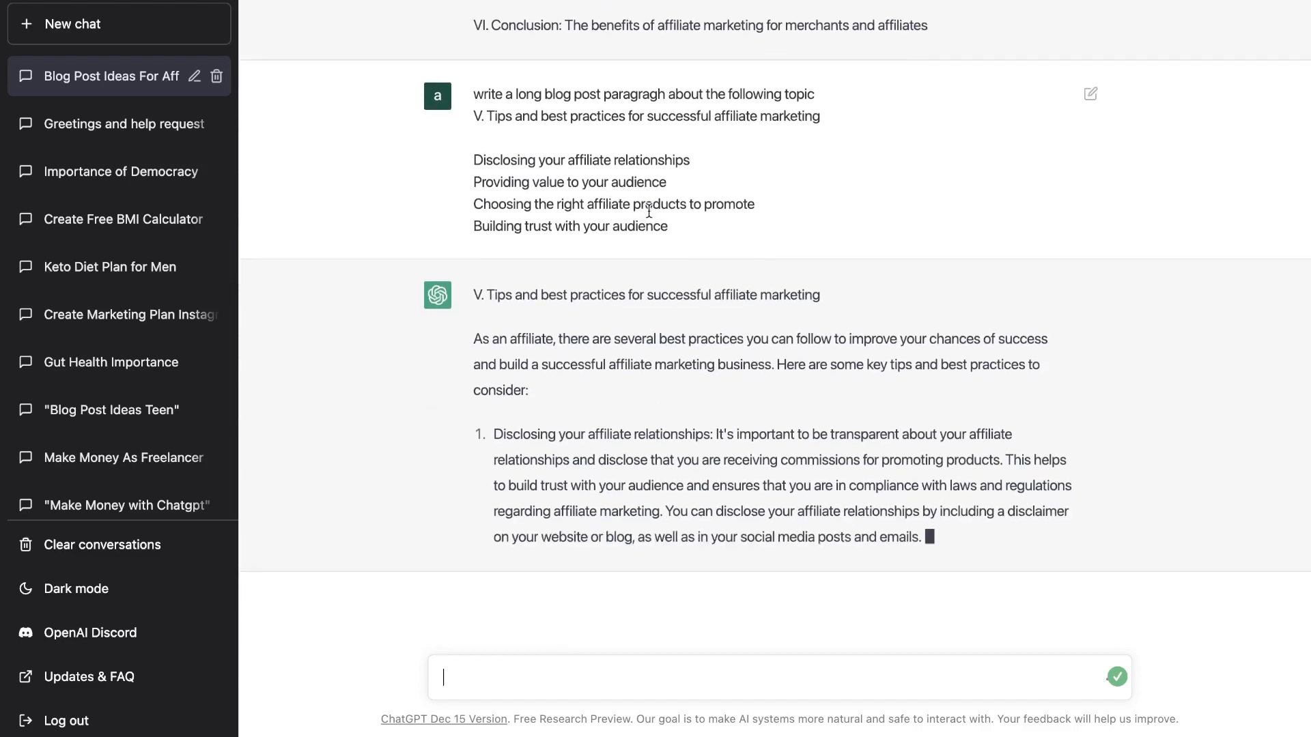
{"action": "scroll", "scroll_direction": "down", "scroll_amount": 3}
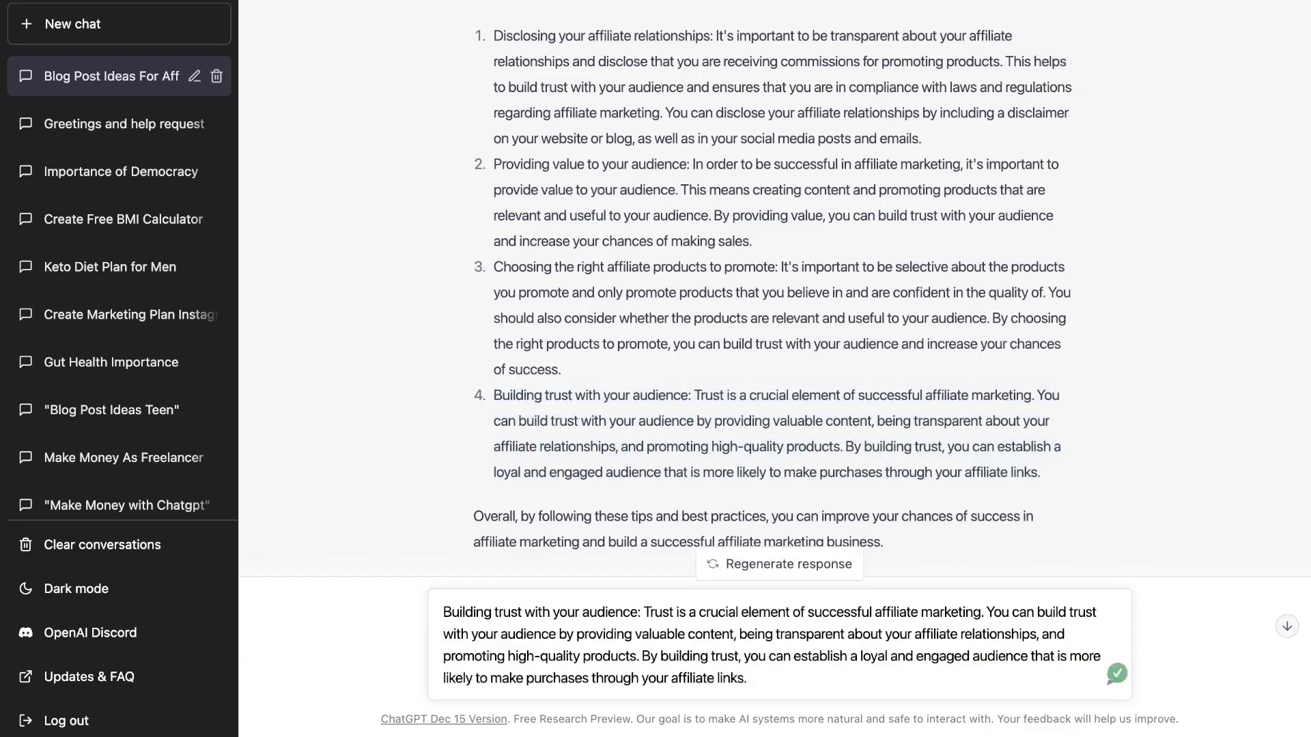
Ask ChatGPT to 'expand this paragraph' on building trust and read the three-way response
{"action": "type", "text": "expand this p"}
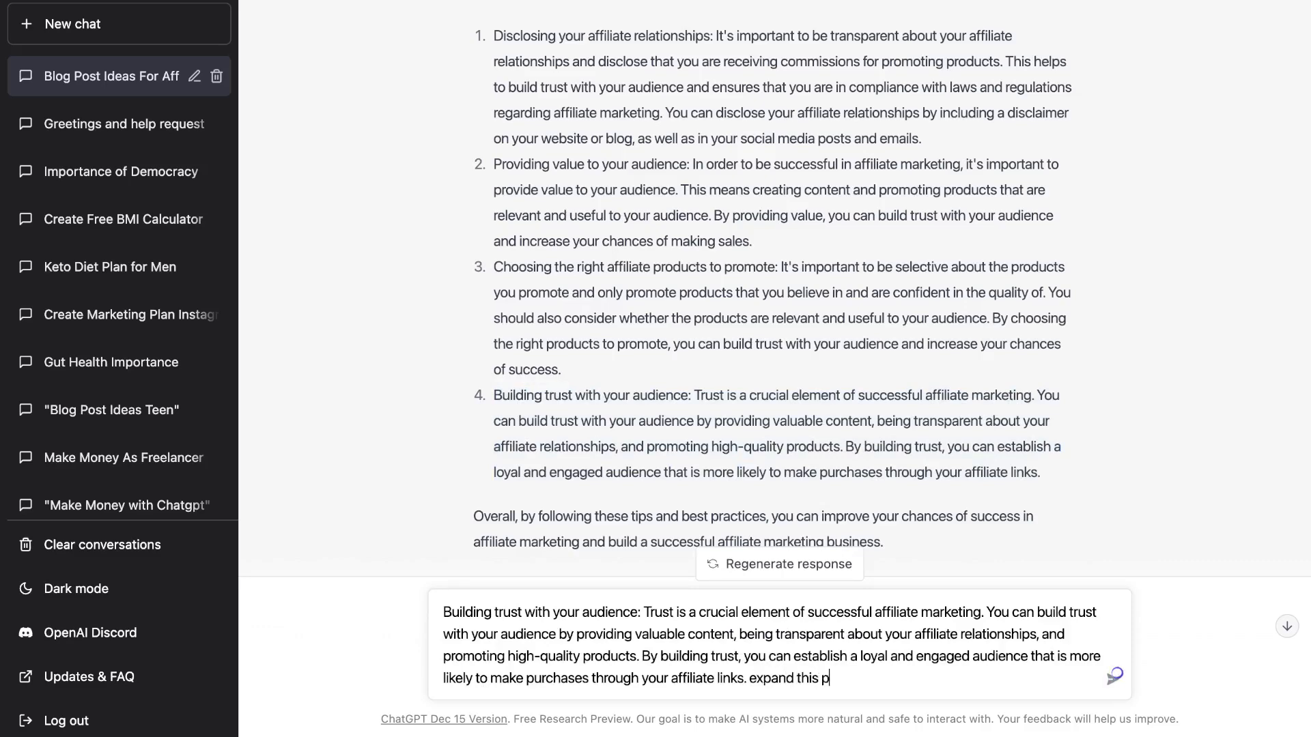
{"action": "key", "text": "Return"}
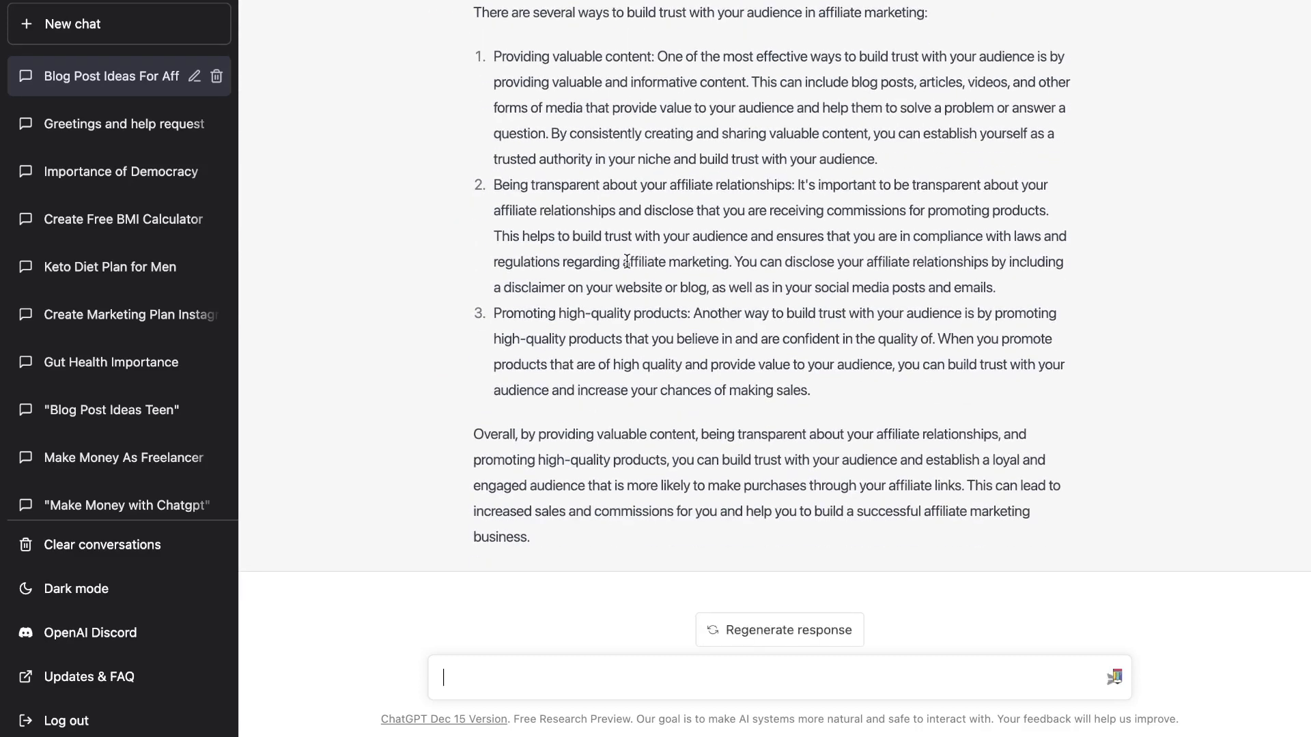
{"action": "scroll", "scroll_direction": "up", "scroll_amount": 3}
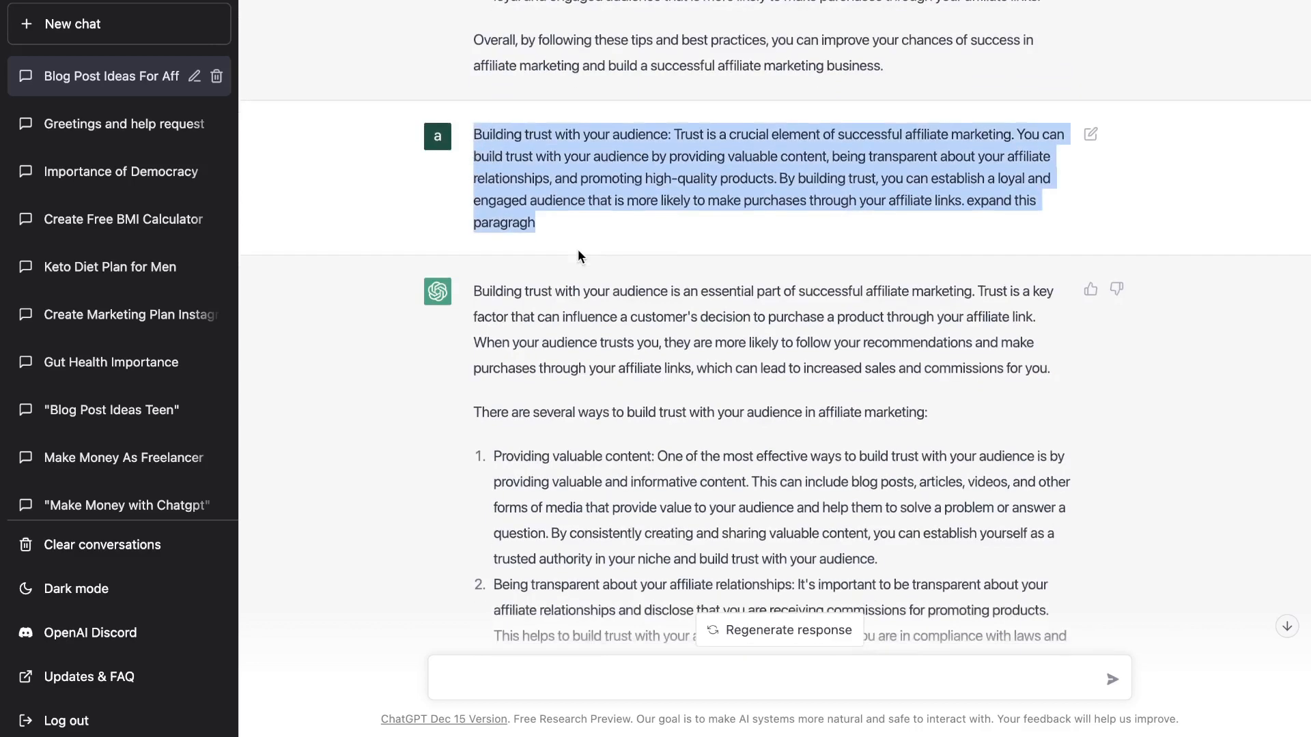
{"action": "scroll", "scroll_direction": "down", "scroll_amount": 3}
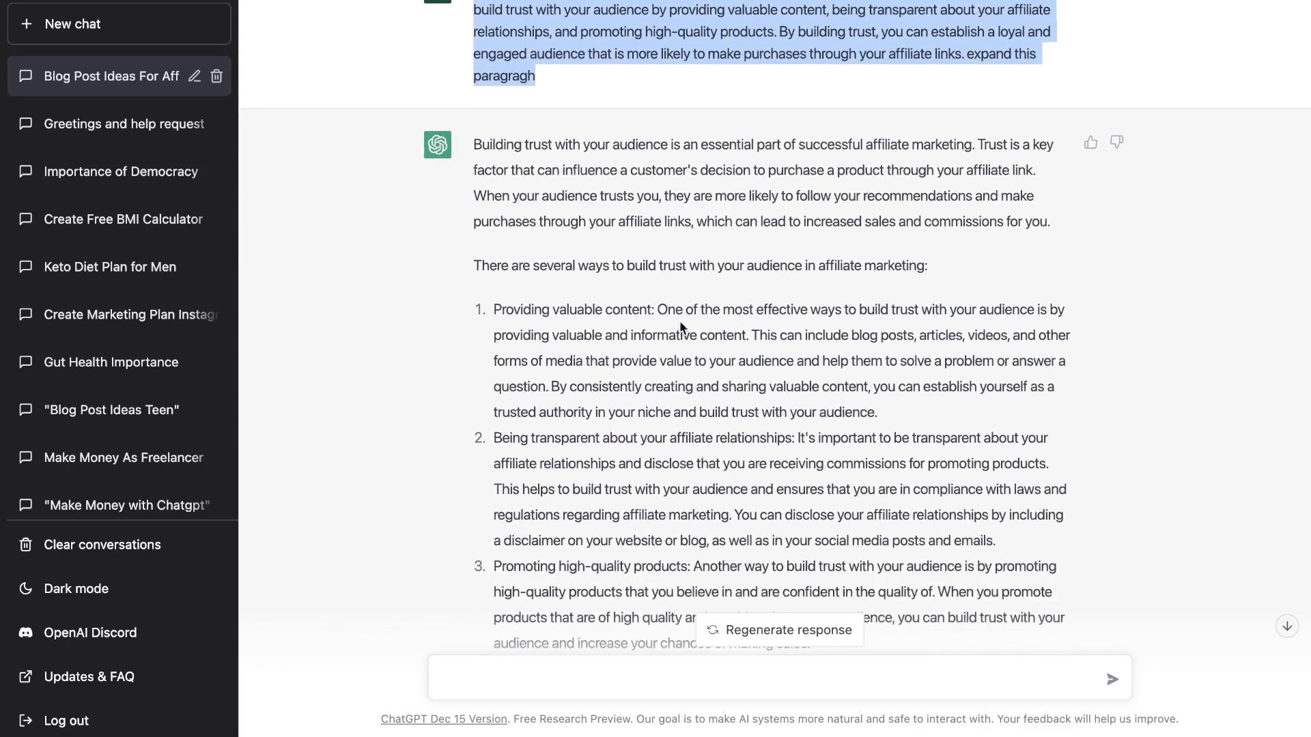
{"action": "scroll", "scroll_direction": "down", "scroll_amount": 3}
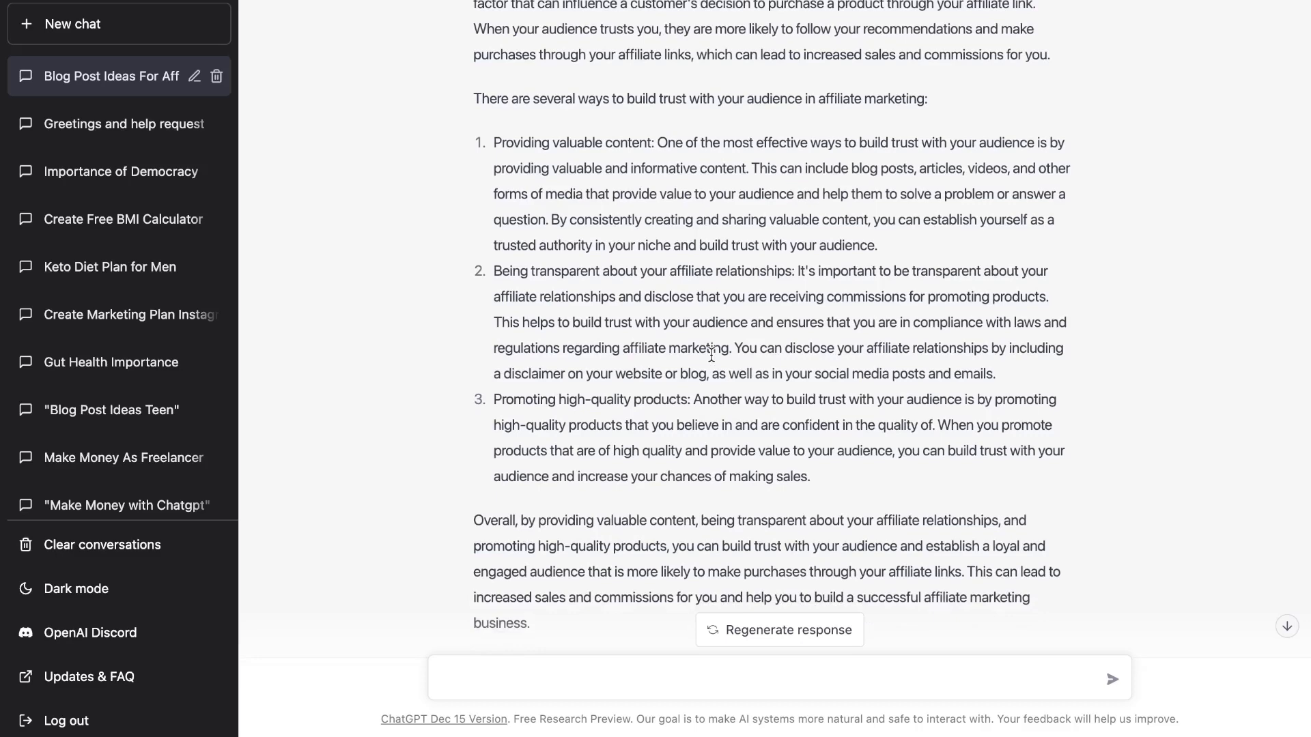
{"action": "scroll", "scroll_direction": "up", "scroll_amount": 3}
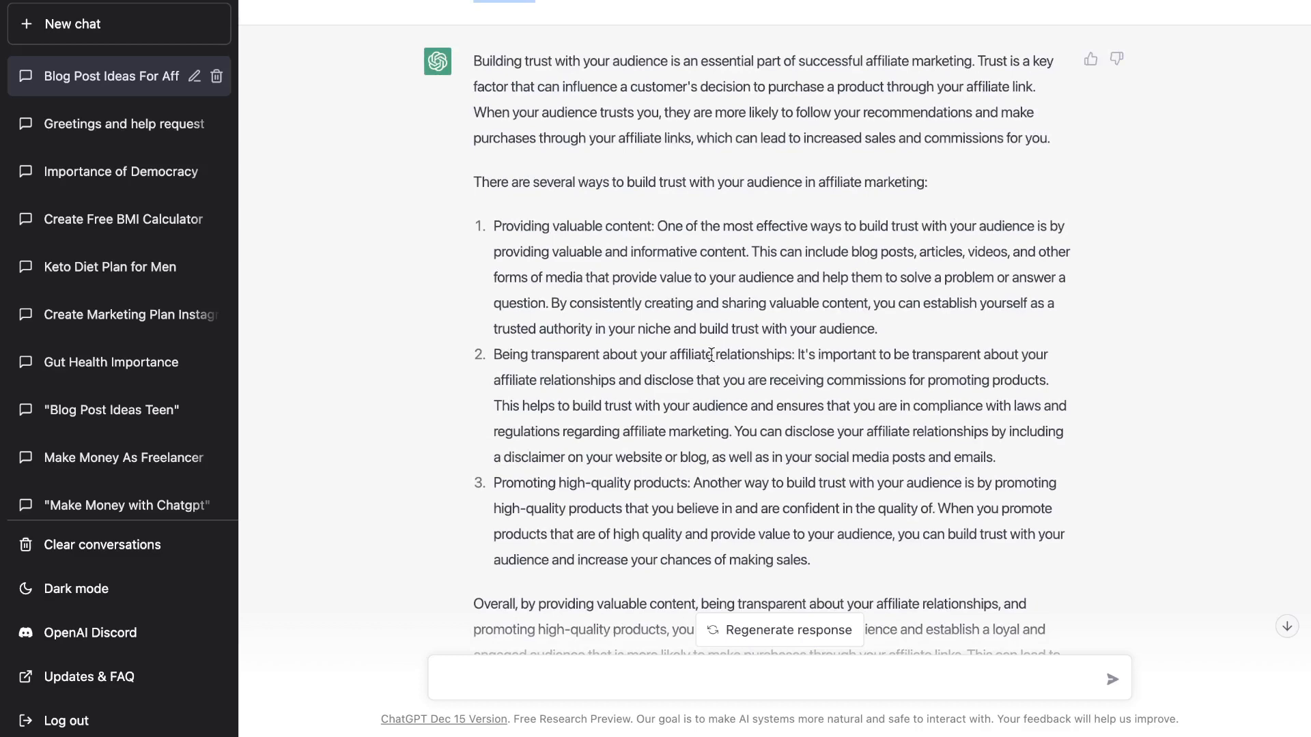
{"action": "scroll", "scroll_direction": "down", "scroll_amount": 3}
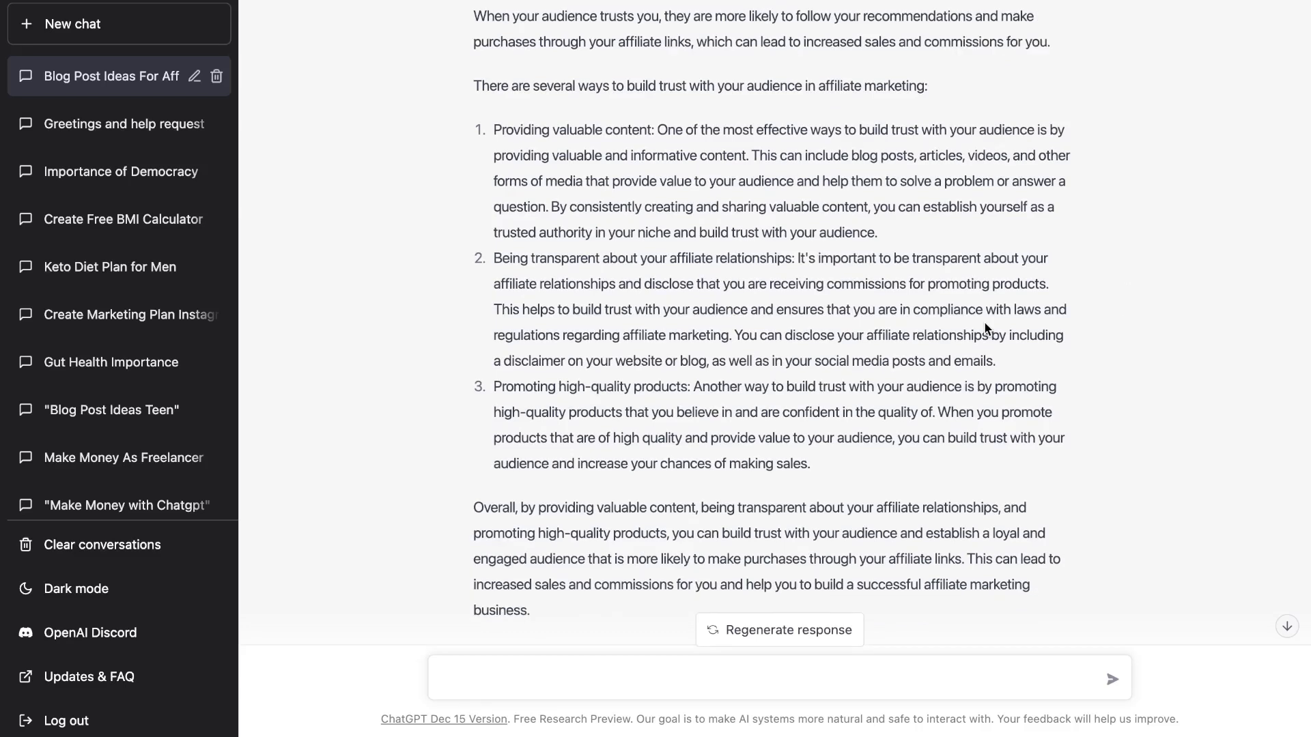
{"action": "mouse_move", "coordinate": [917, 327]}
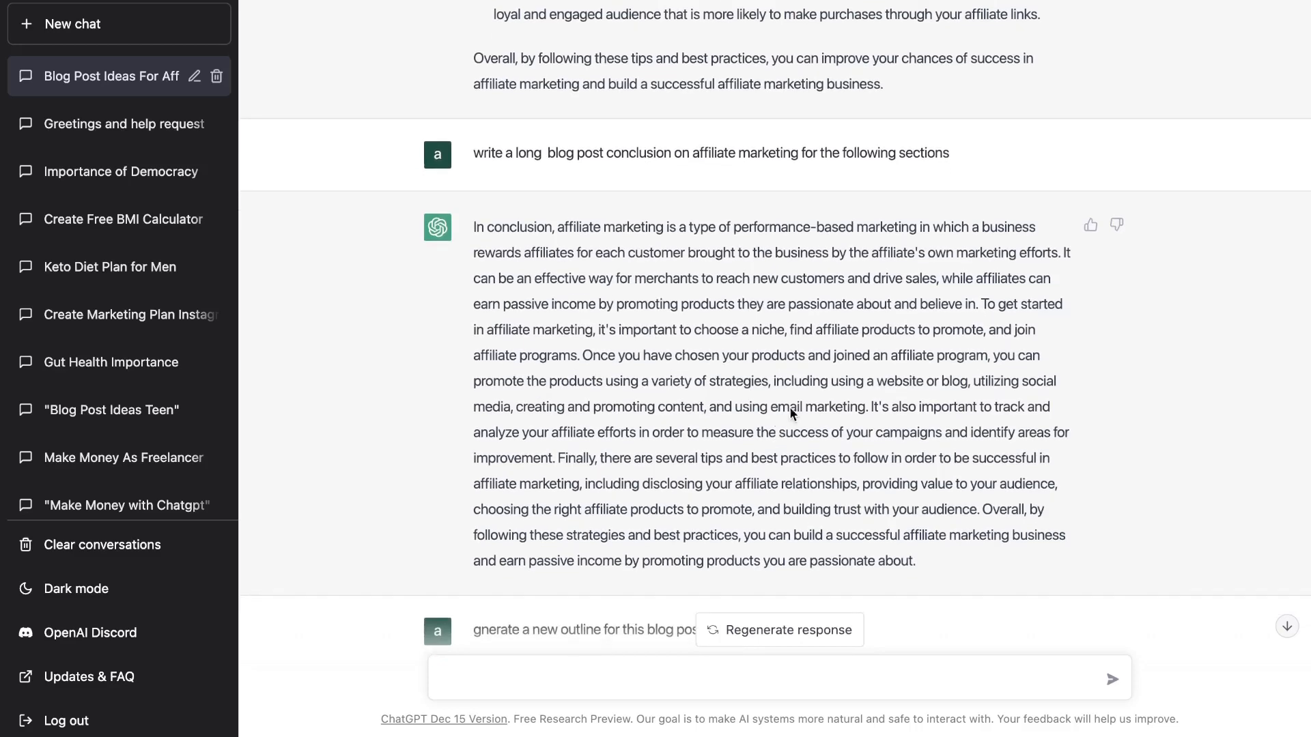
{"action": "mouse_move", "coordinate": [785, 257]}
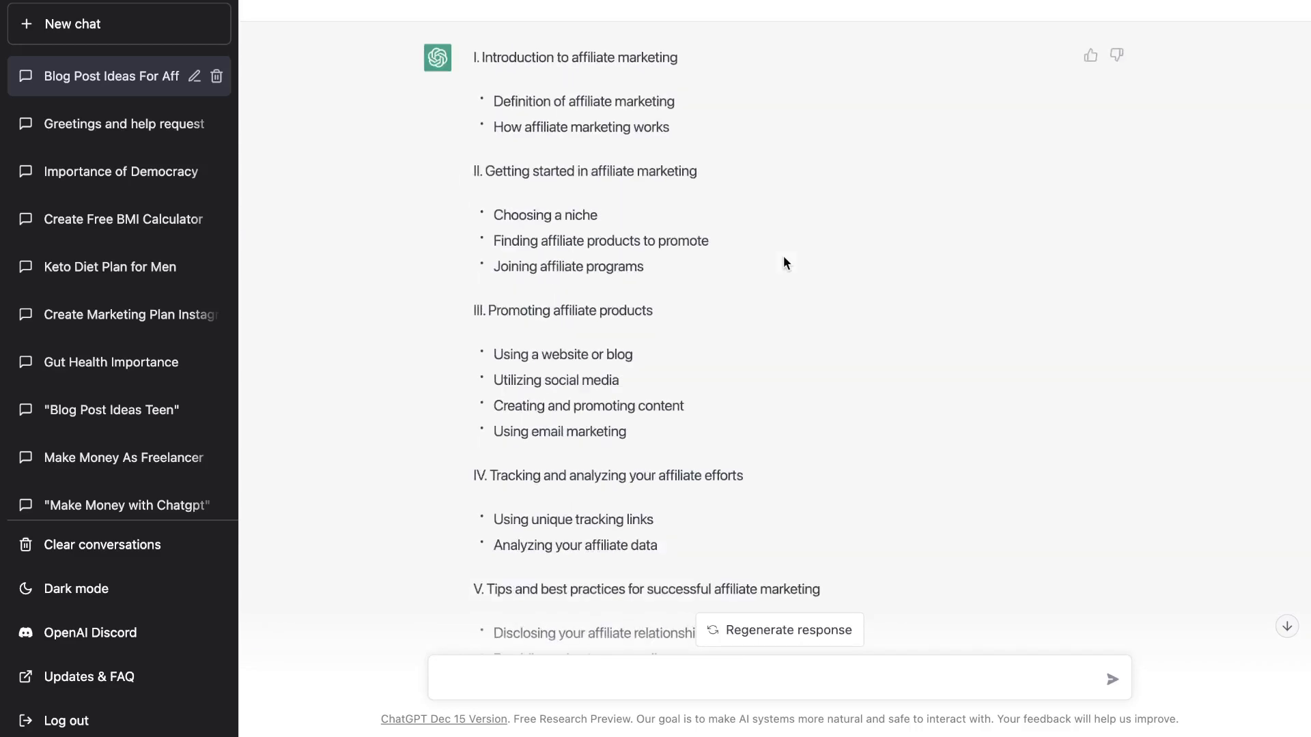
{"action": "scroll", "scroll_direction": "down", "scroll_amount": 3}
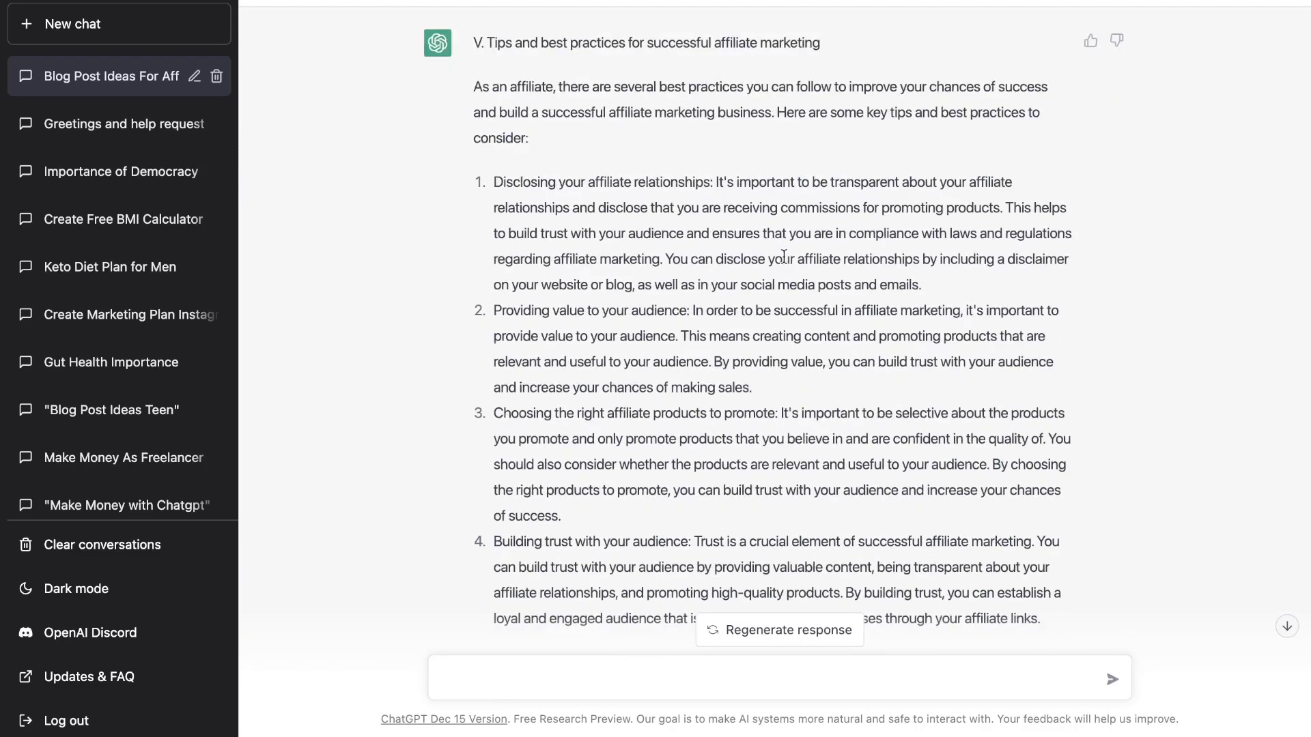